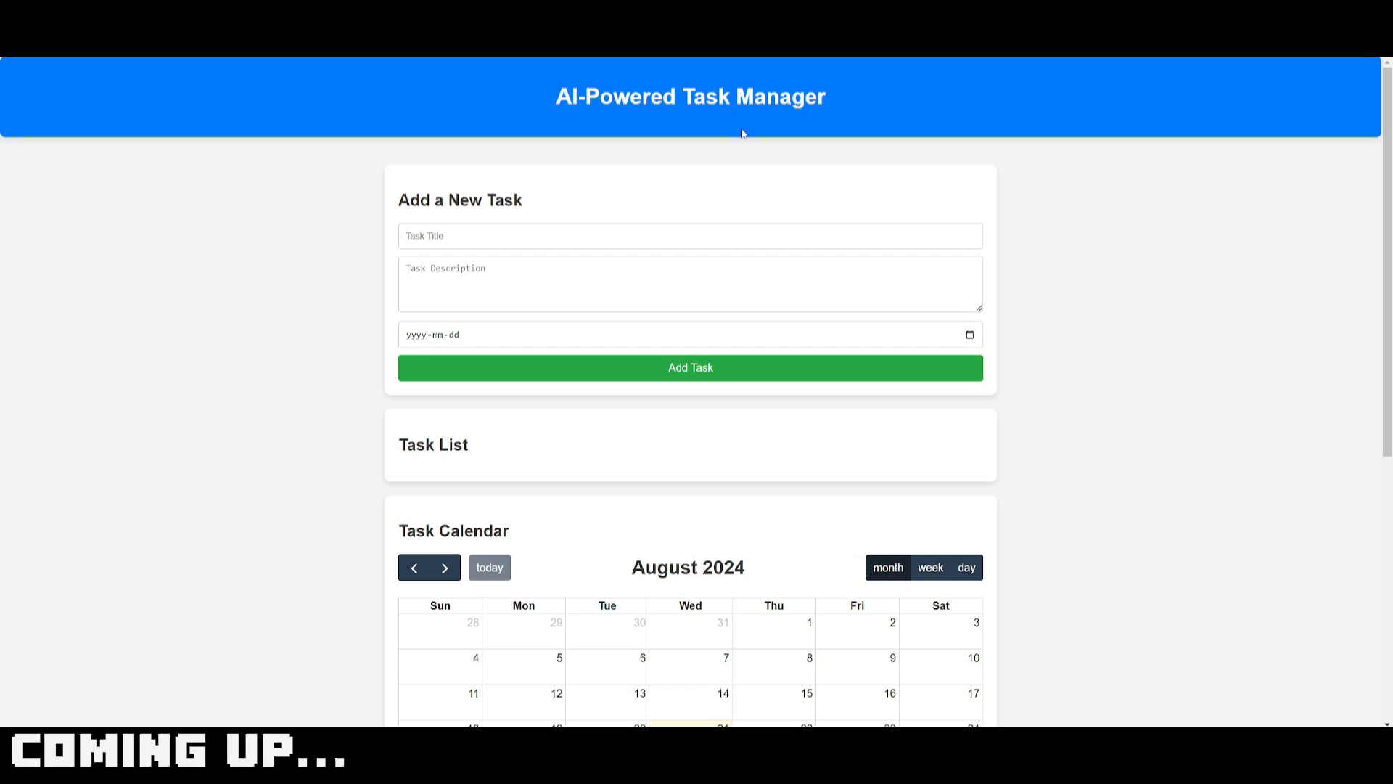
Step: Send the chat request 'make an interactive python script that echos my input'
scroll(down, 3)
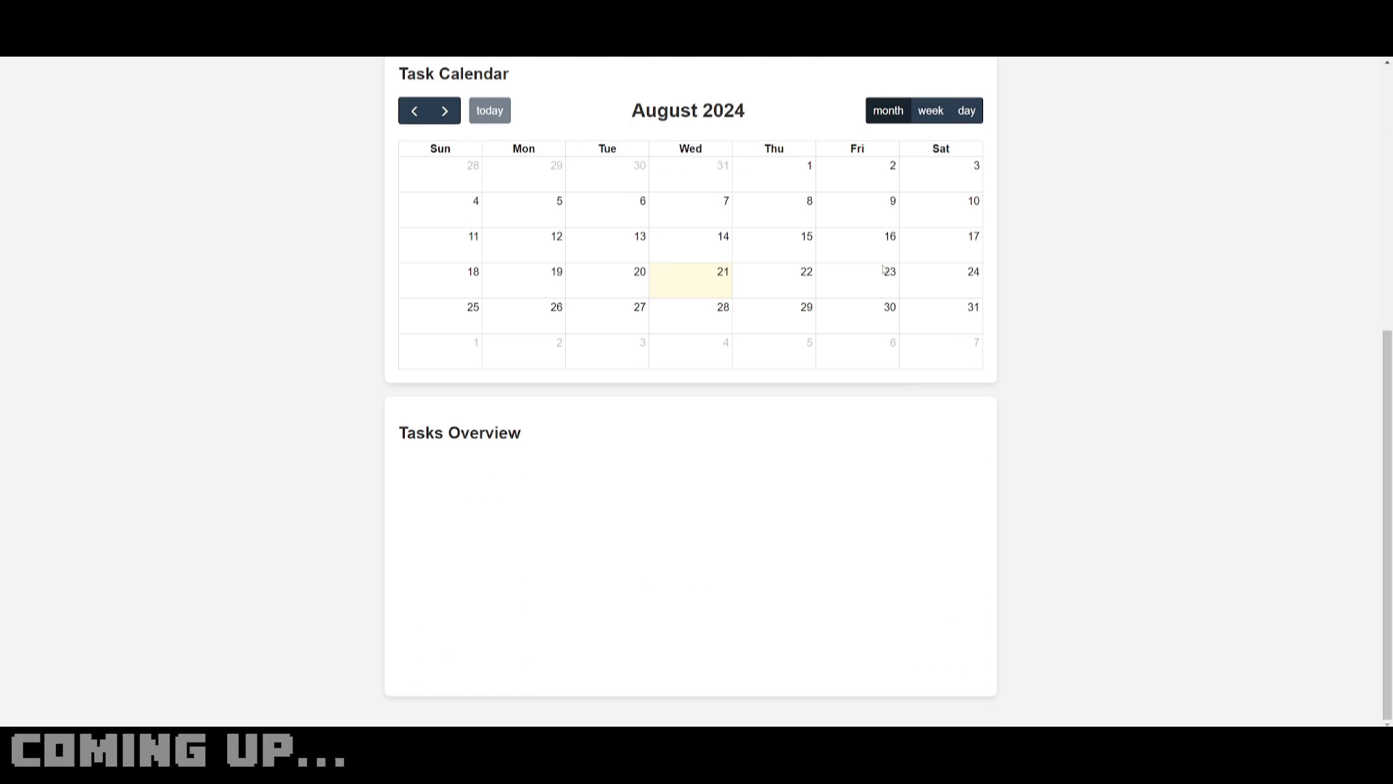
scroll(up, 3)
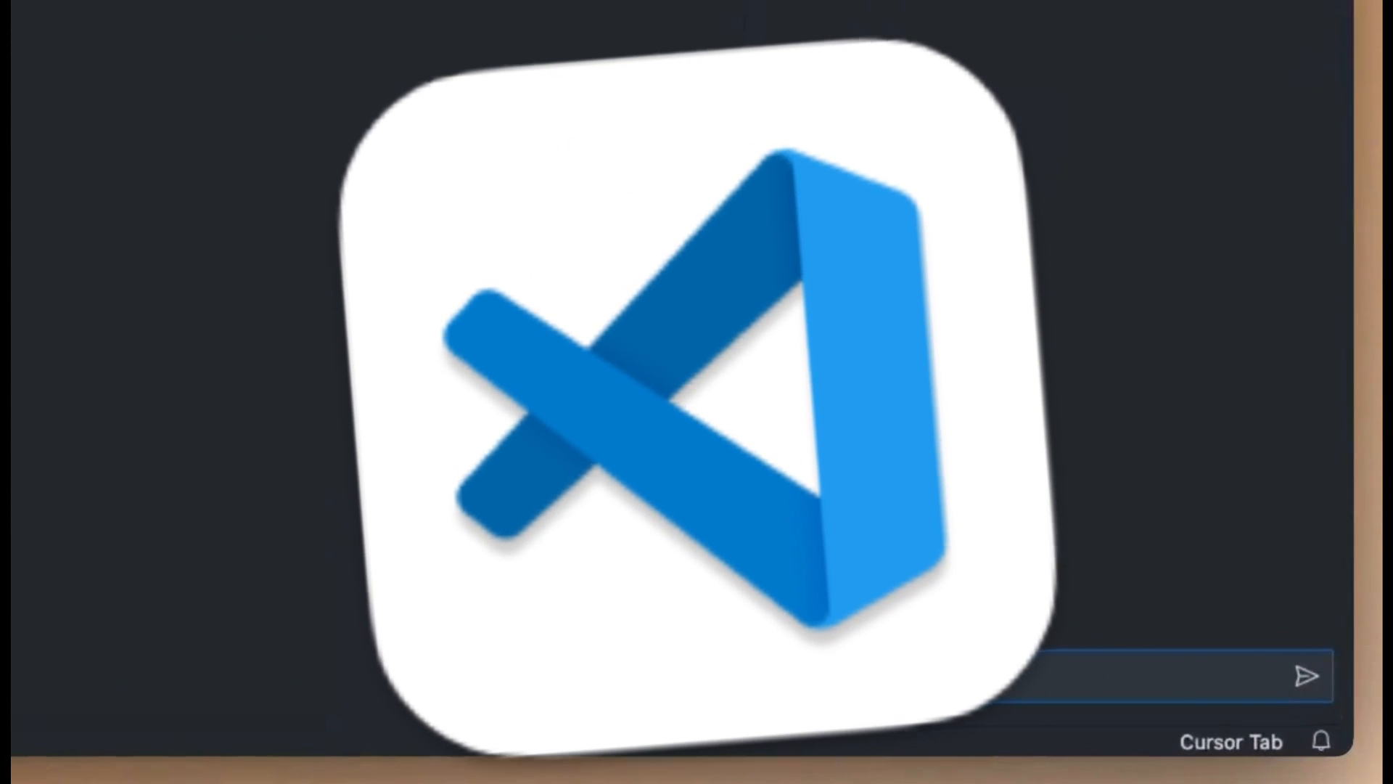
text(python sc)
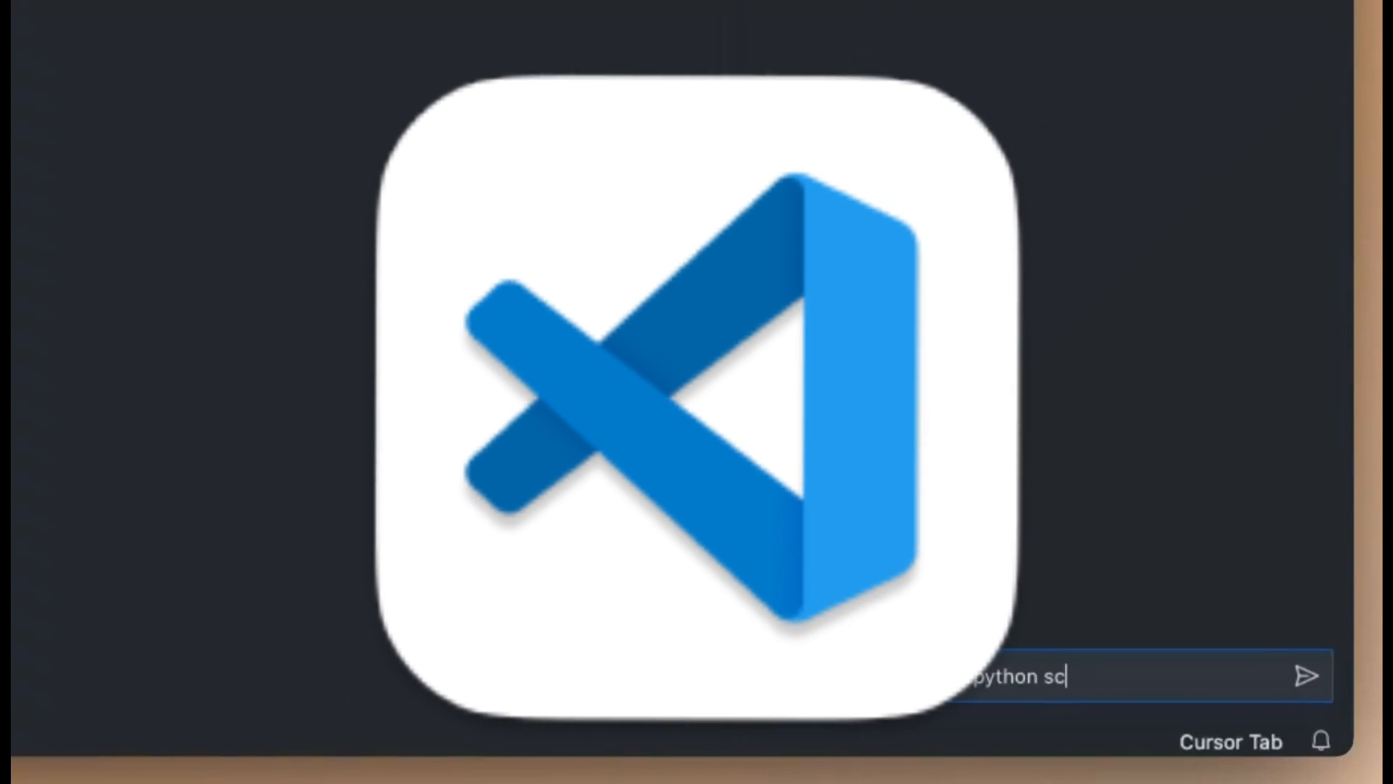
text(make an interactive python script that echos my in)
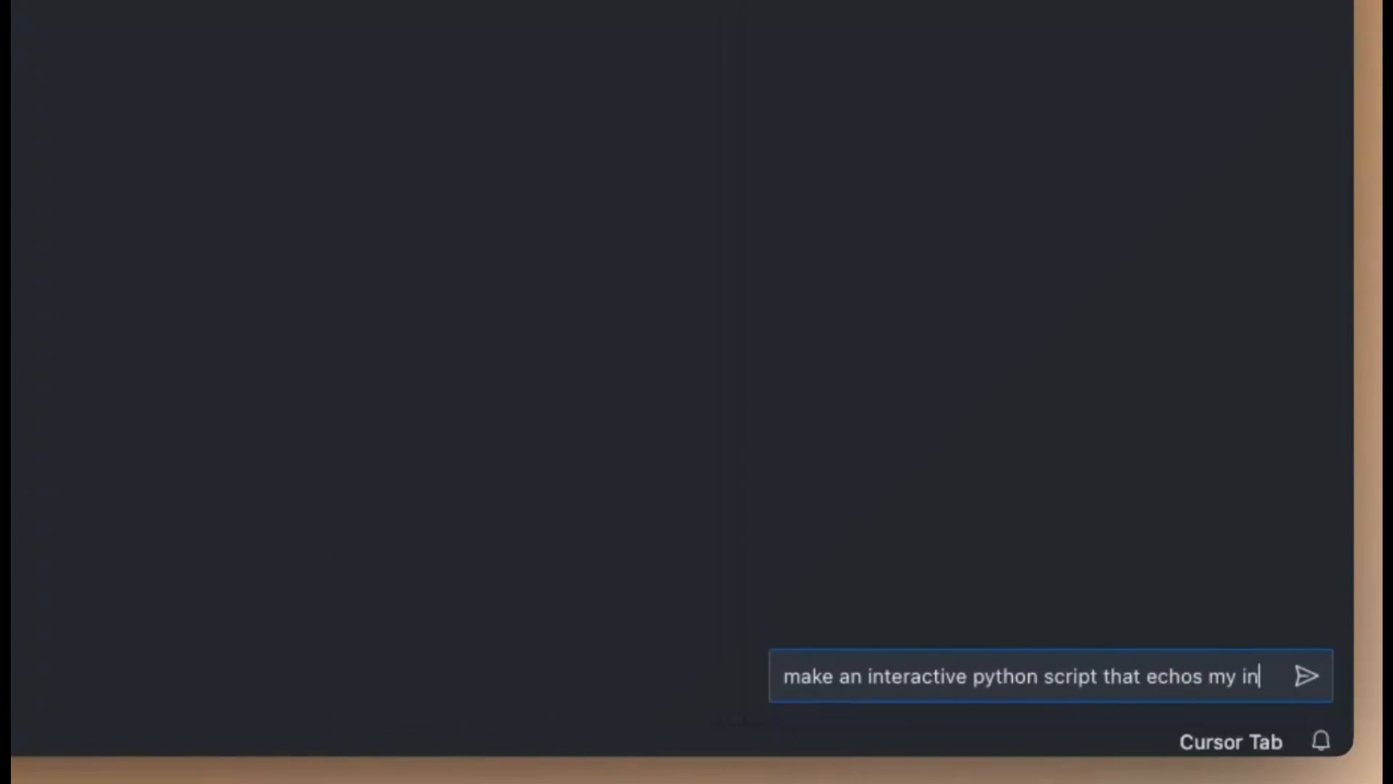
click(1306, 676)
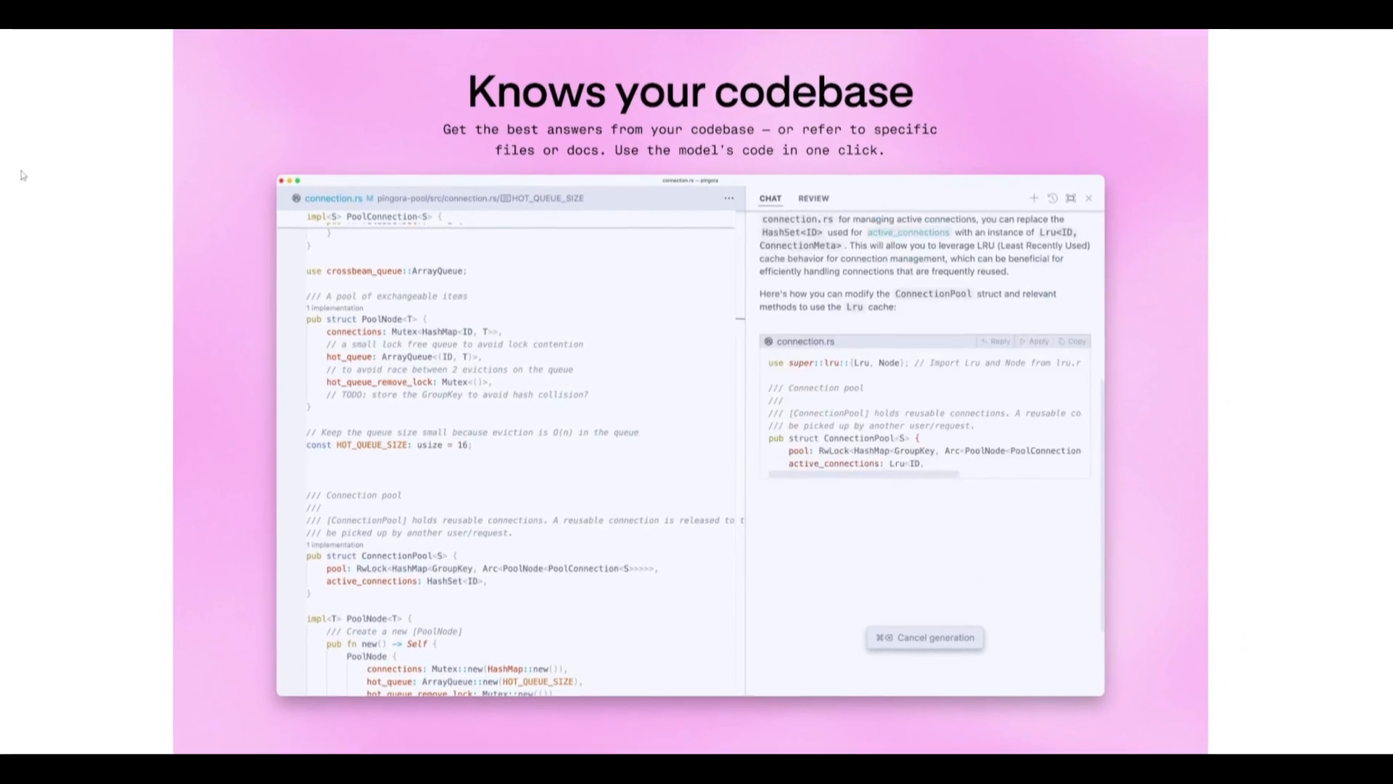
scroll(down, 3)
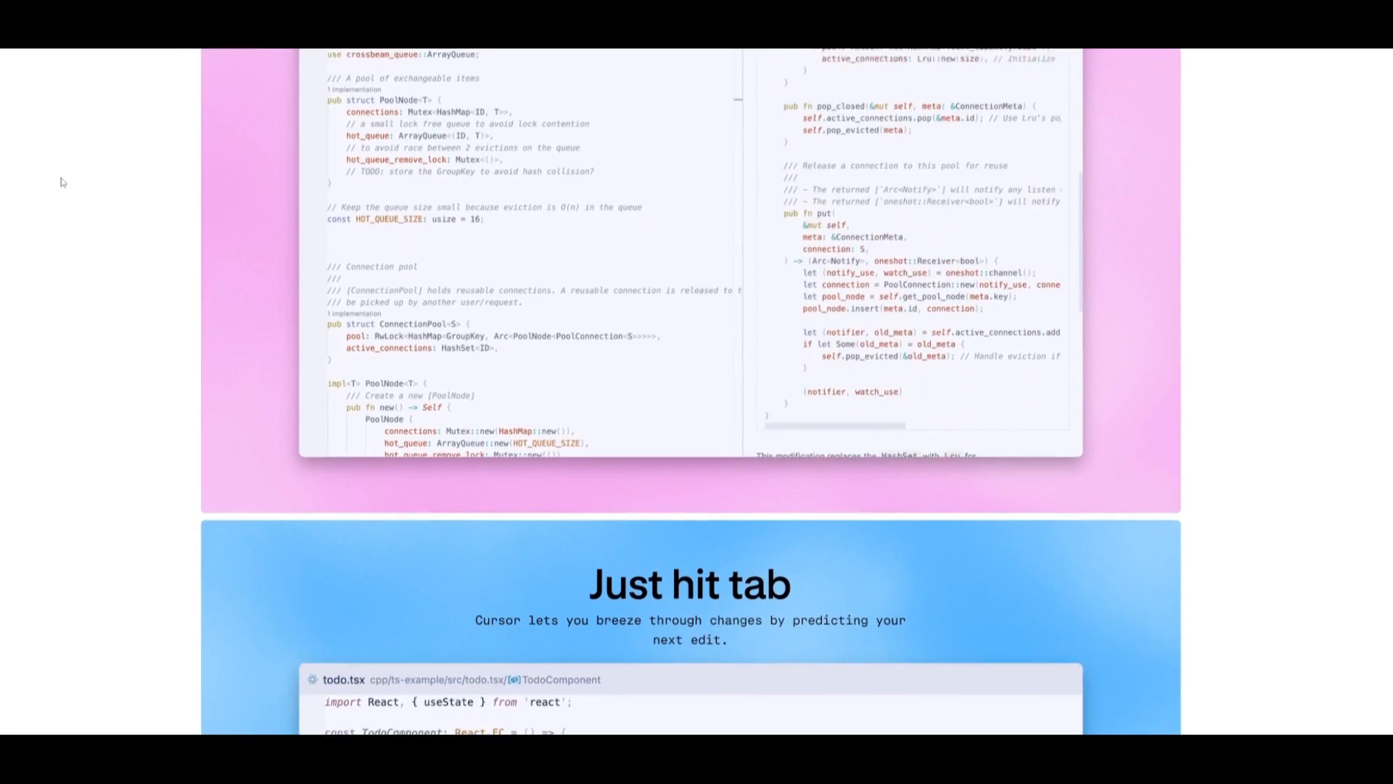
scroll(down, 3)
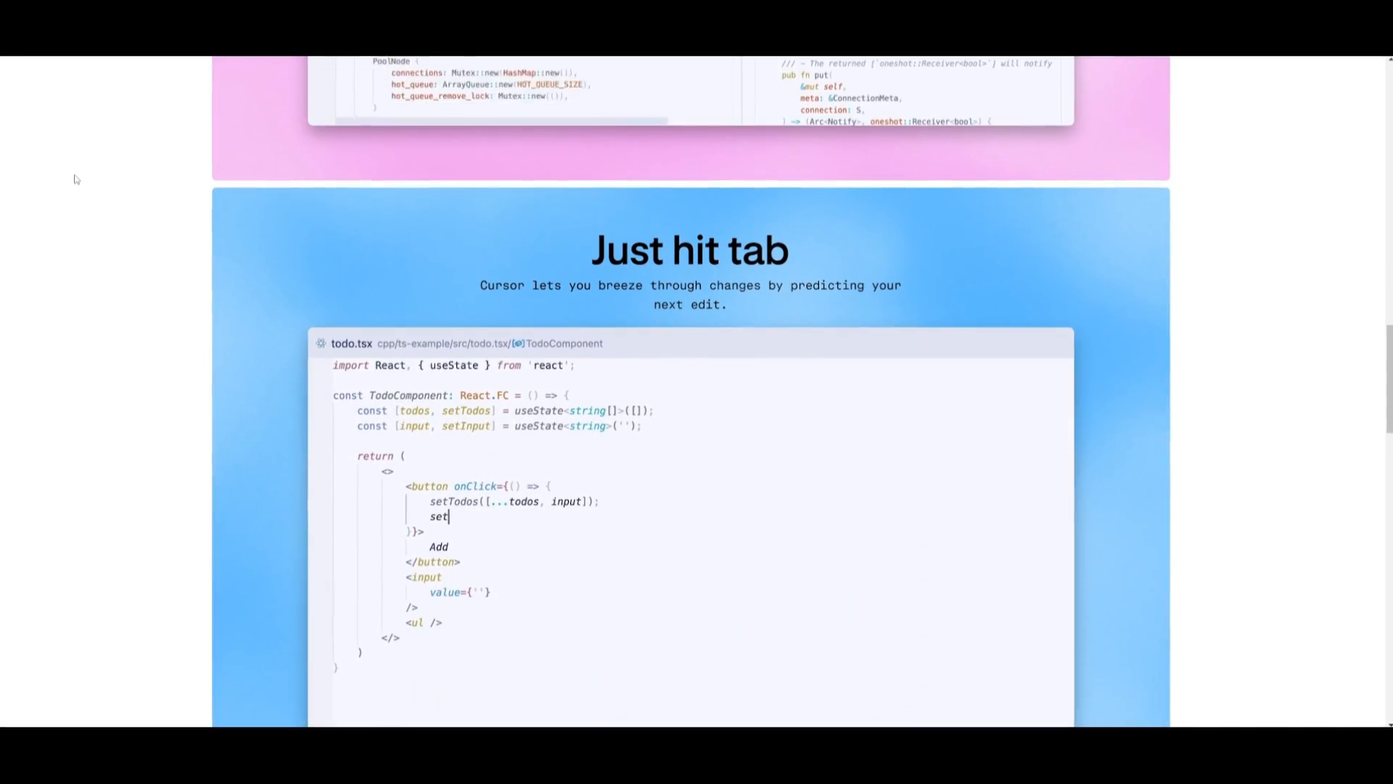
scroll(down, 3)
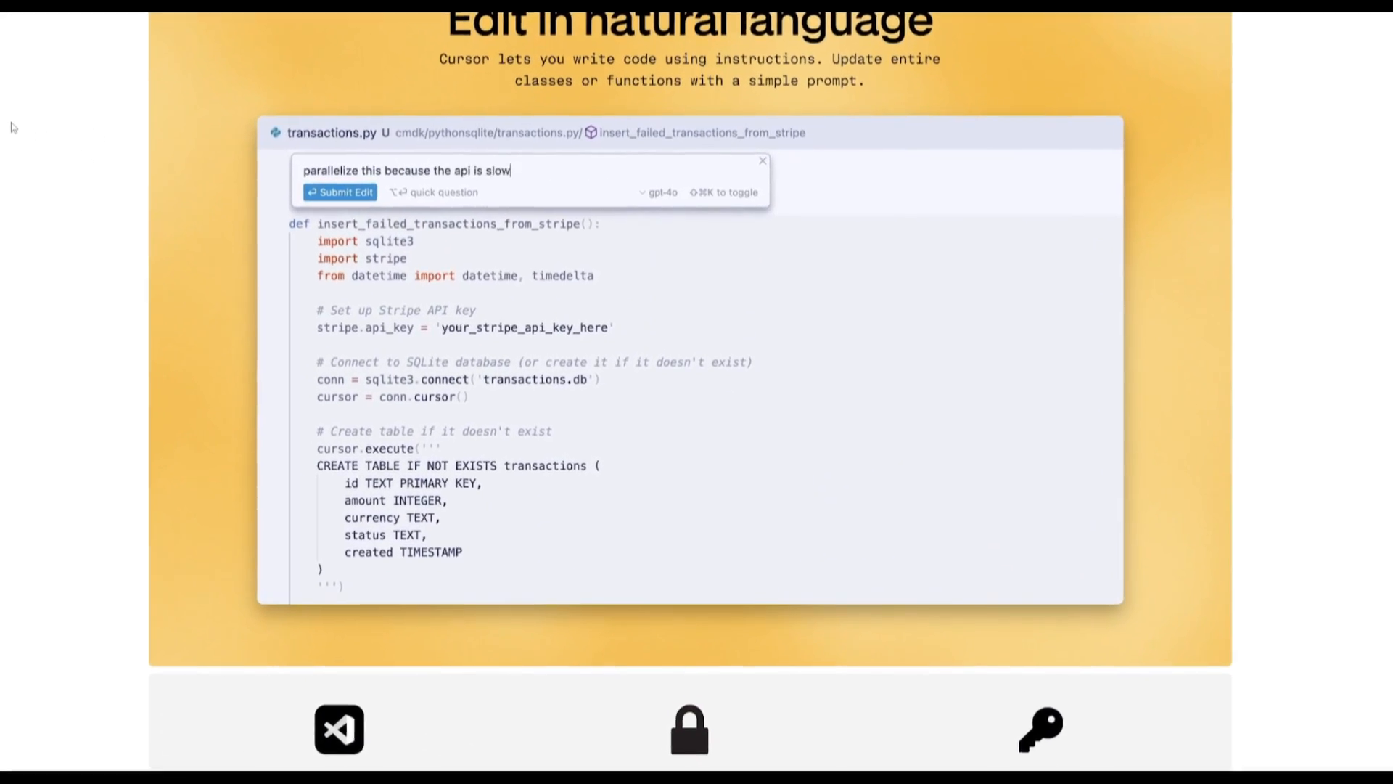
click(345, 191)
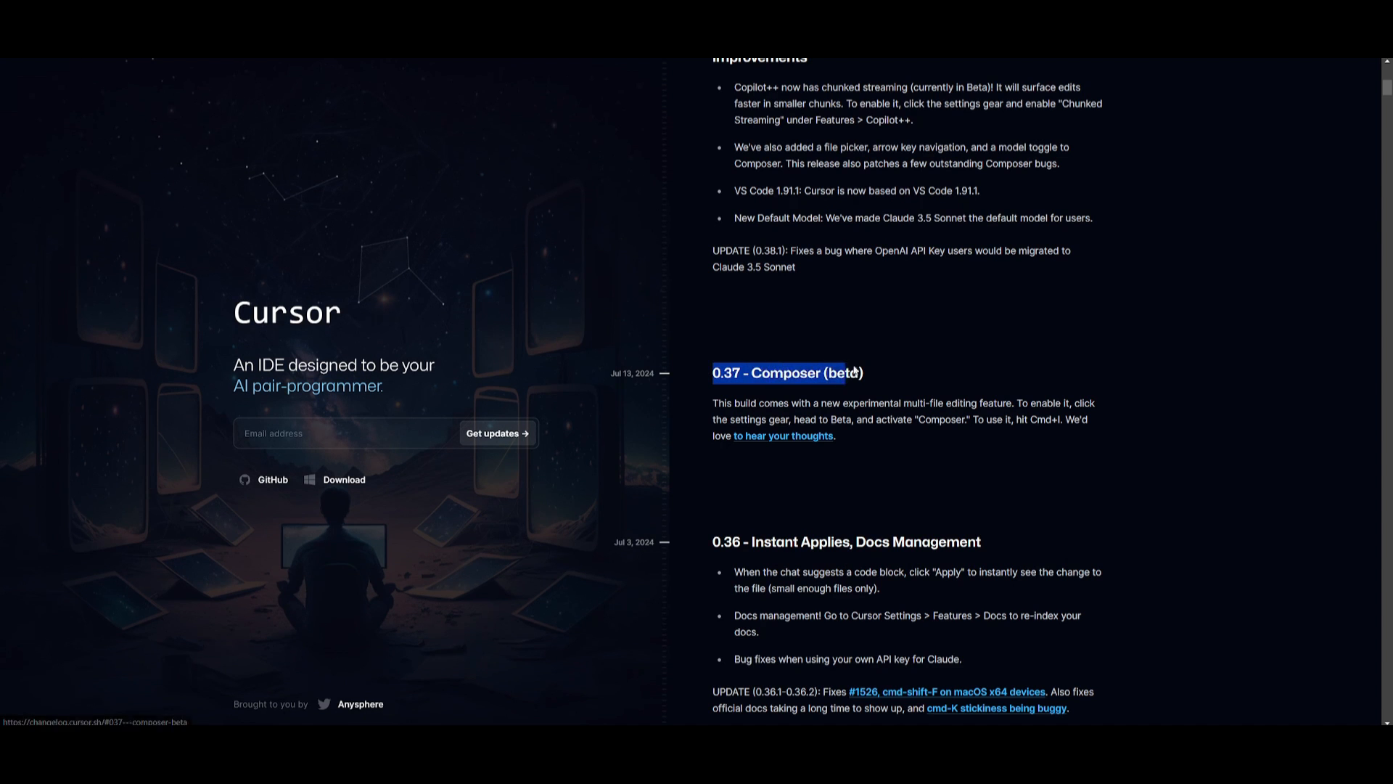
click(786, 373)
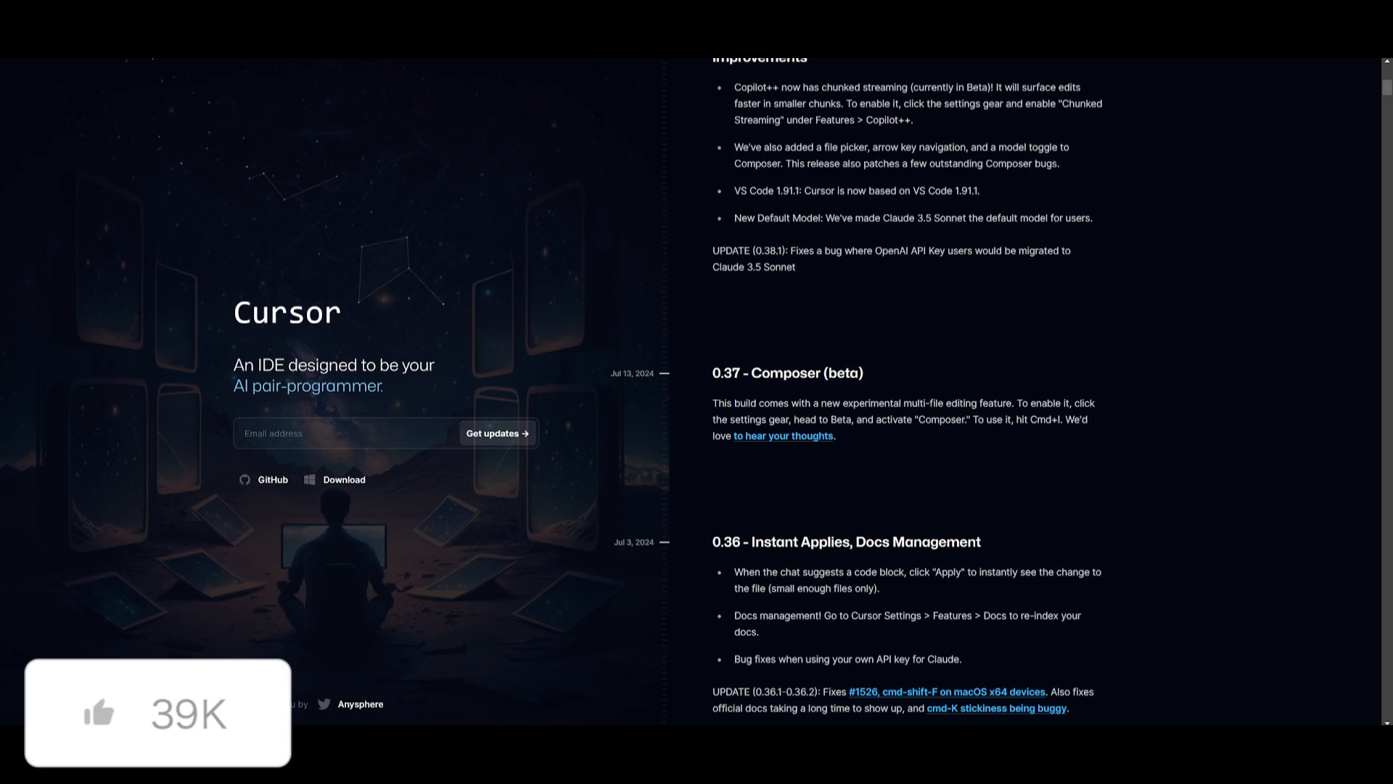
mouse_move(959, 241)
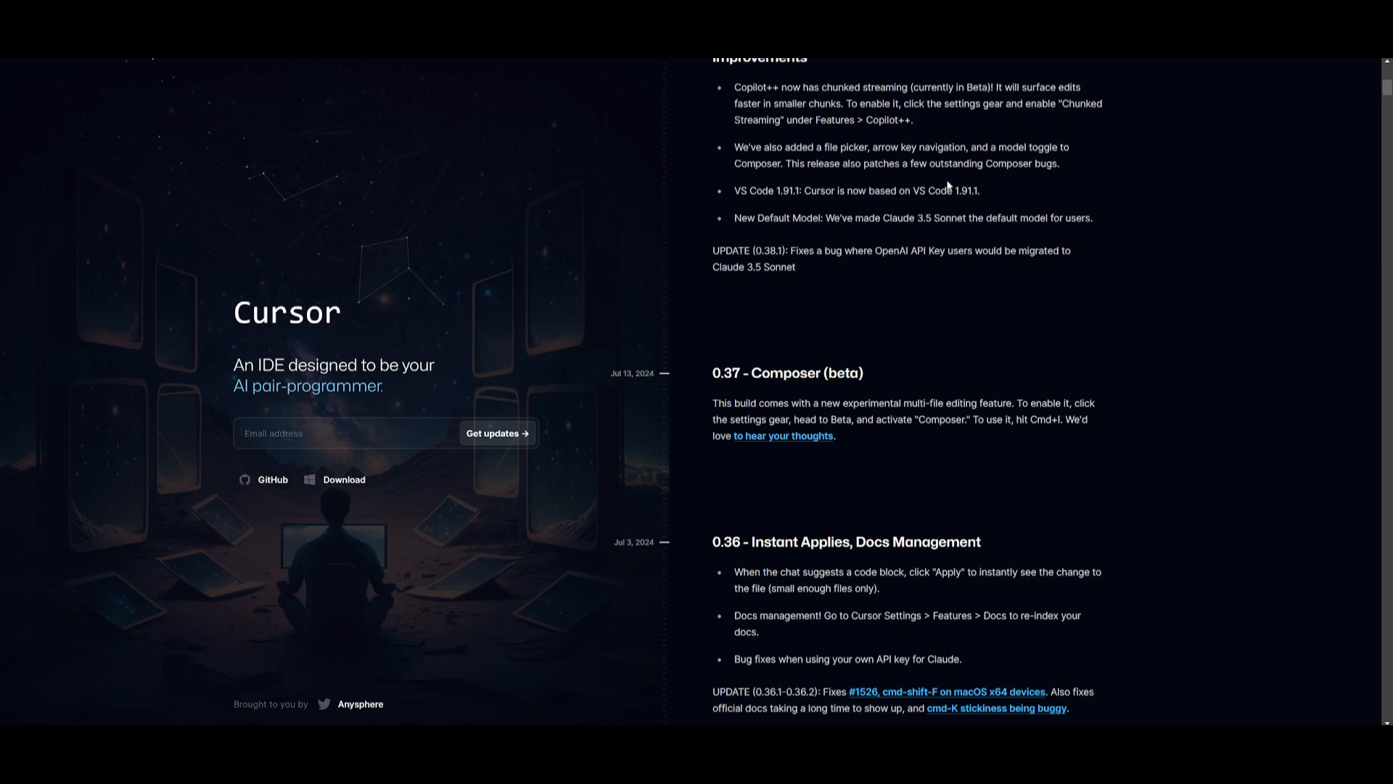
mouse_move(1049, 175)
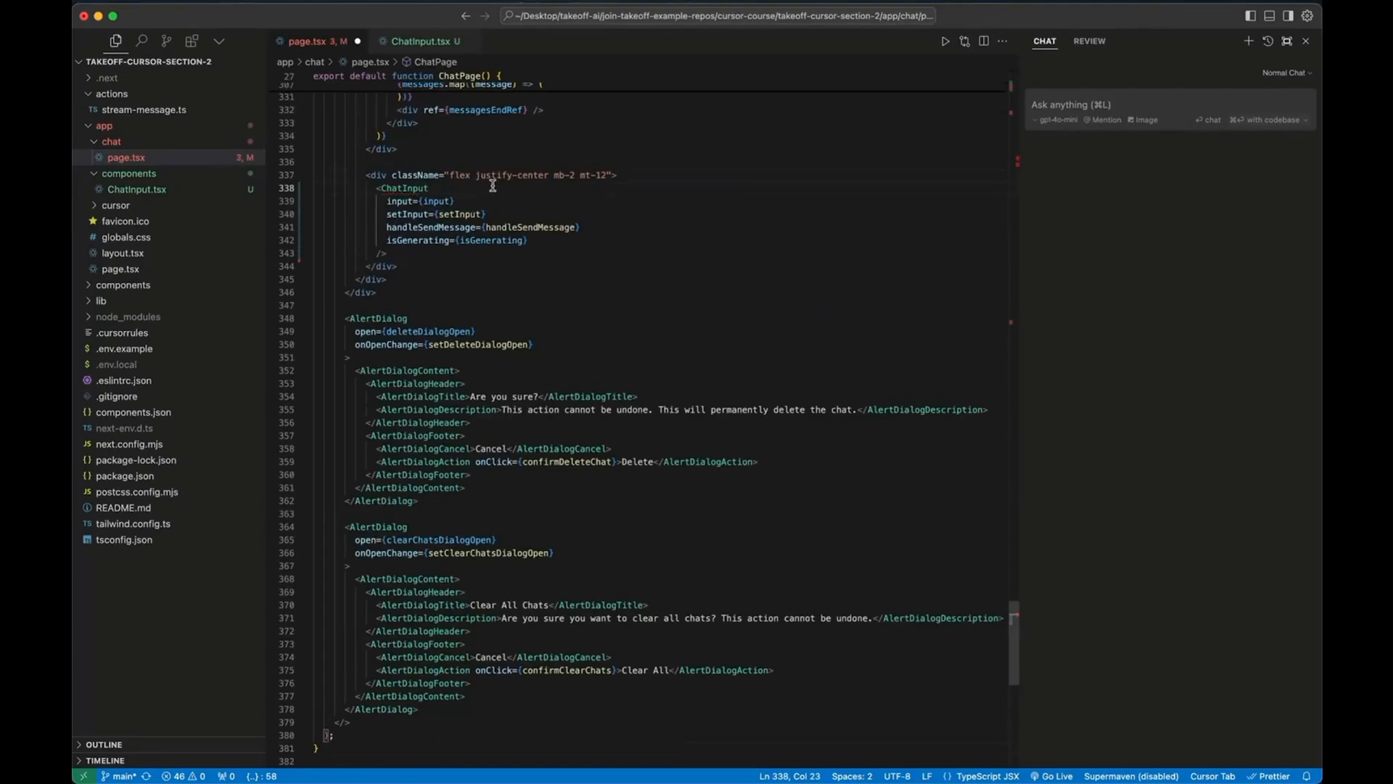
scroll(up, 3)
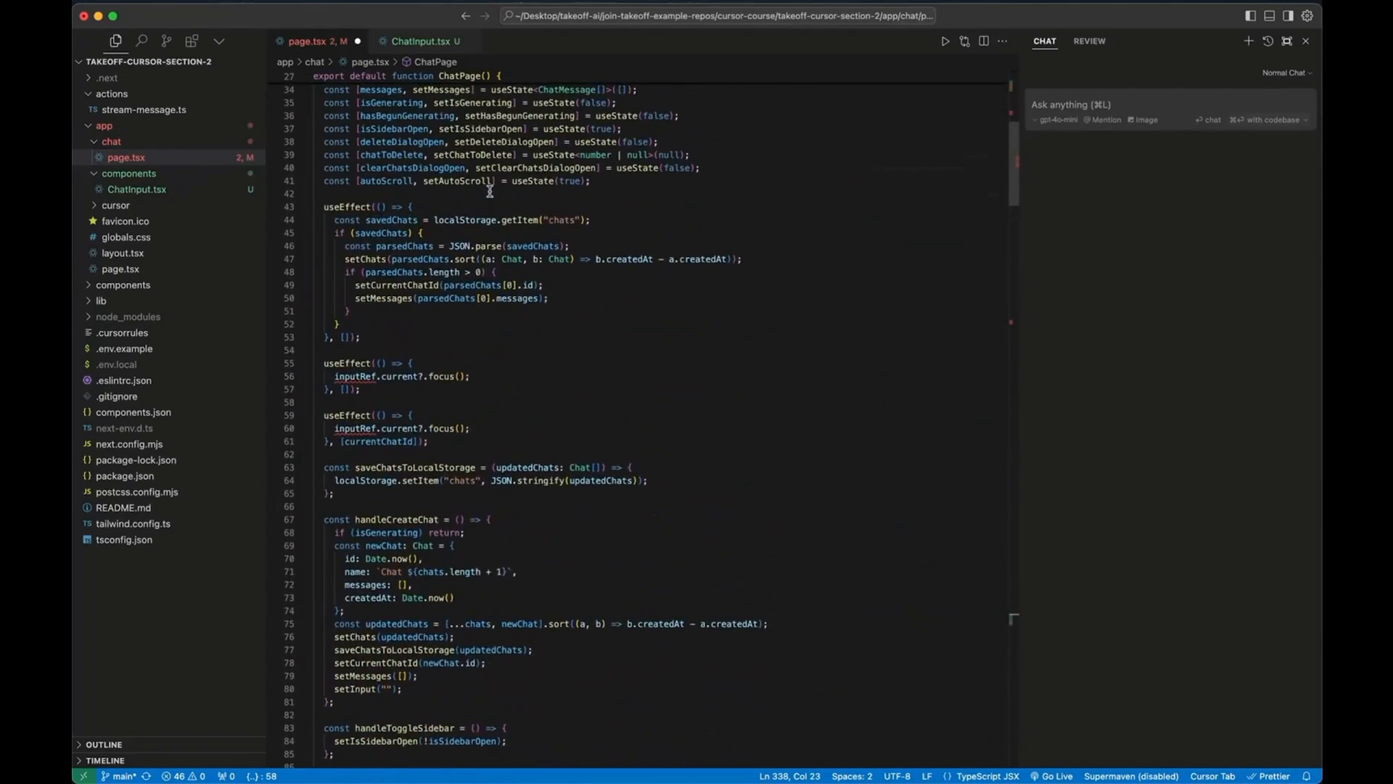
scroll(up, 3)
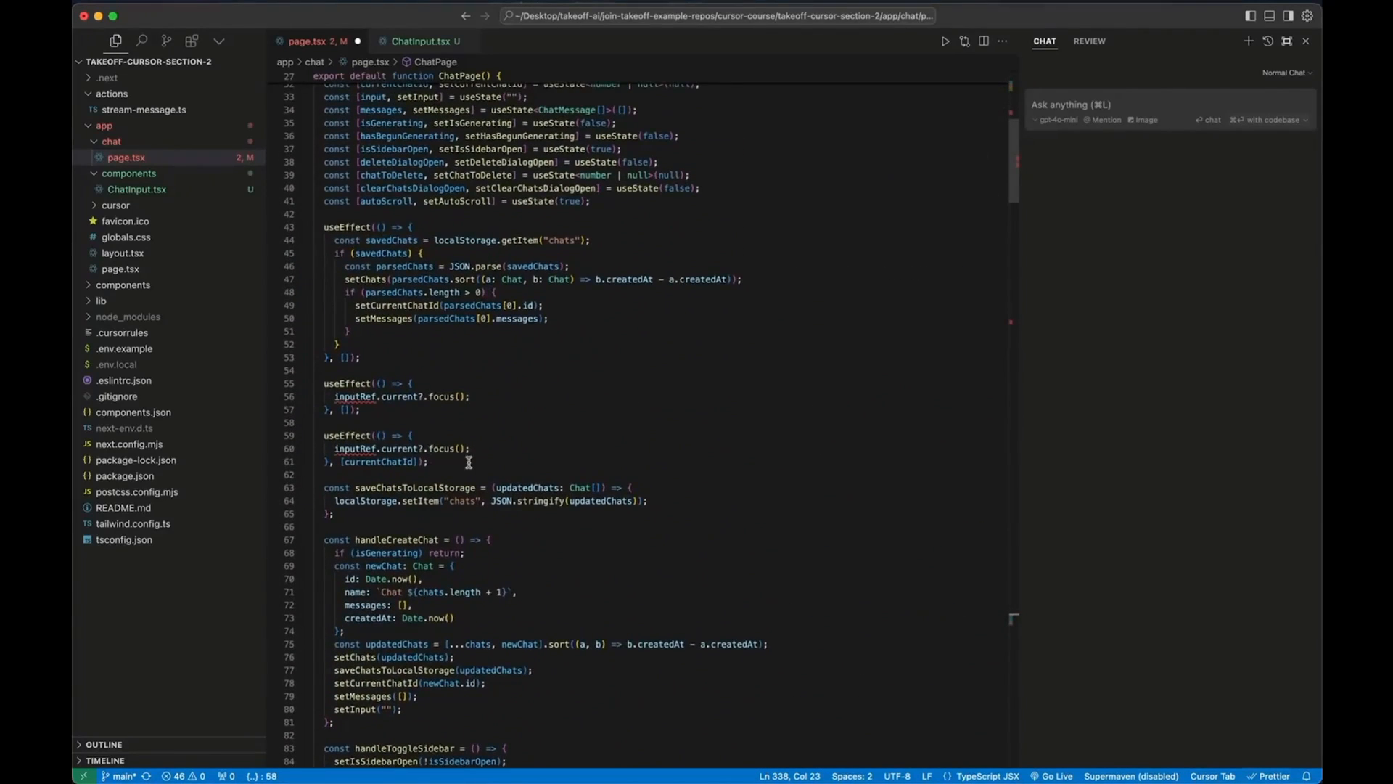
mouse_move(393, 380)
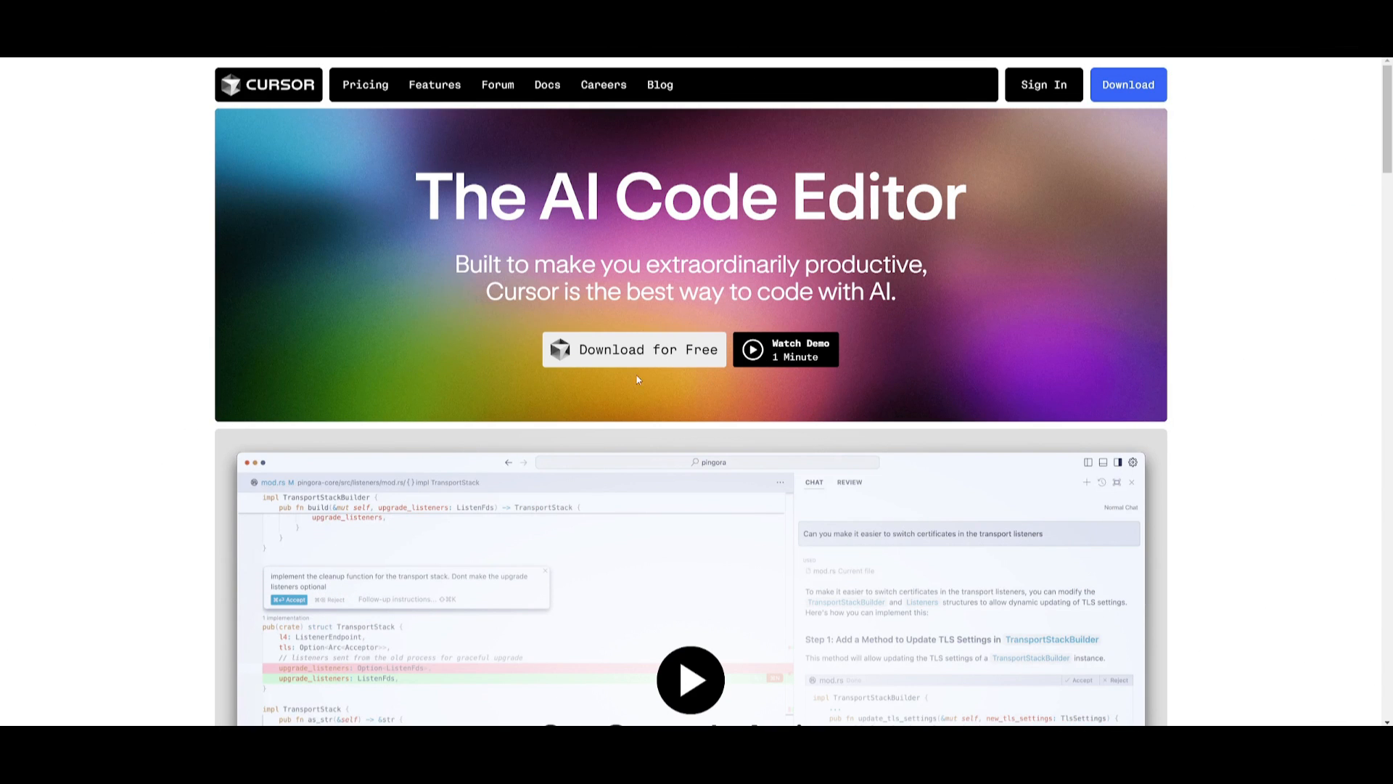
mouse_move(586, 361)
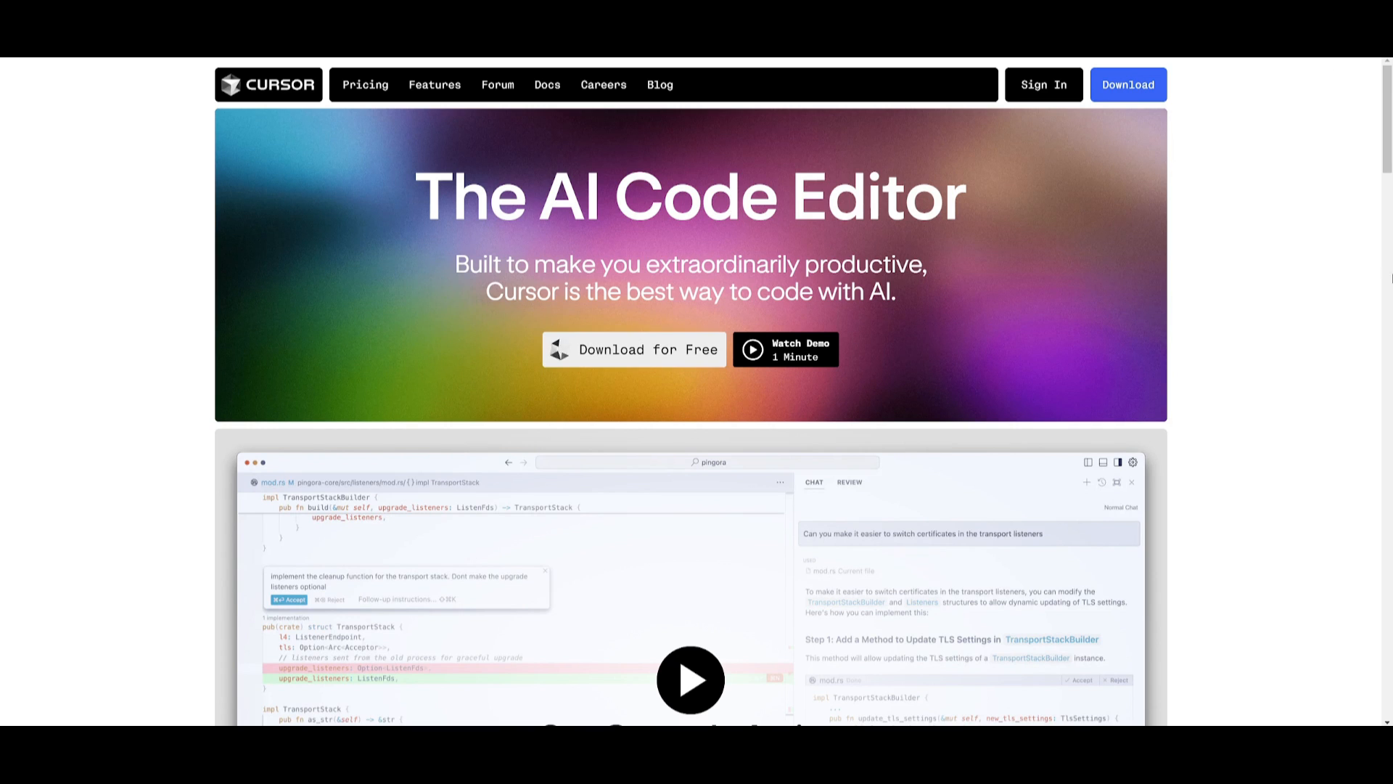
mouse_move(266, 180)
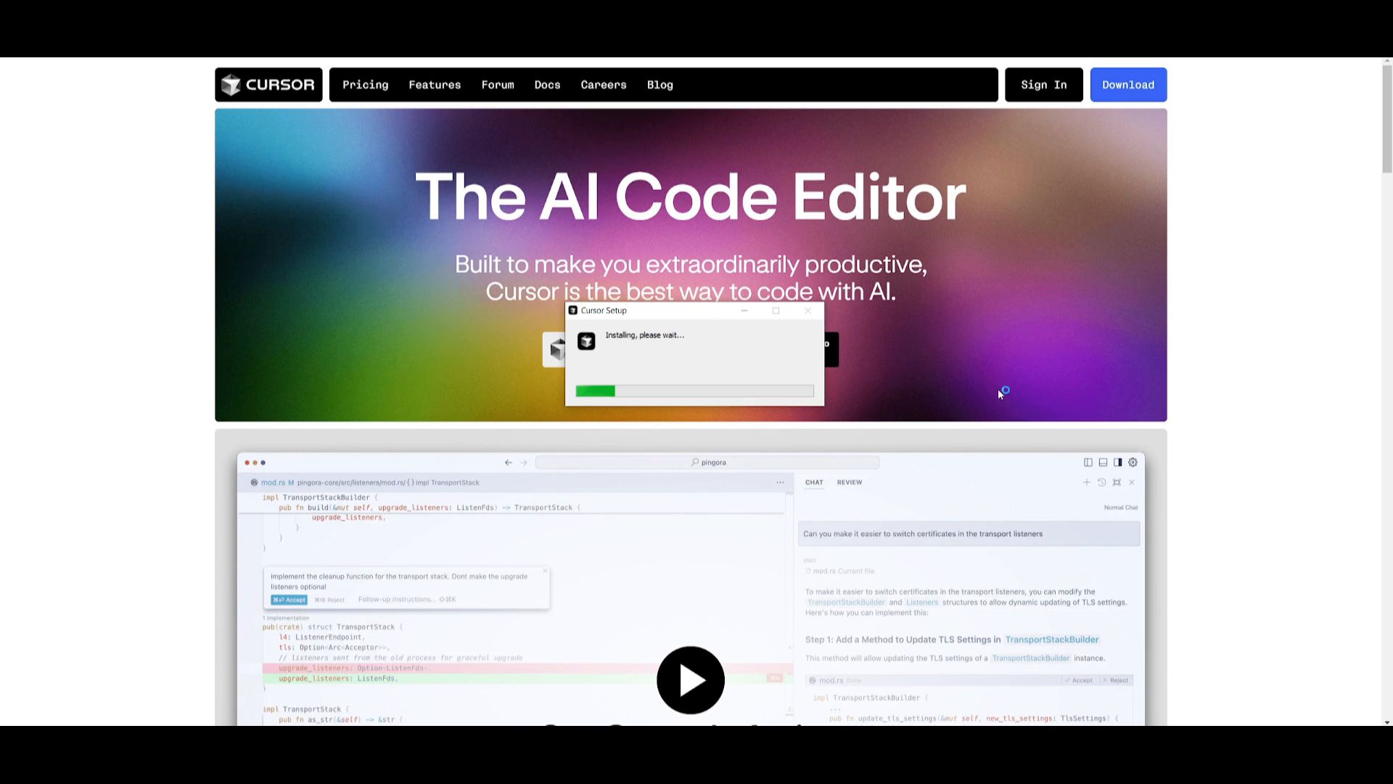
mouse_move(647, 151)
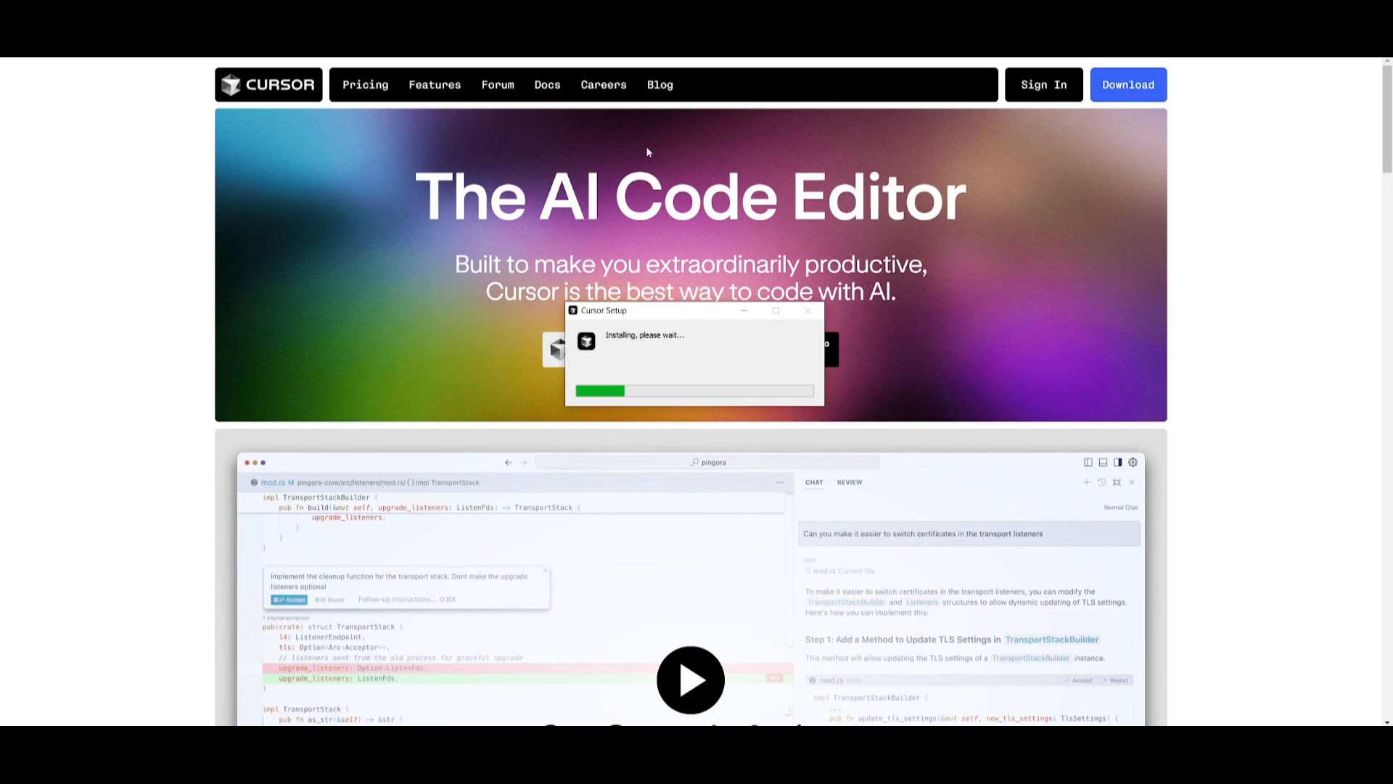
mouse_move(689, 319)
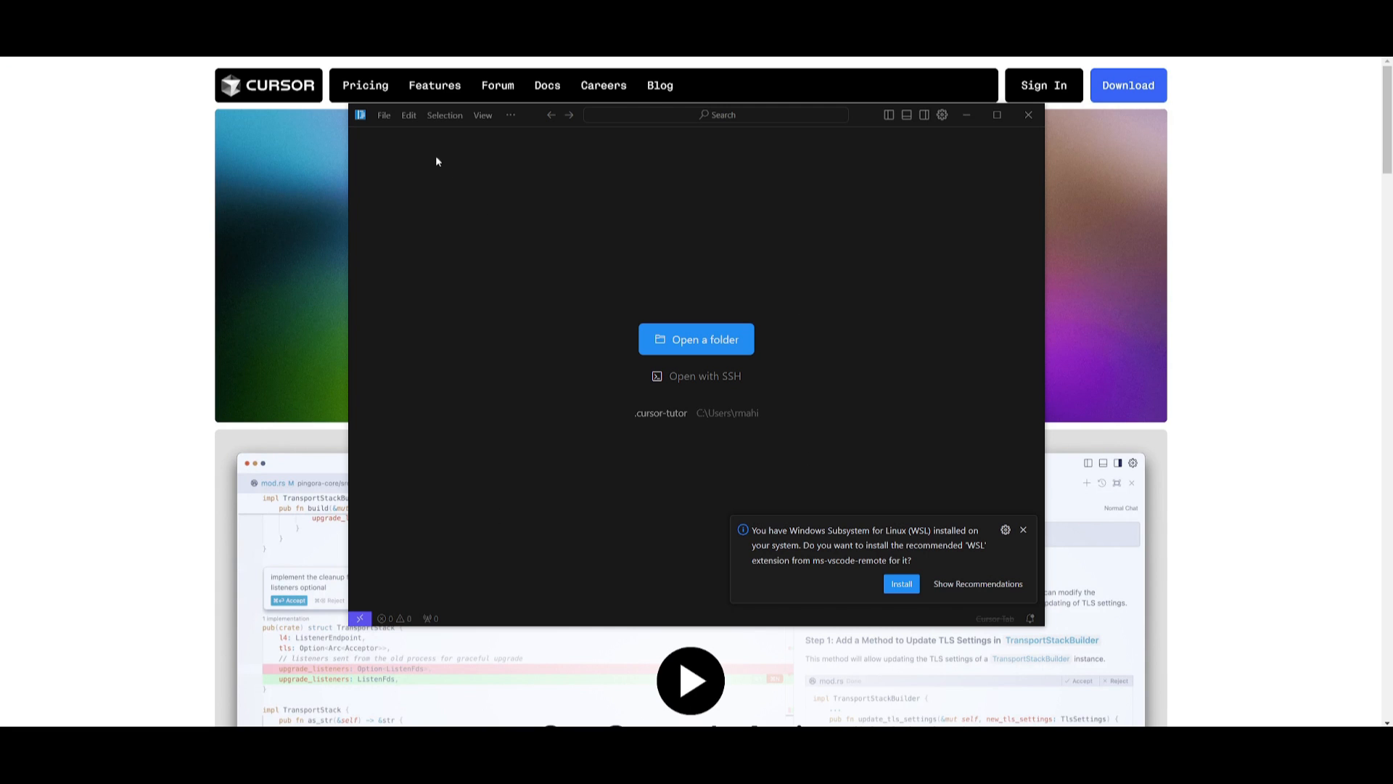
mouse_move(741, 340)
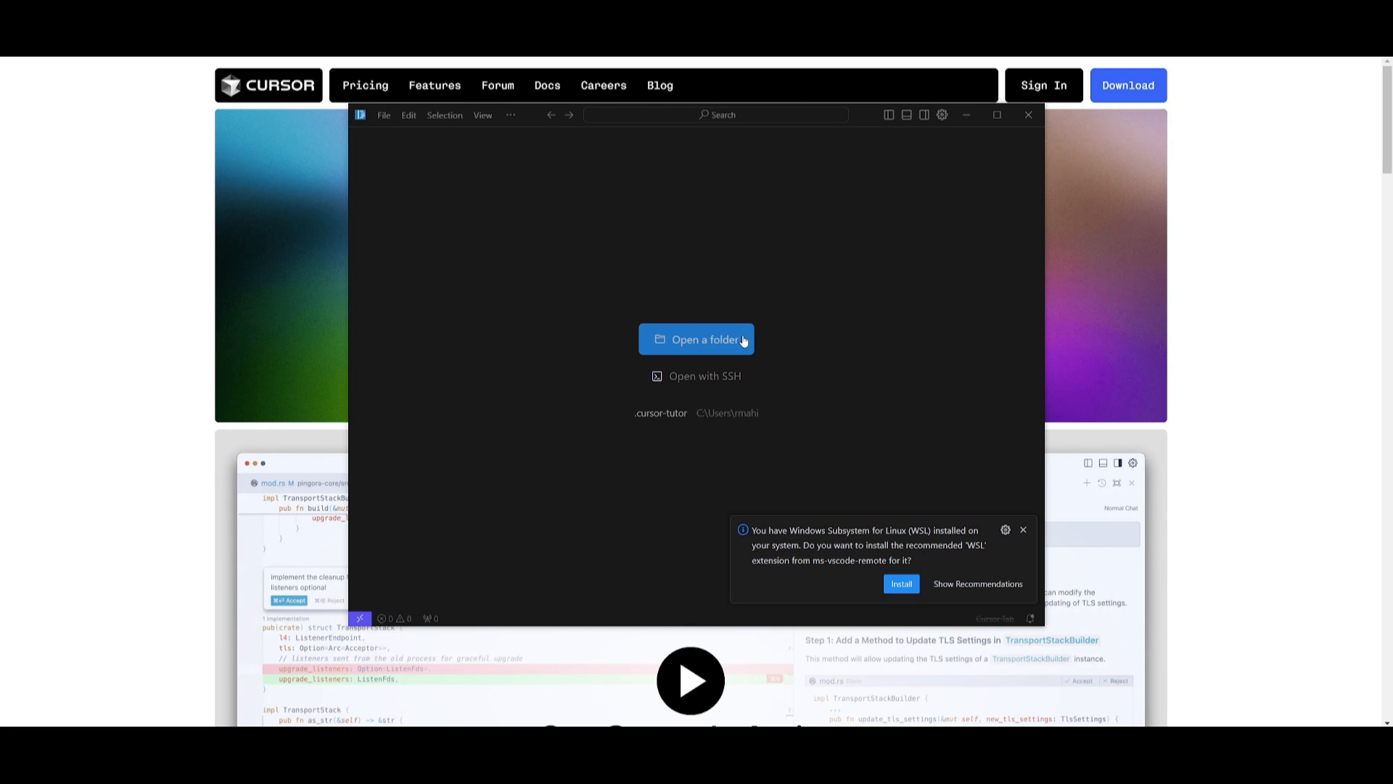
mouse_move(723, 283)
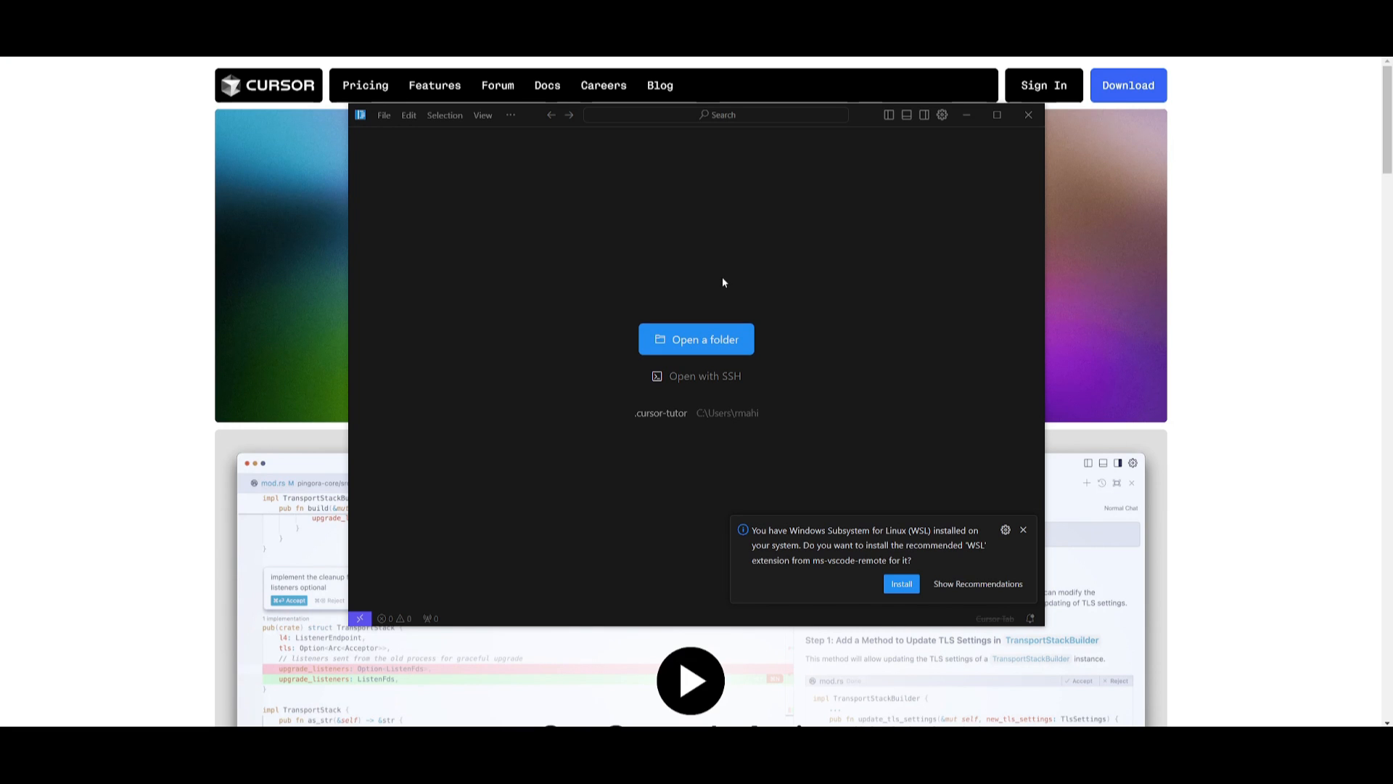
mouse_move(126, 264)
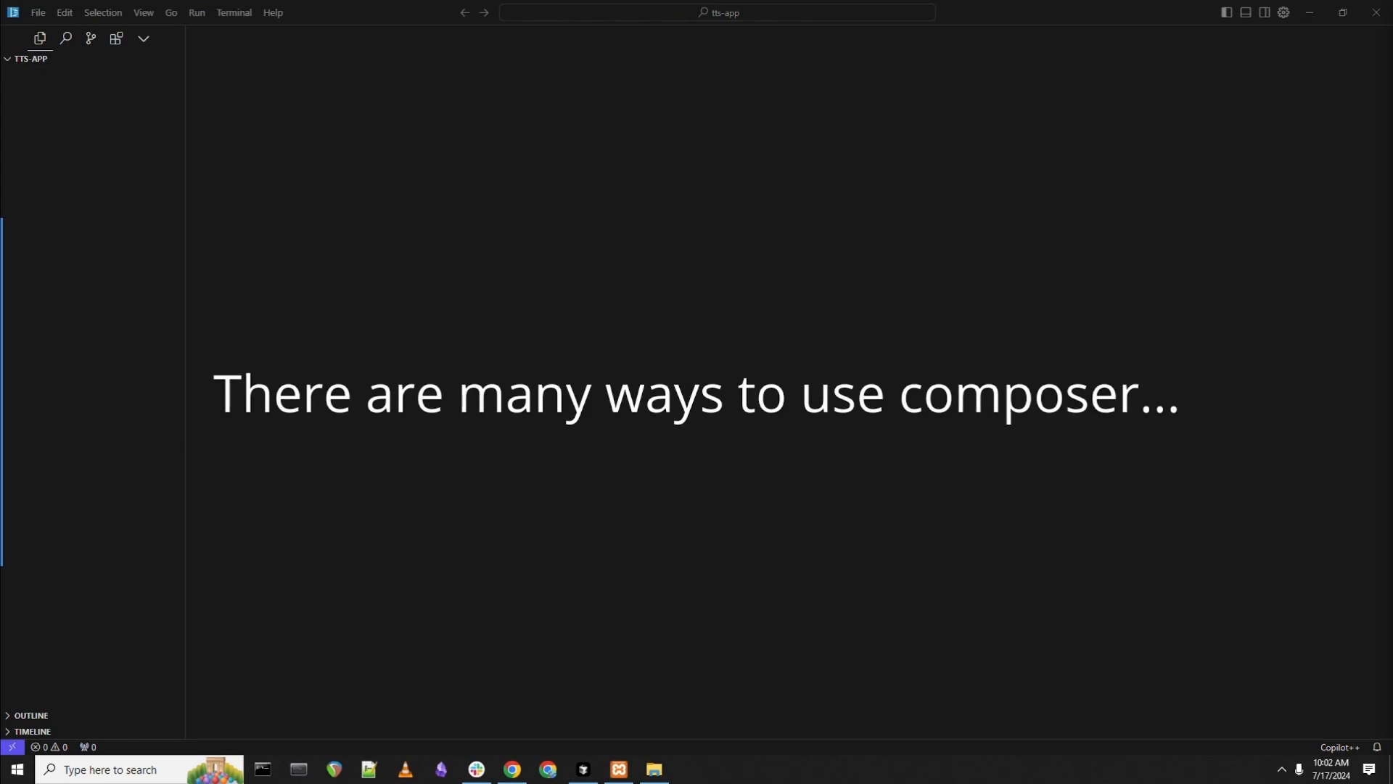
Step: Create a new instructions.txt file in the tts-app folder and open it
right_click(89, 133)
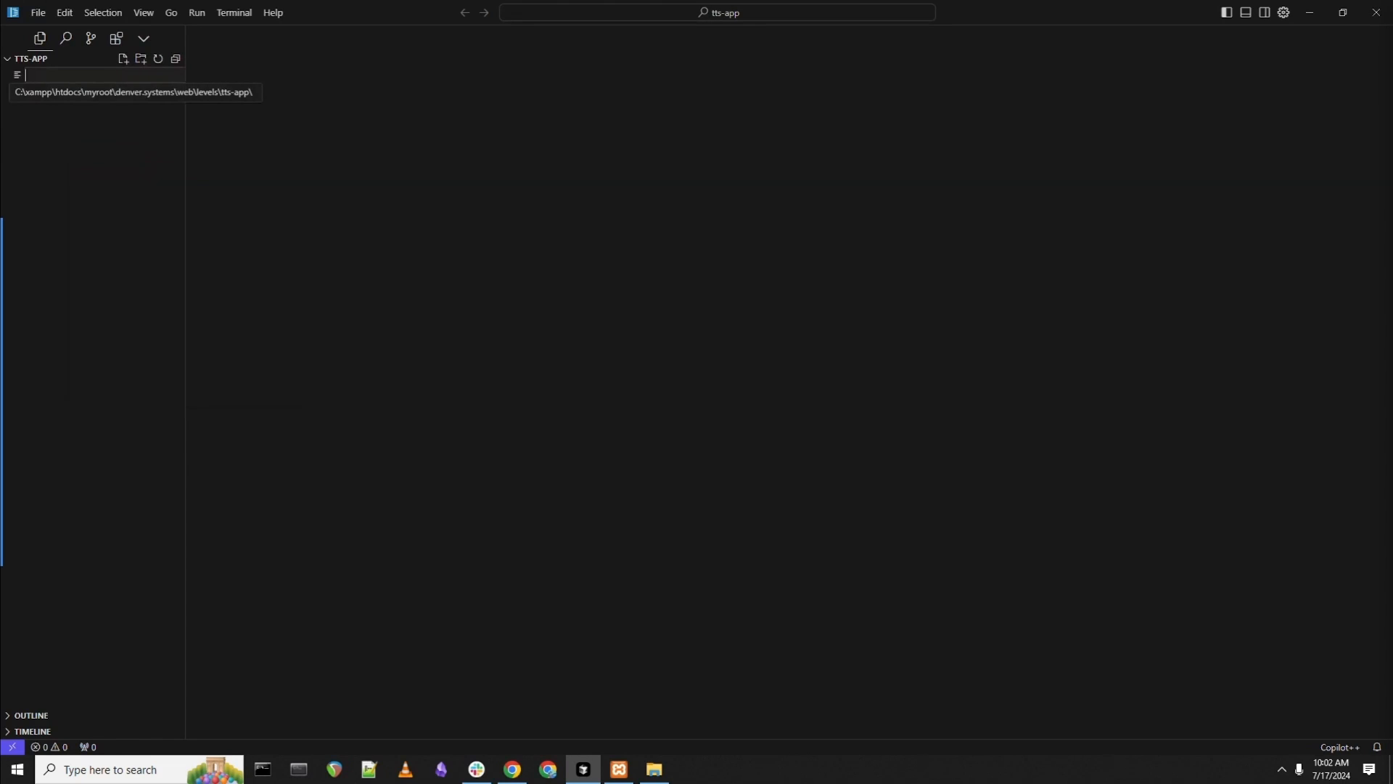
text(instructions.txt)
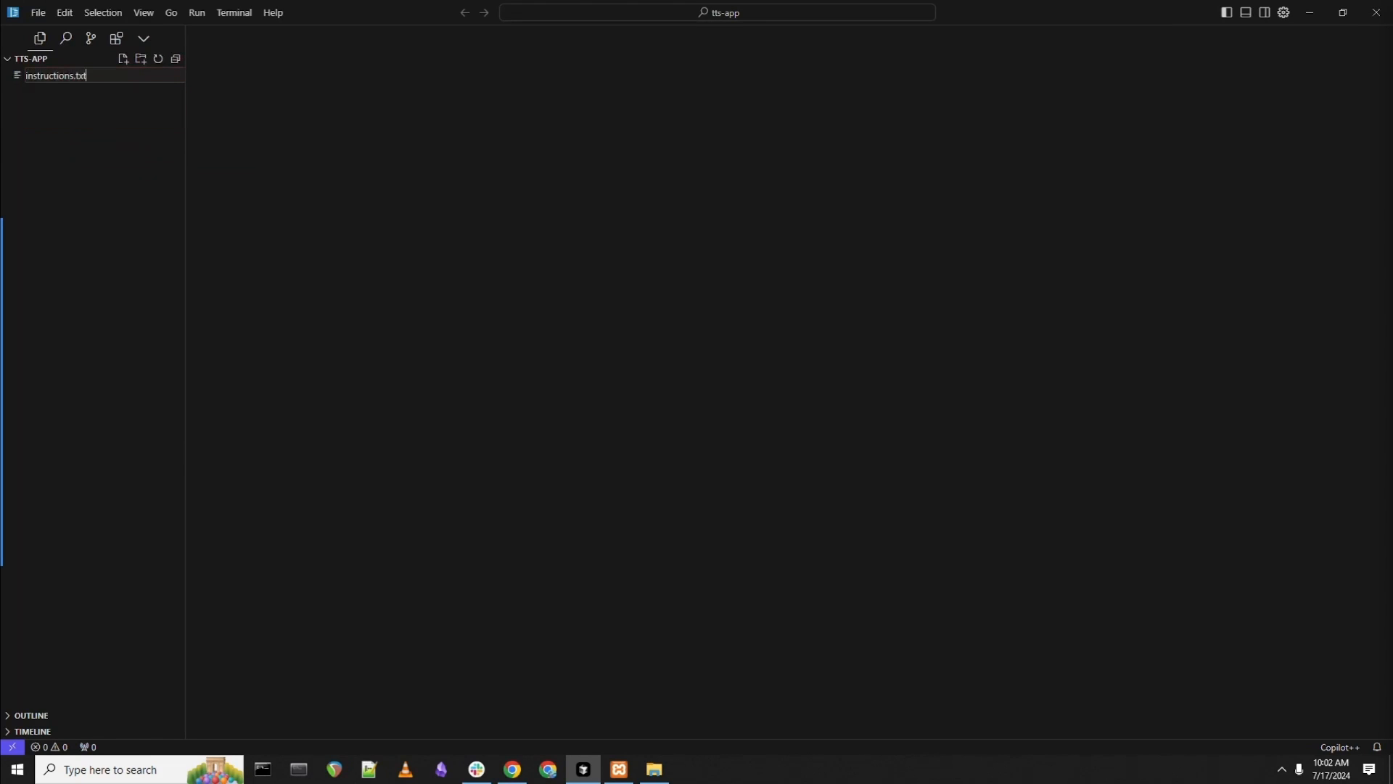
click(55, 75)
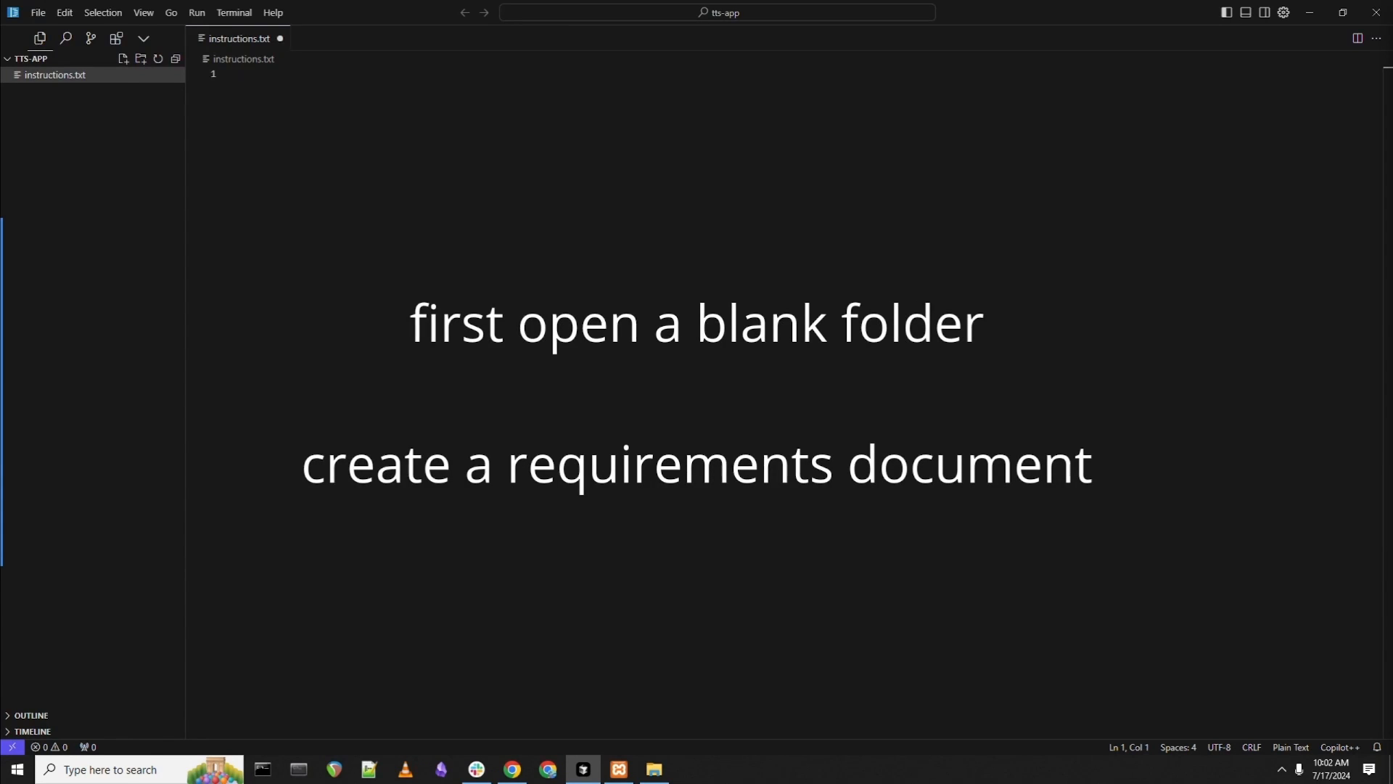
Step: Write the Text to Speech App title, description and features list, including 'Load from file'
text(Text to Speech App)
text(Allows the user to)
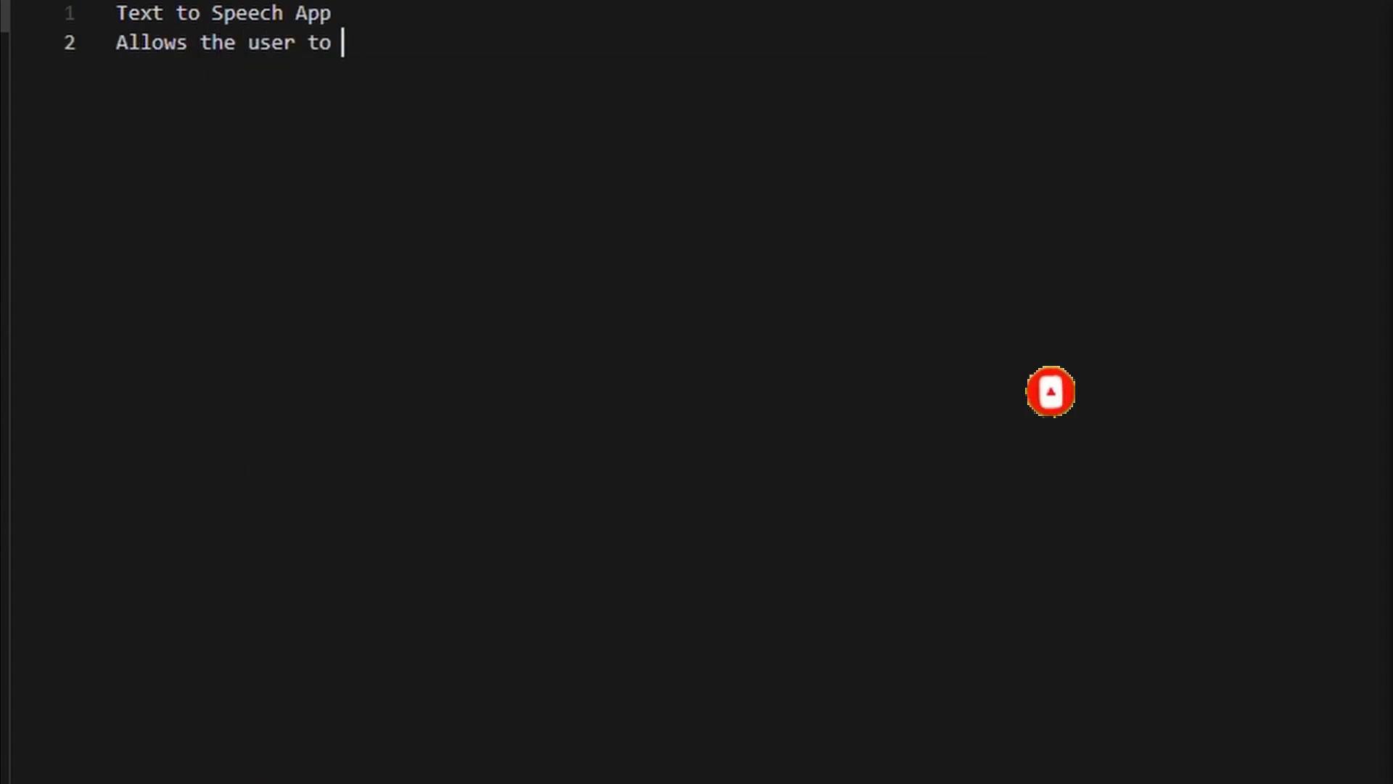
text(up)
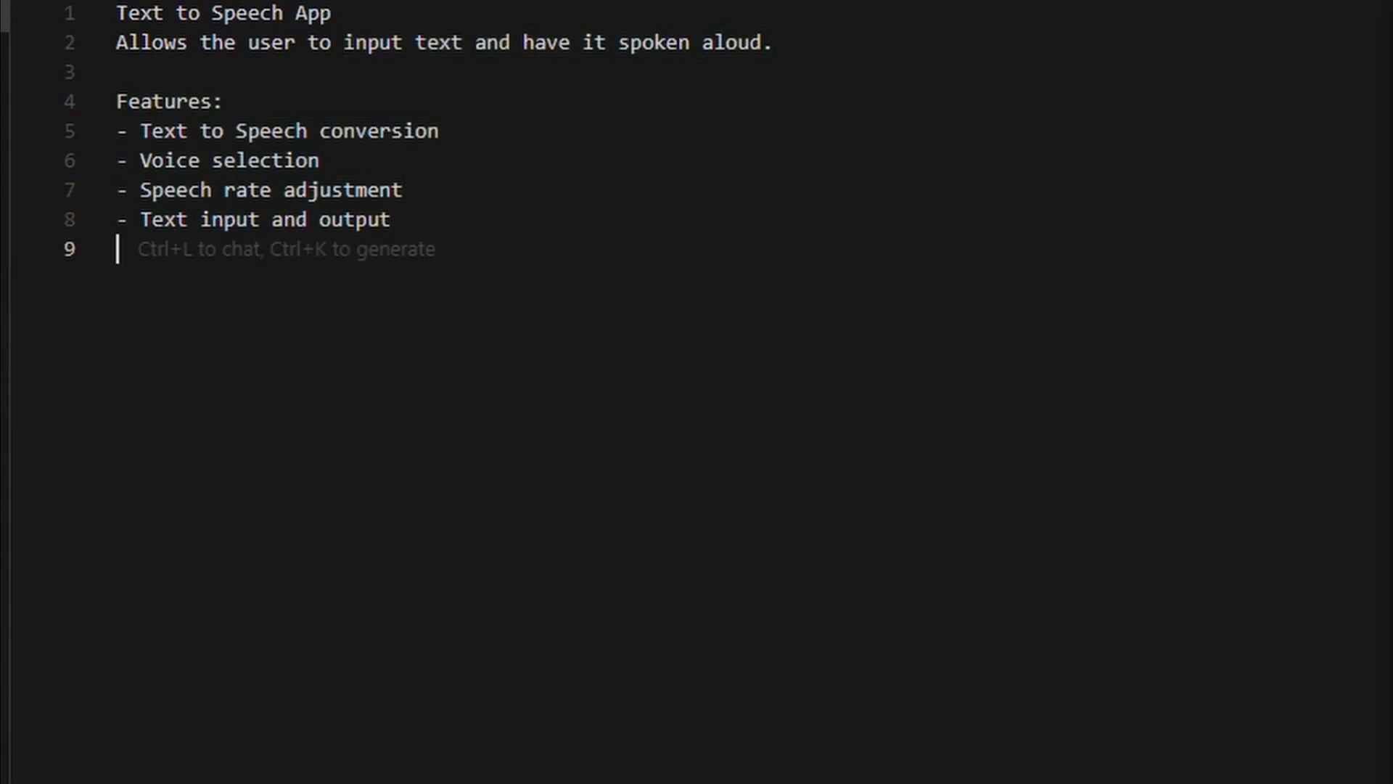
text(- Sav)
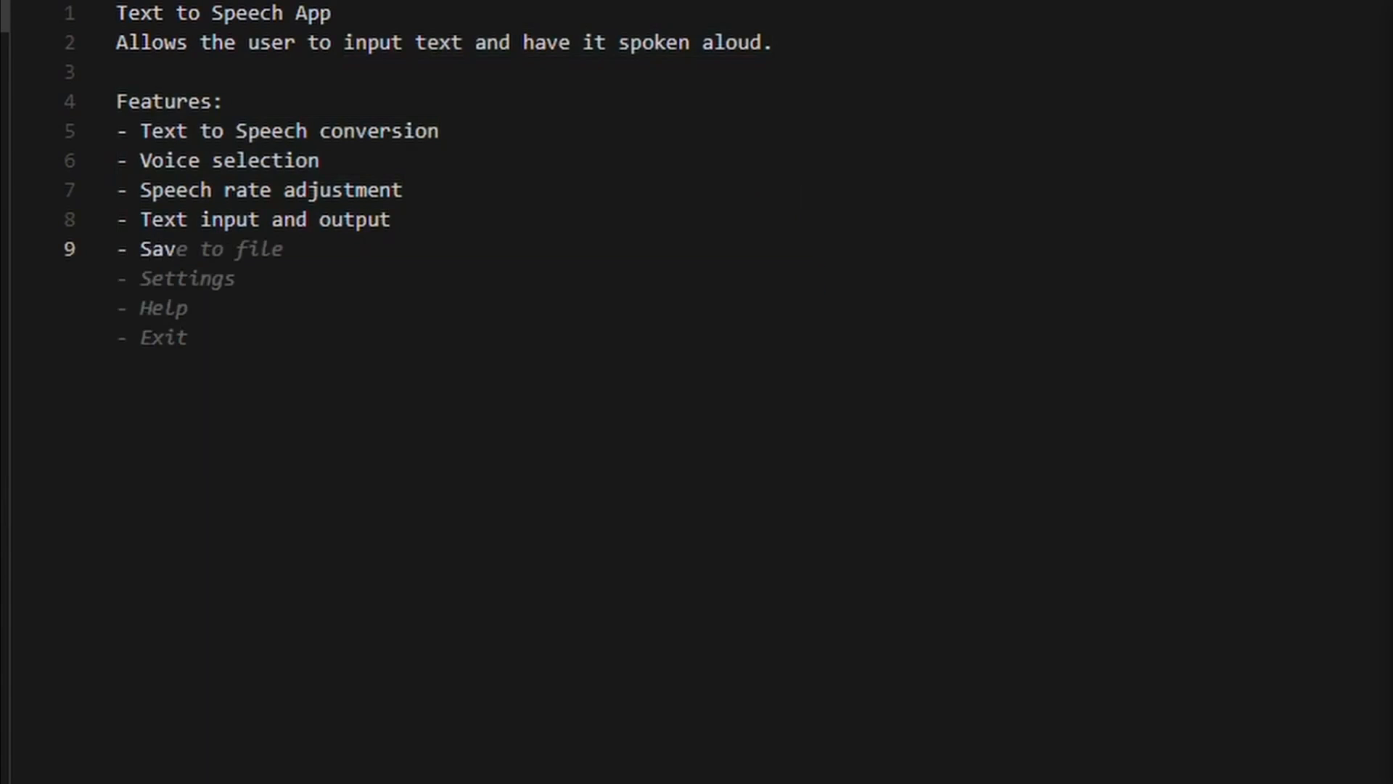
text(- Load from file)
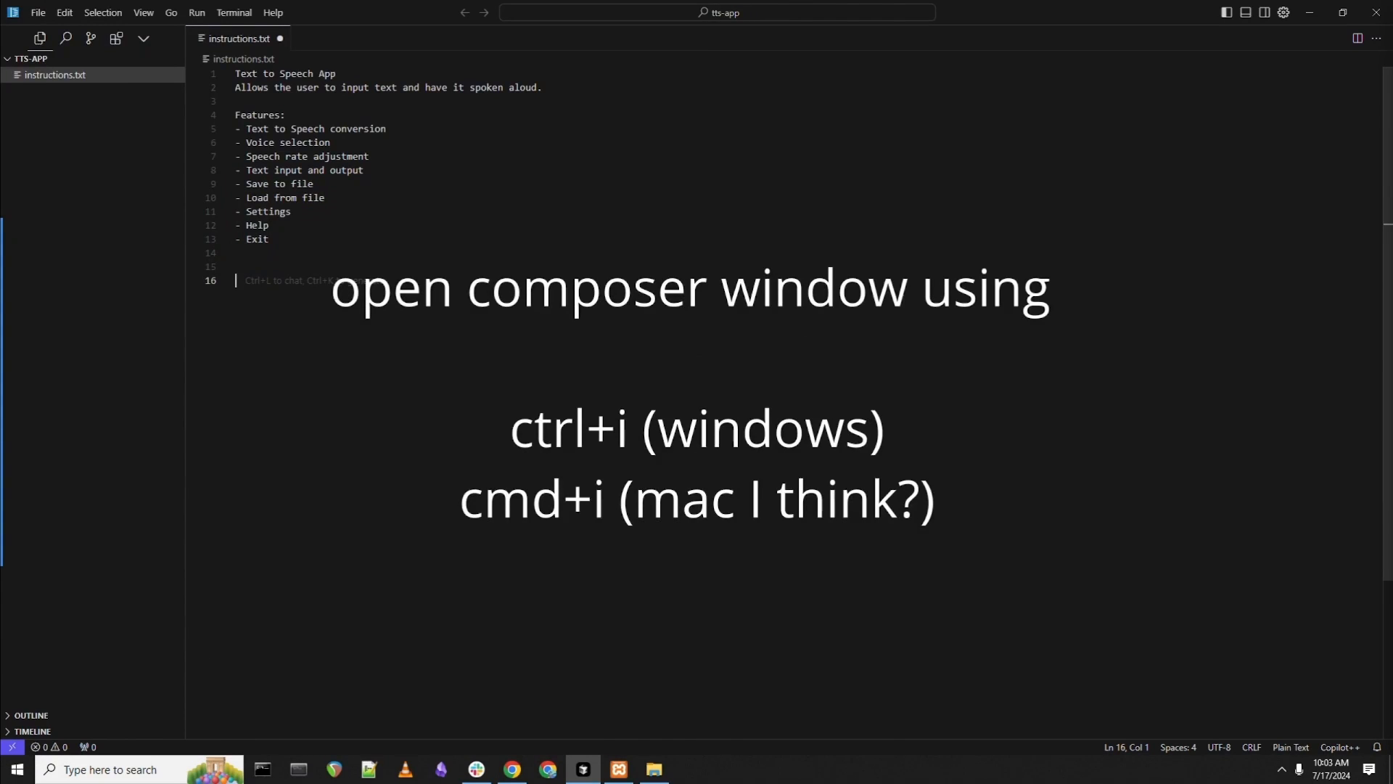
Step: Ask Composer to follow the instructions and build a modular HTML5 and JavaScript web app
key(ctrl+i)
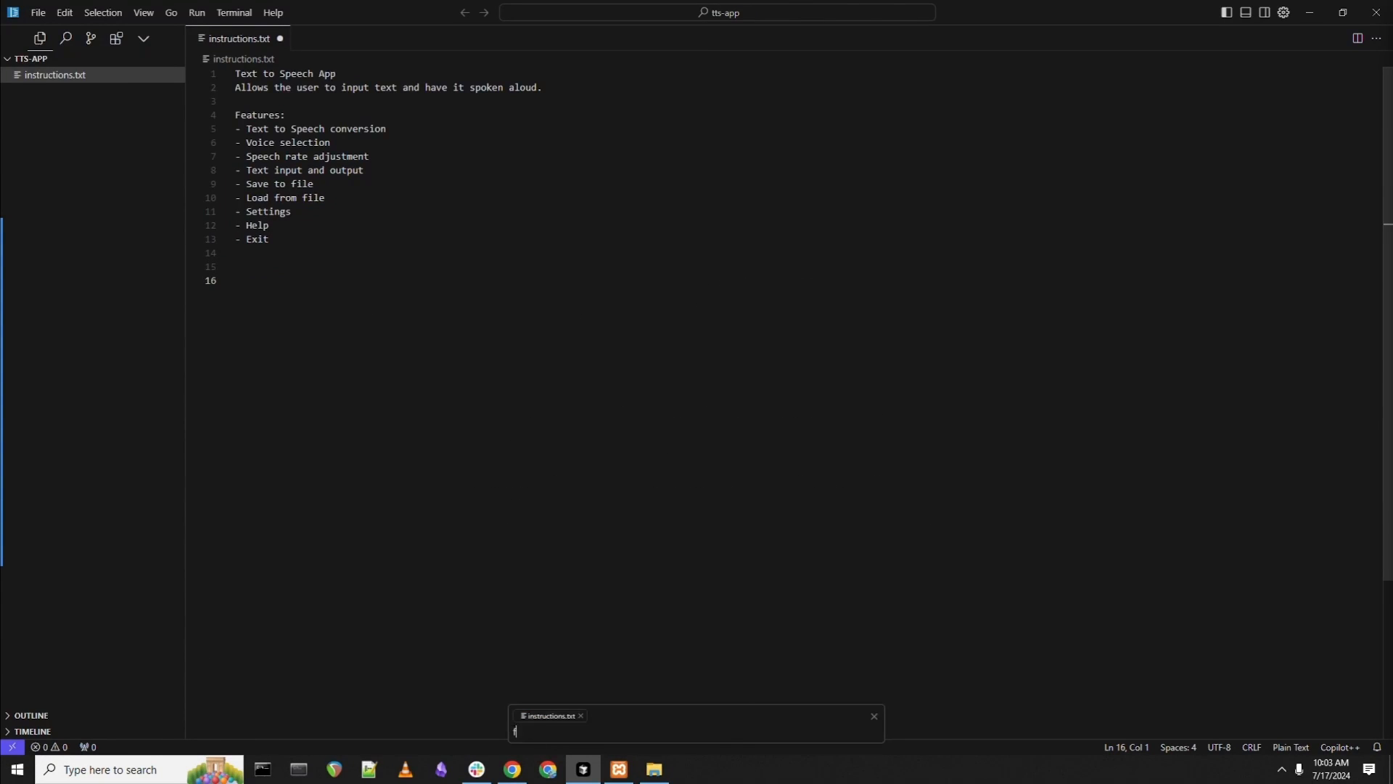
text(follow the instructions and build a modular web app in html)
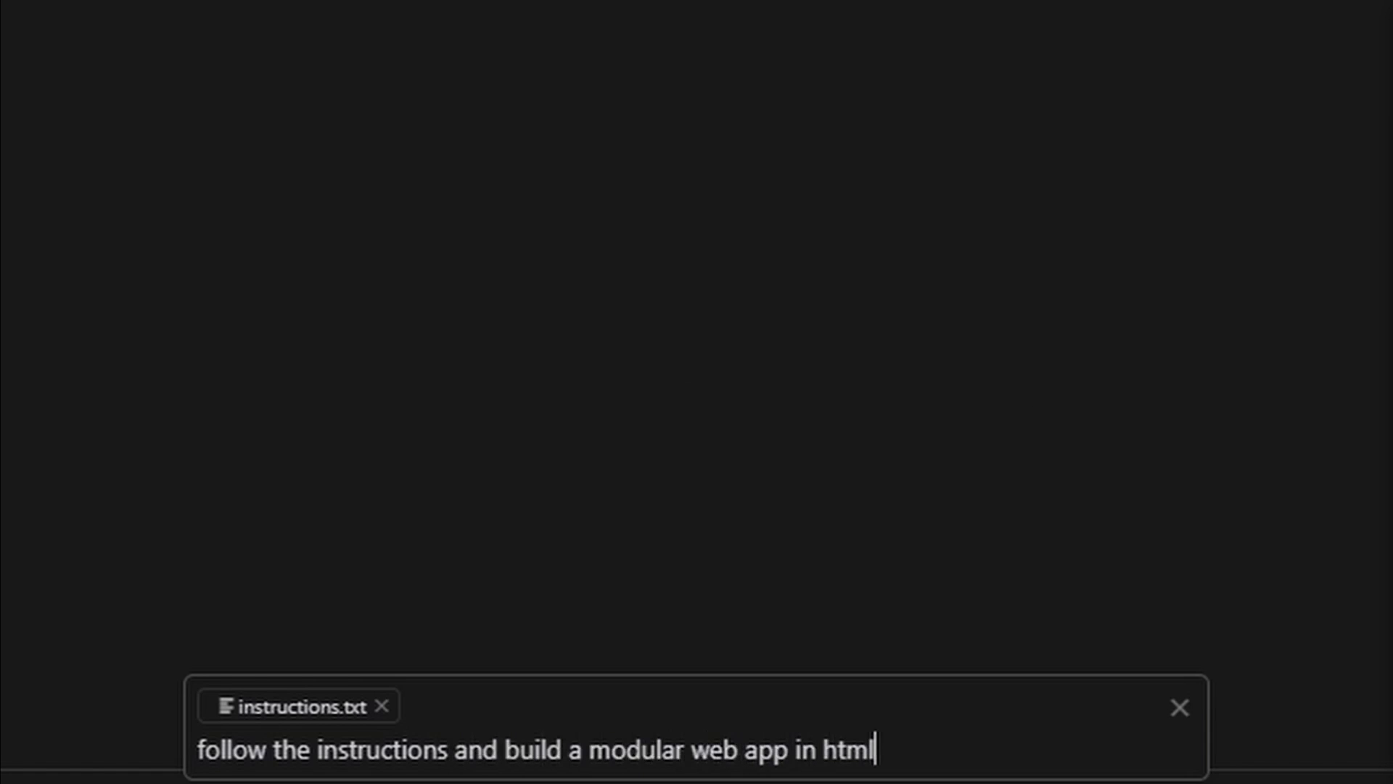
text(5 and javascript)
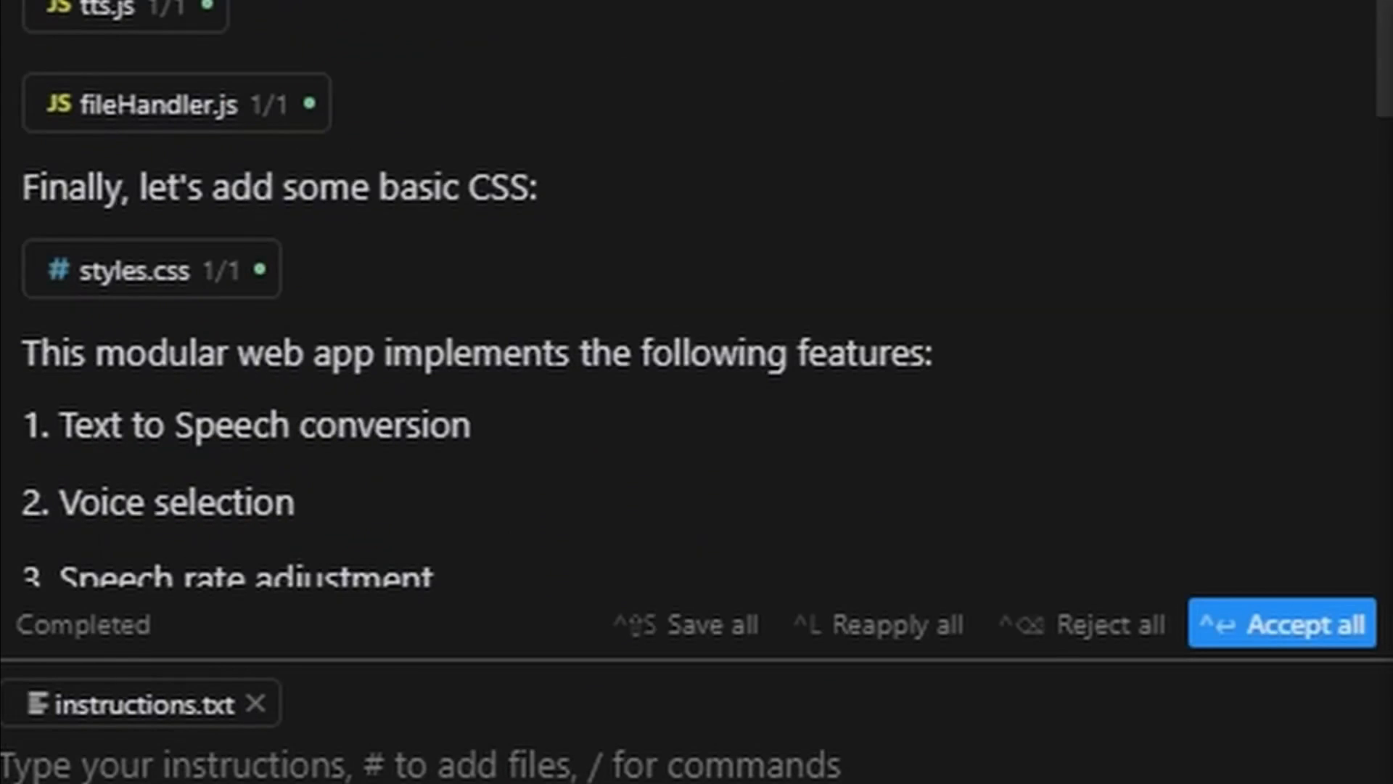
Step: Accept all generated files, then enter 'hi how are you doing?' in the app and speak it
click(1280, 622)
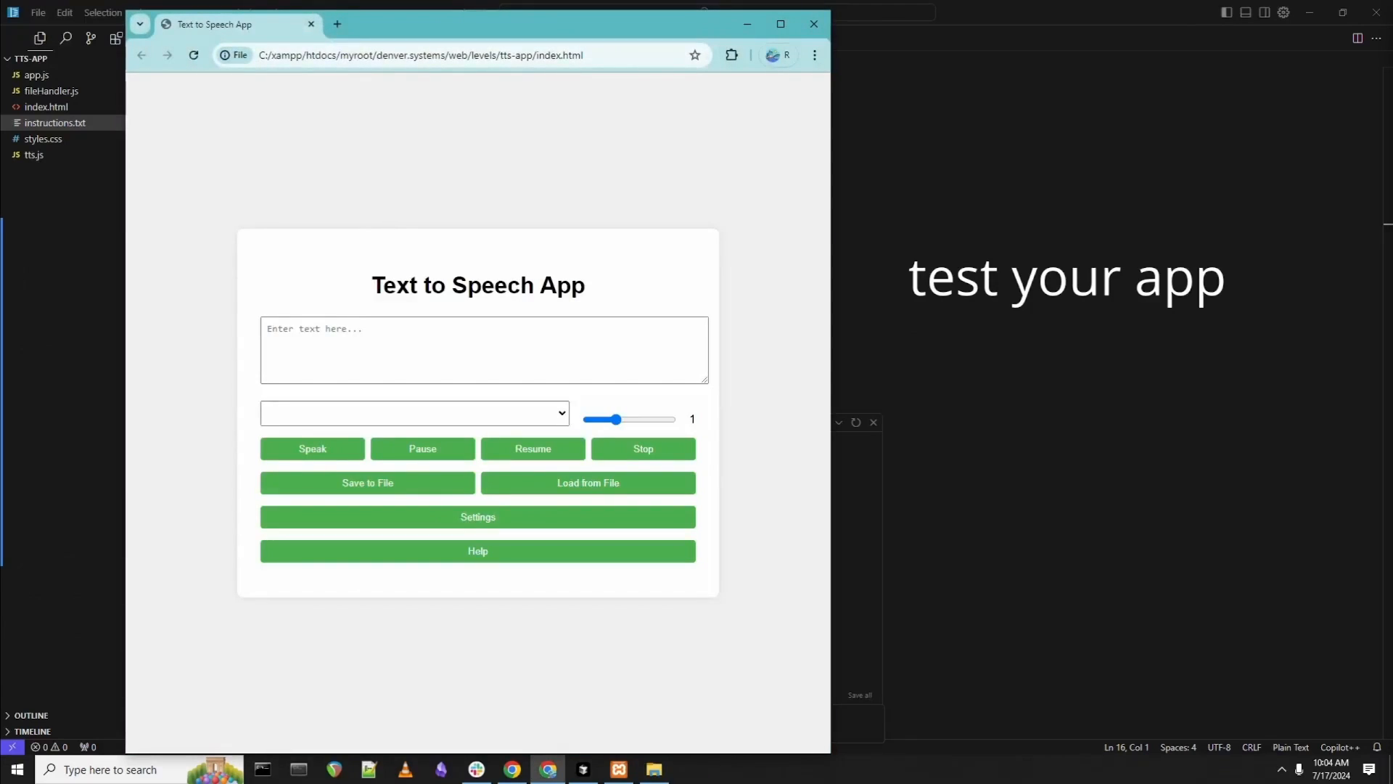
text(hi how are you doing?)
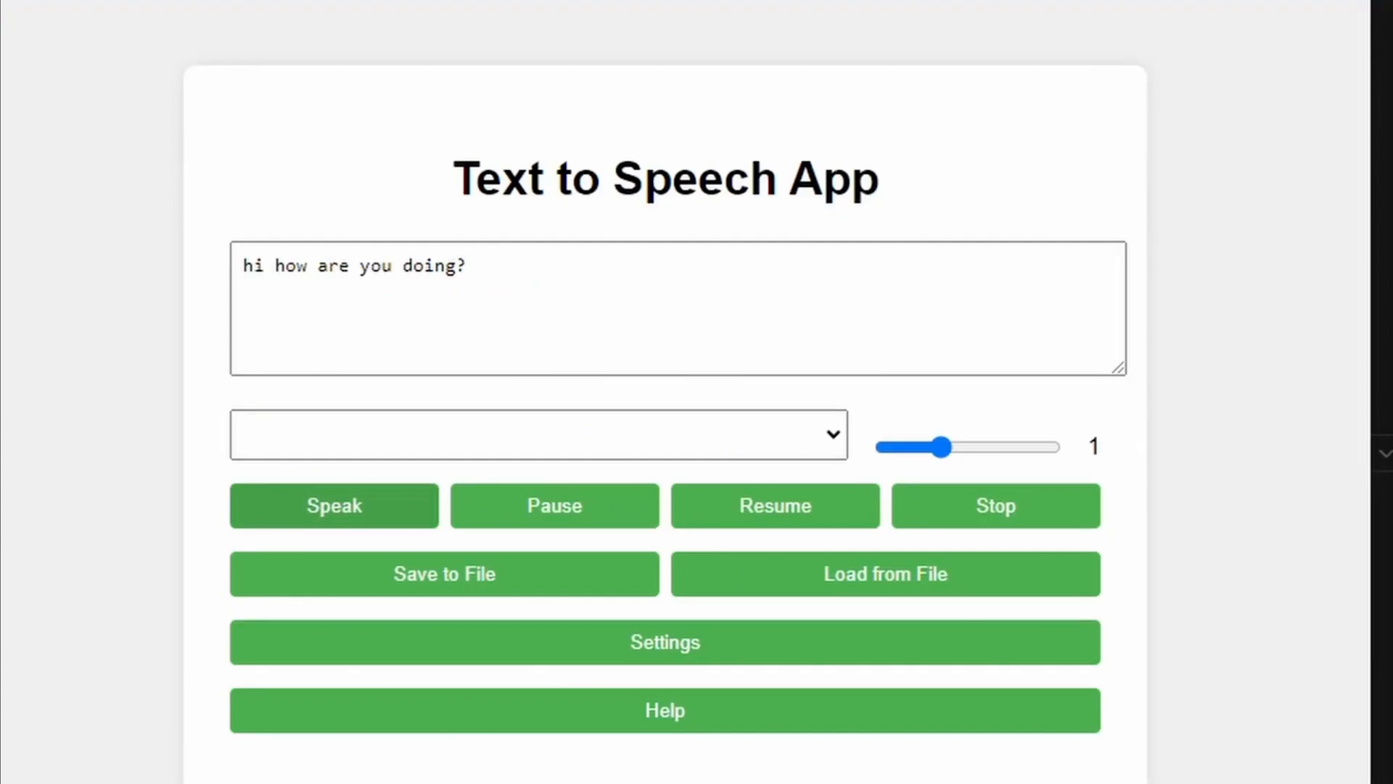
click(538, 434)
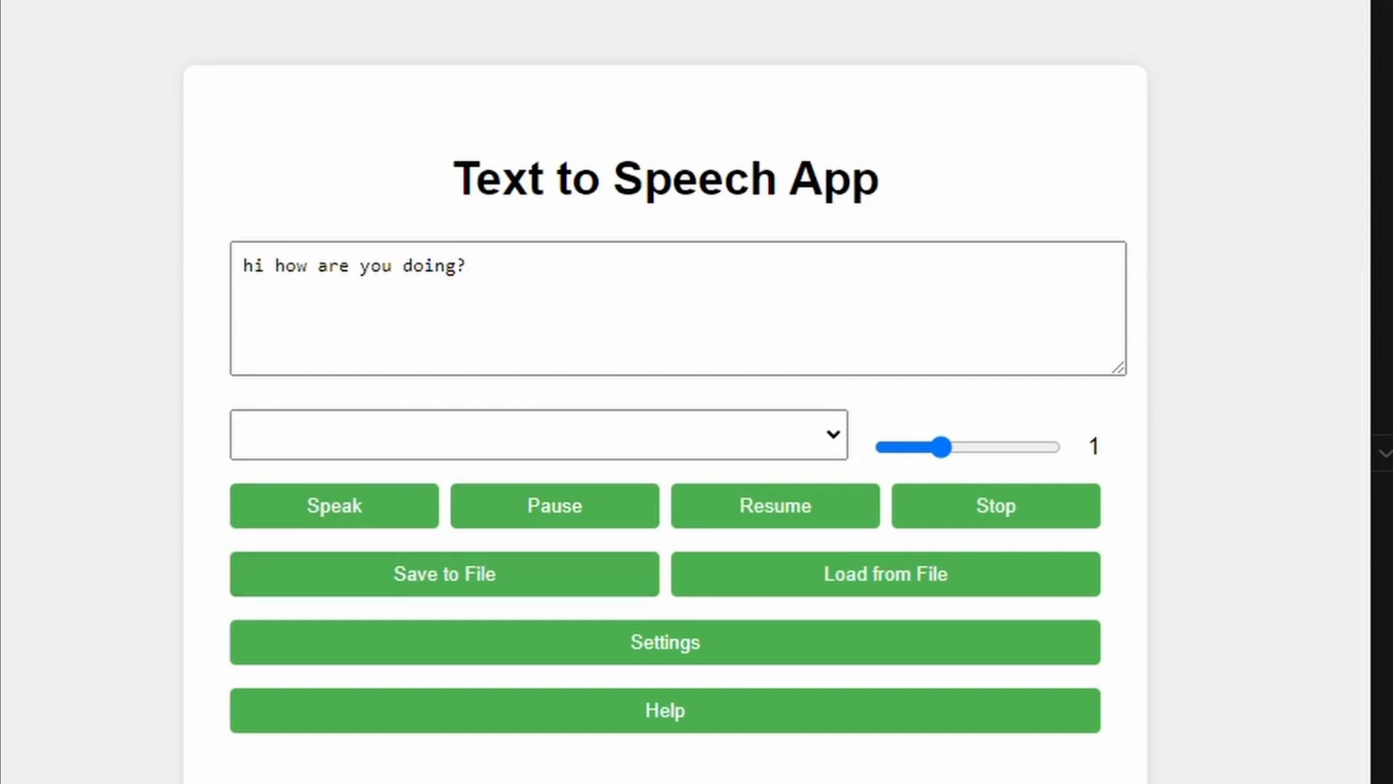
click(444, 573)
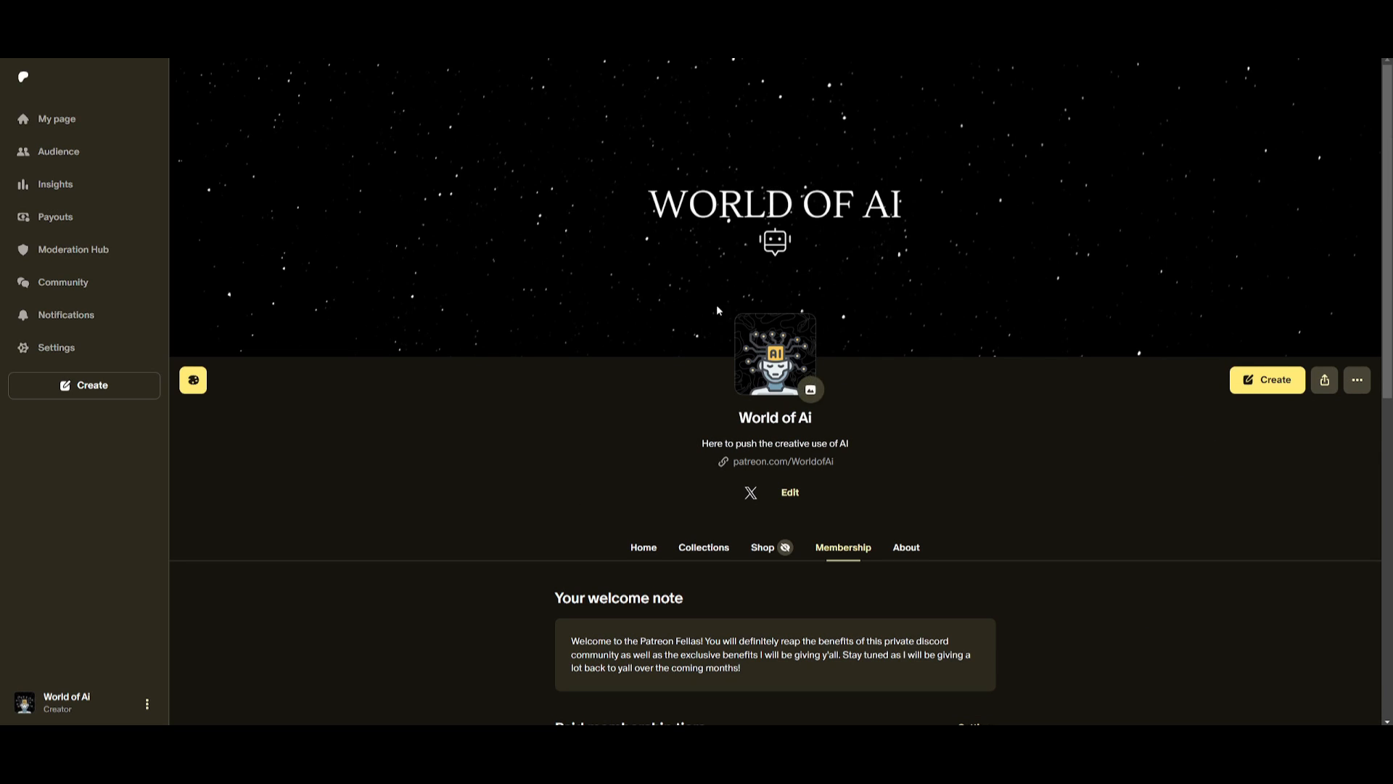
mouse_move(440, 207)
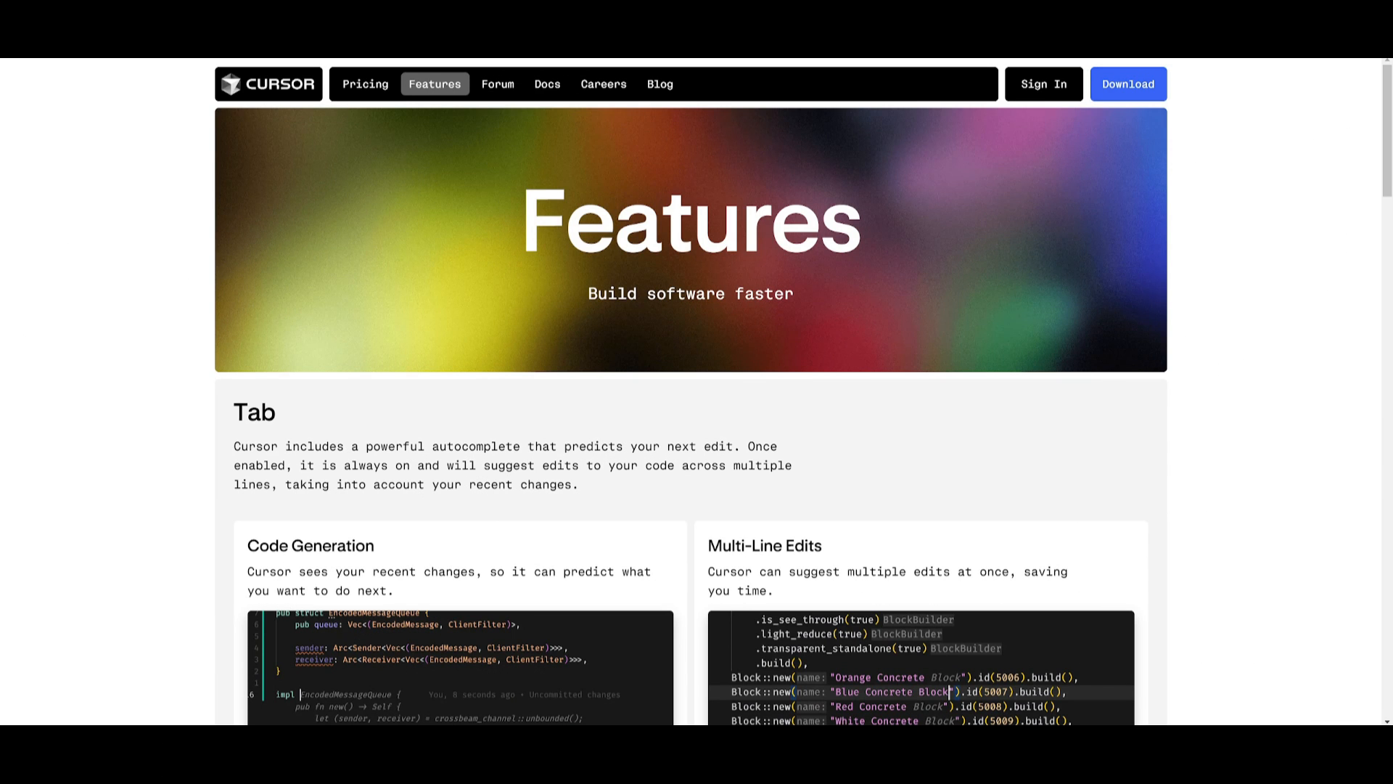
mouse_move(731, 377)
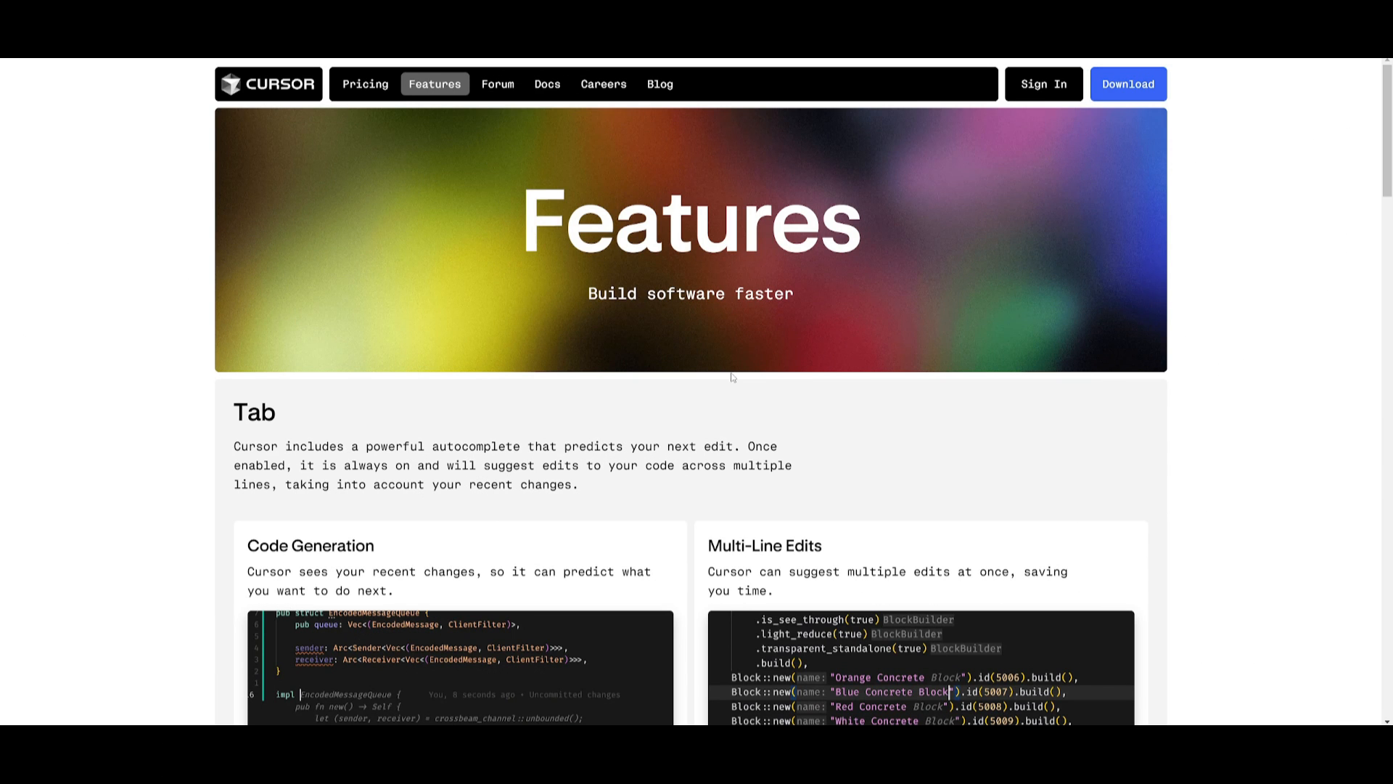
Step: Scroll down the Features page past Tab and Chat to the Ctrl K section
scroll(down, 3)
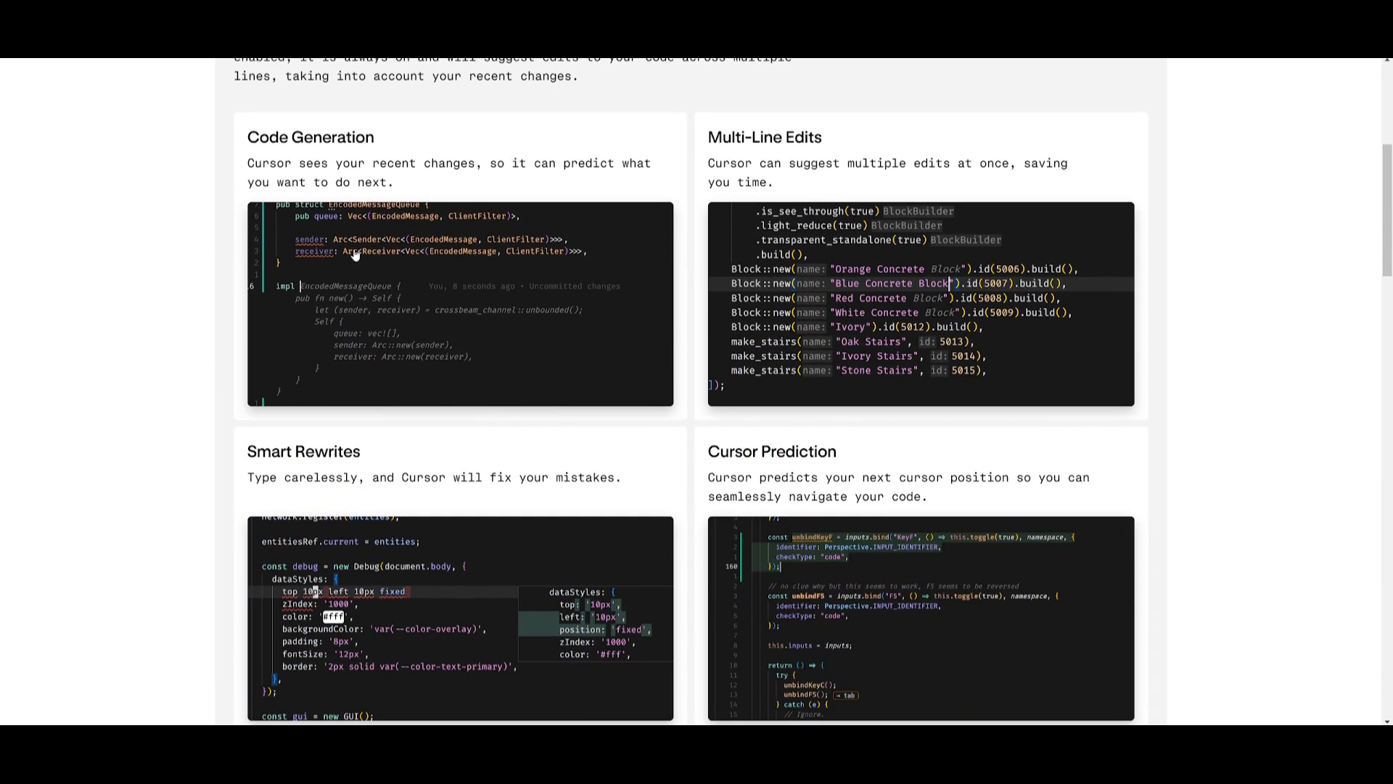
mouse_move(353, 256)
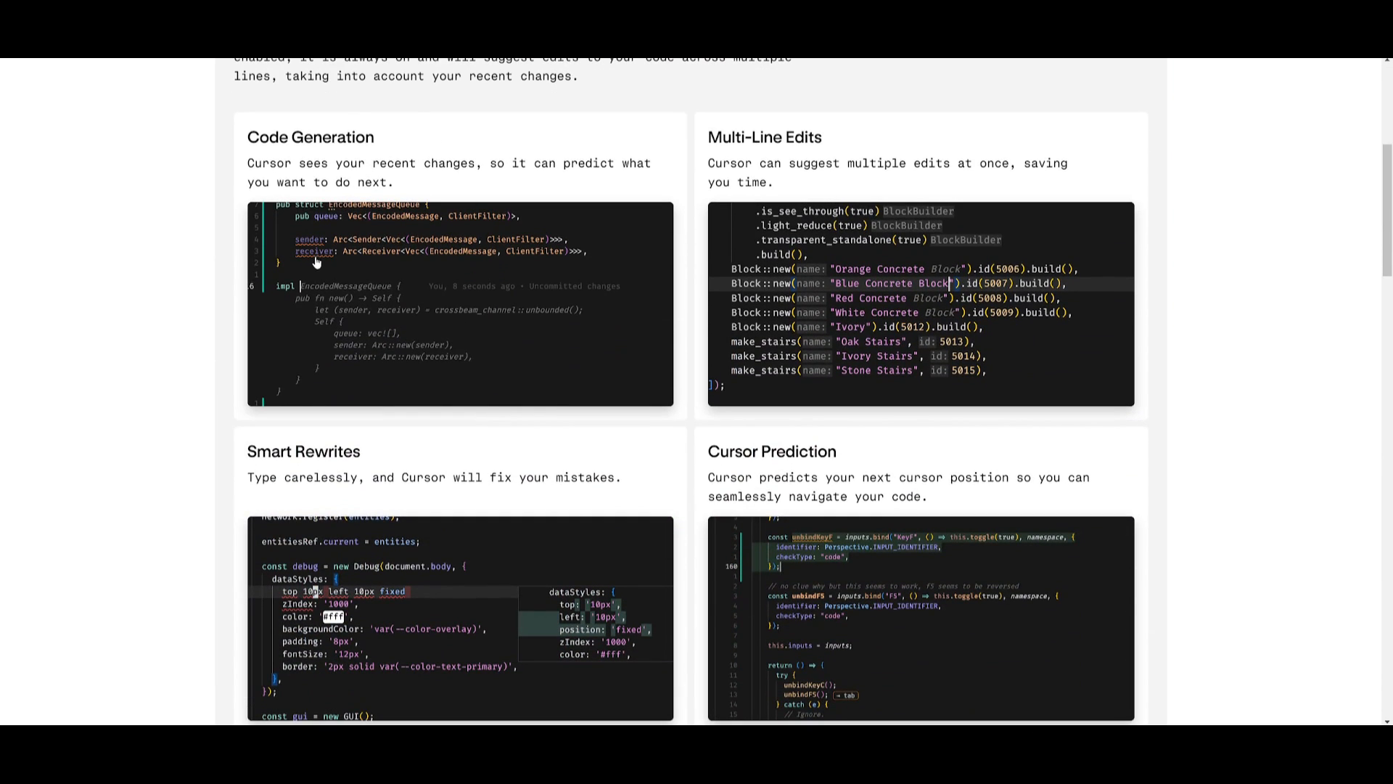
mouse_move(626, 436)
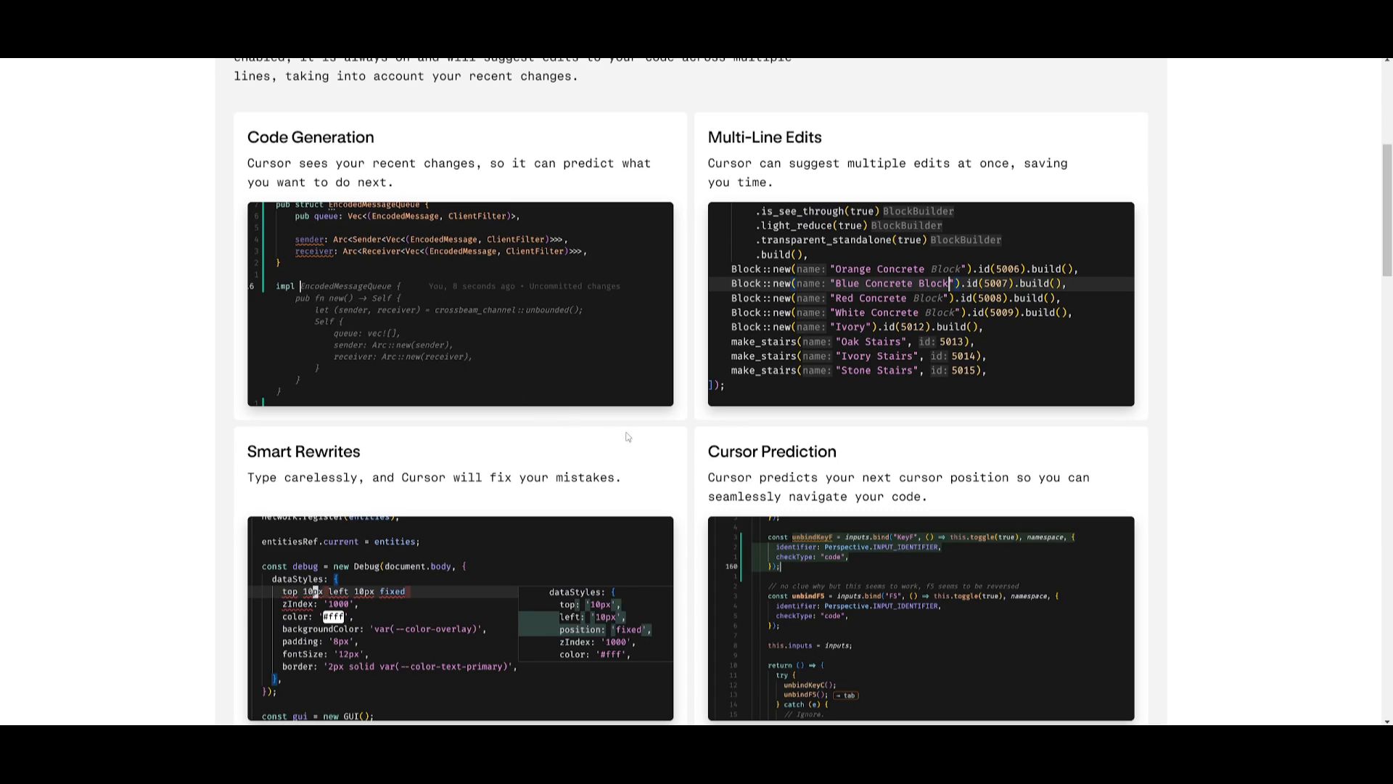
scroll(down, 3)
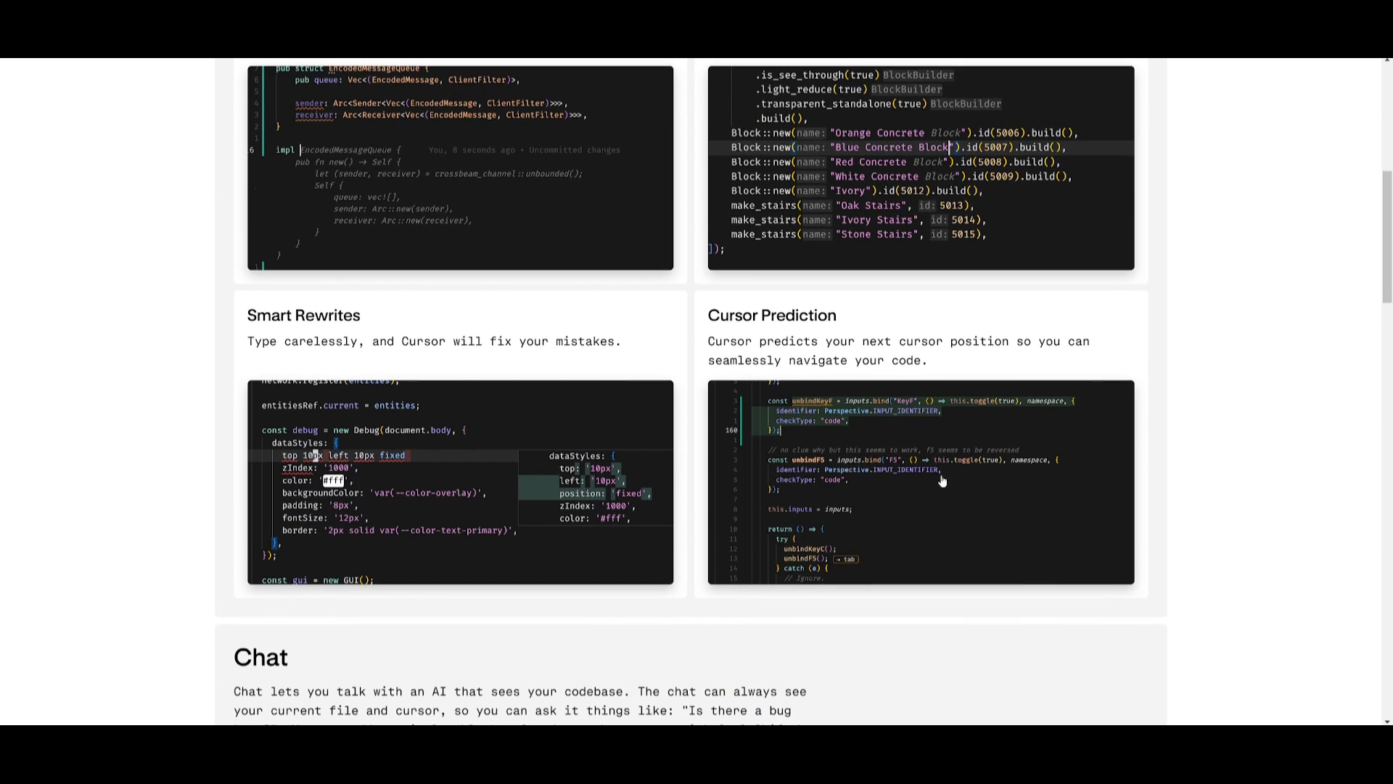
scroll(down, 3)
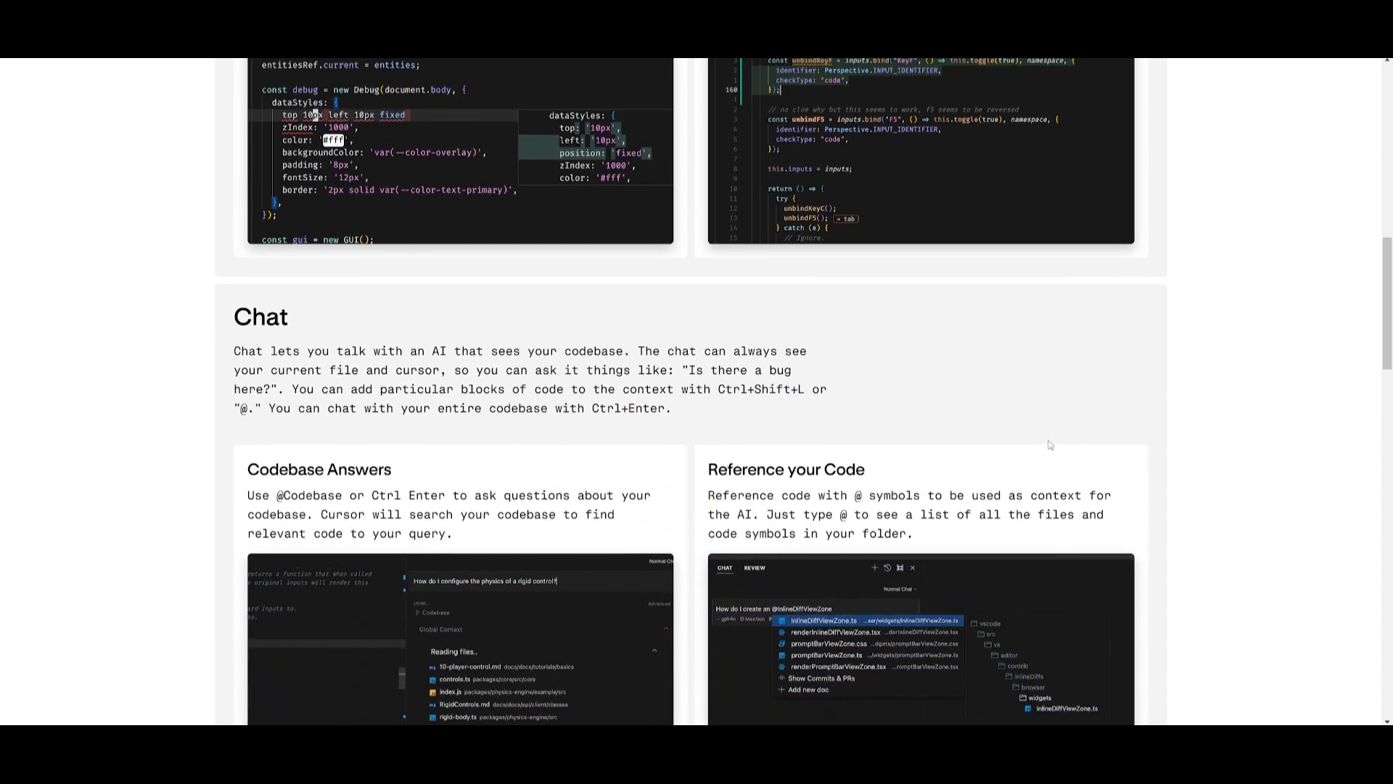
scroll(down, 3)
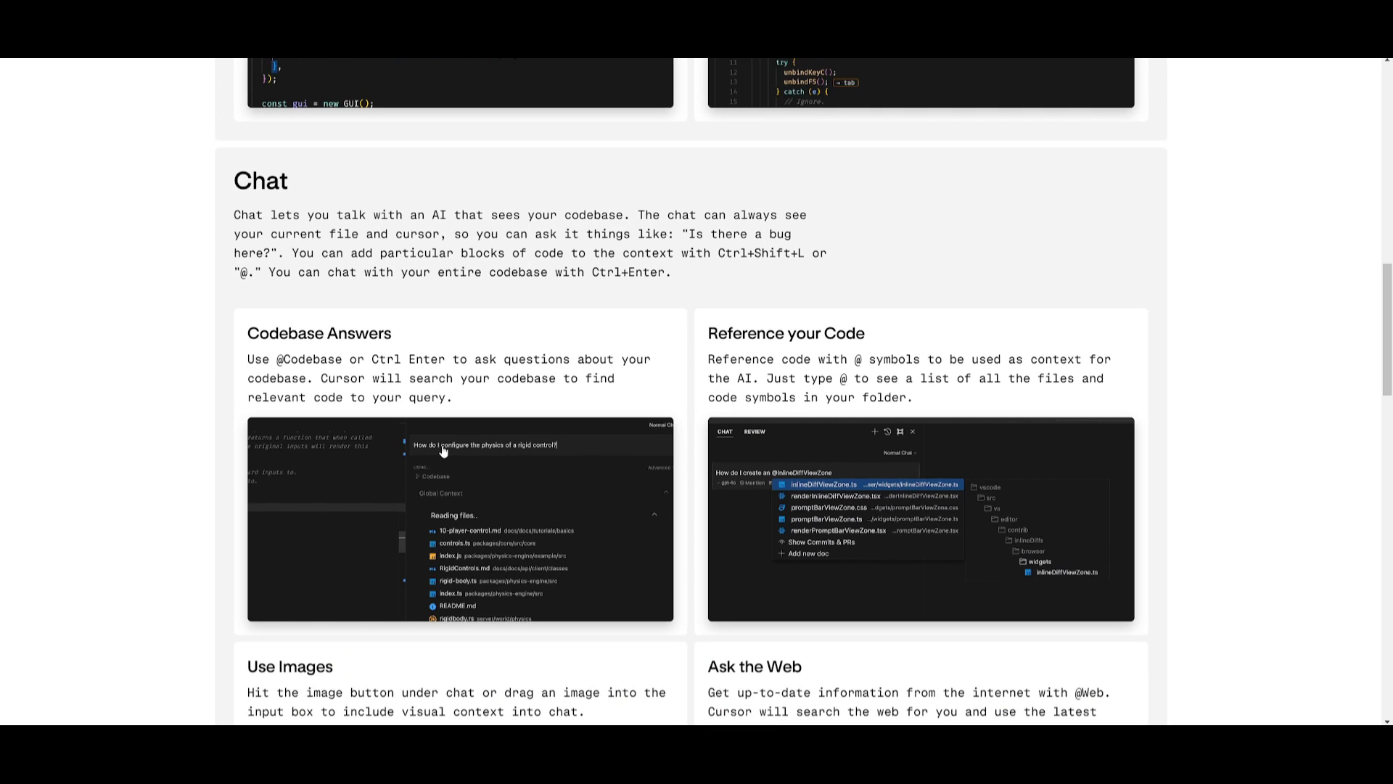
scroll(down, 3)
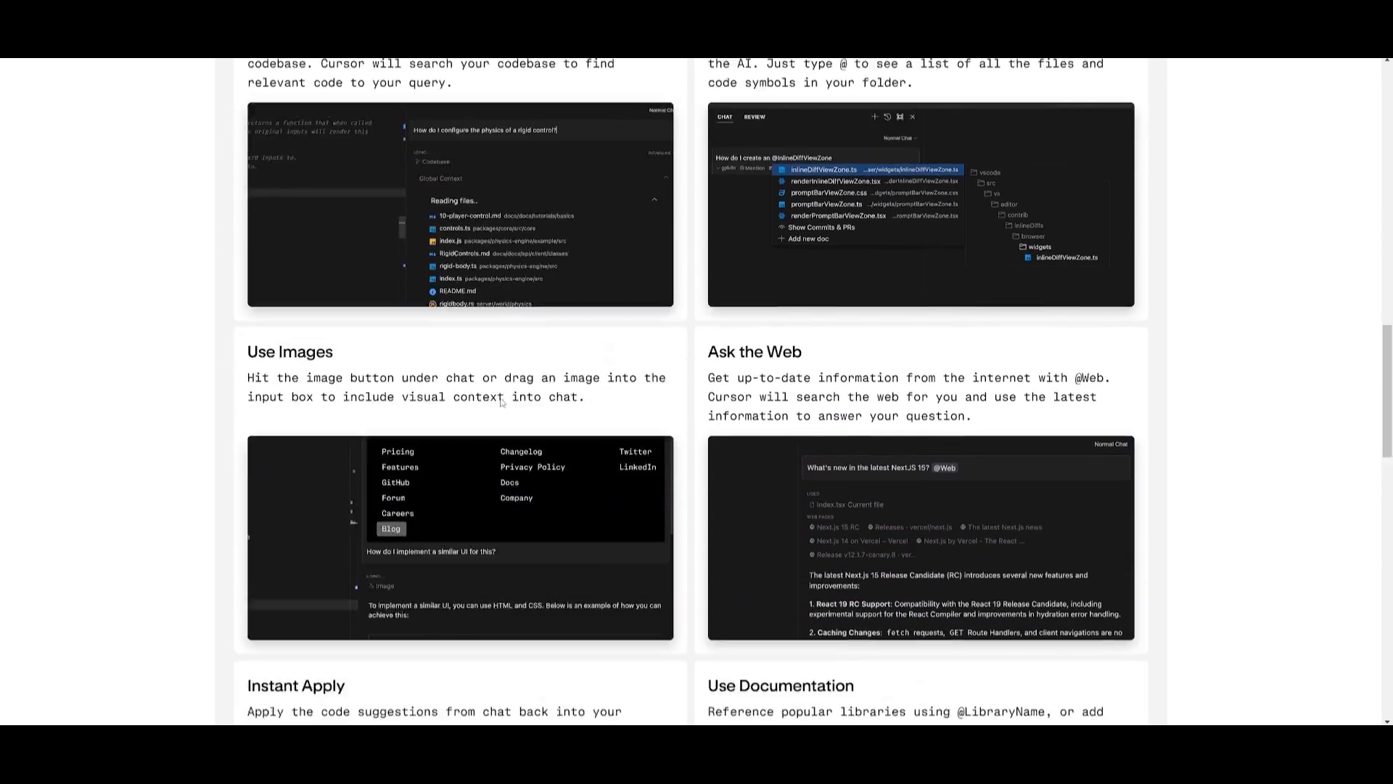
scroll(down, 3)
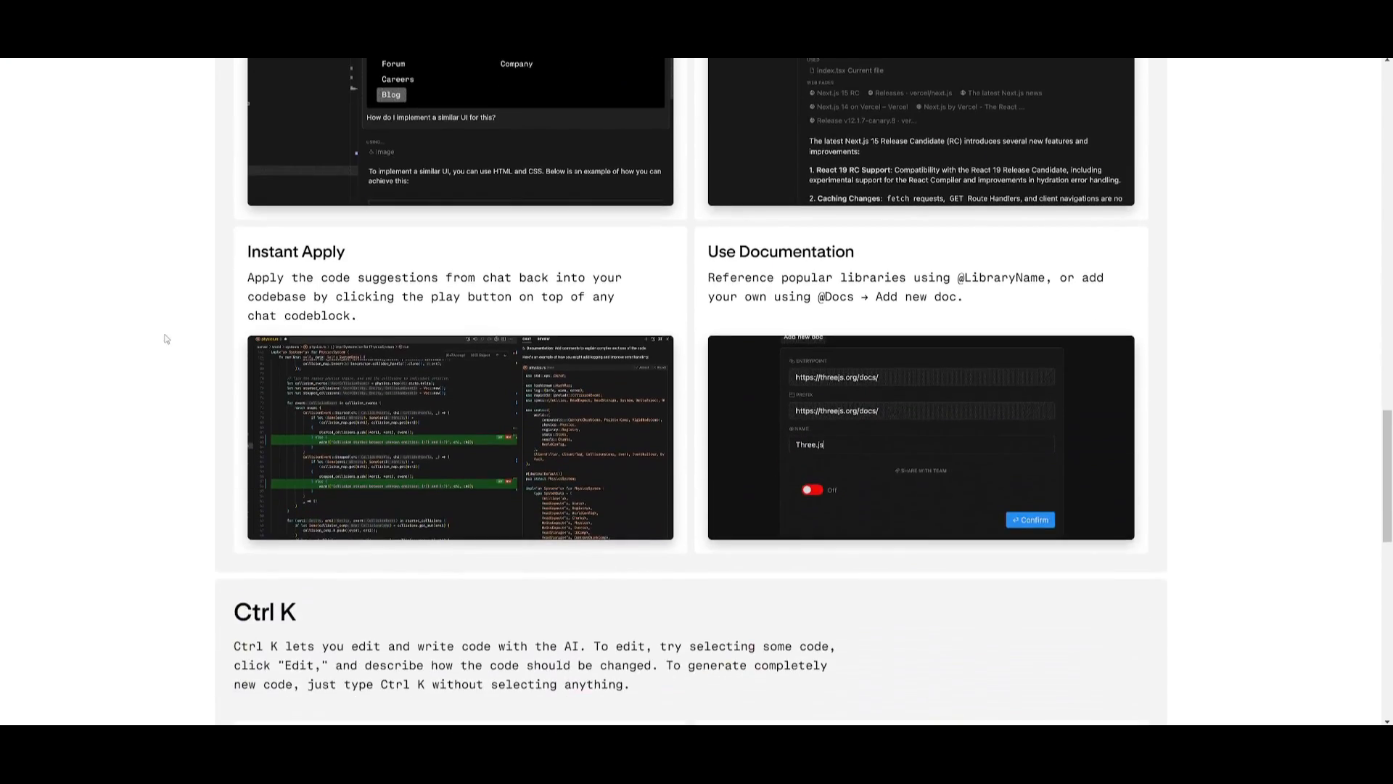
scroll(down, 3)
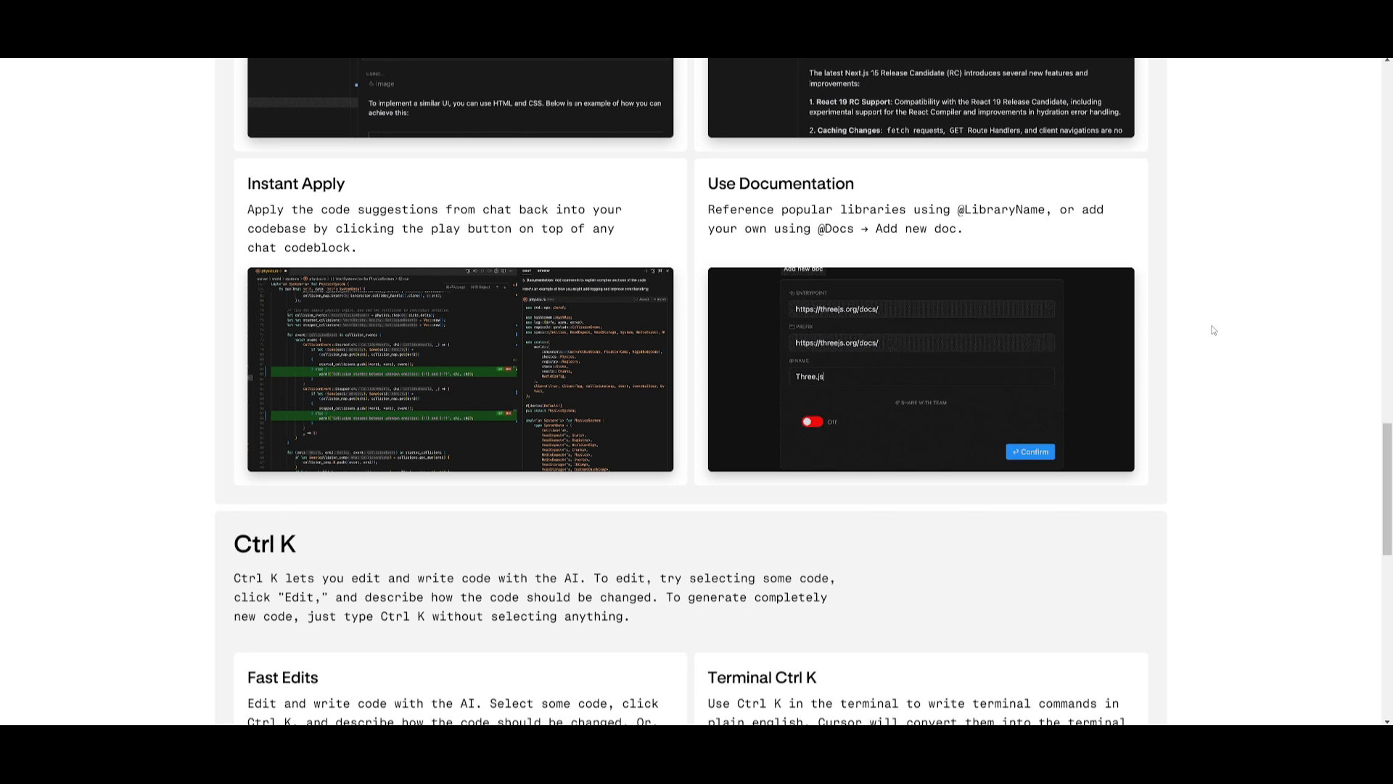
scroll(down, 3)
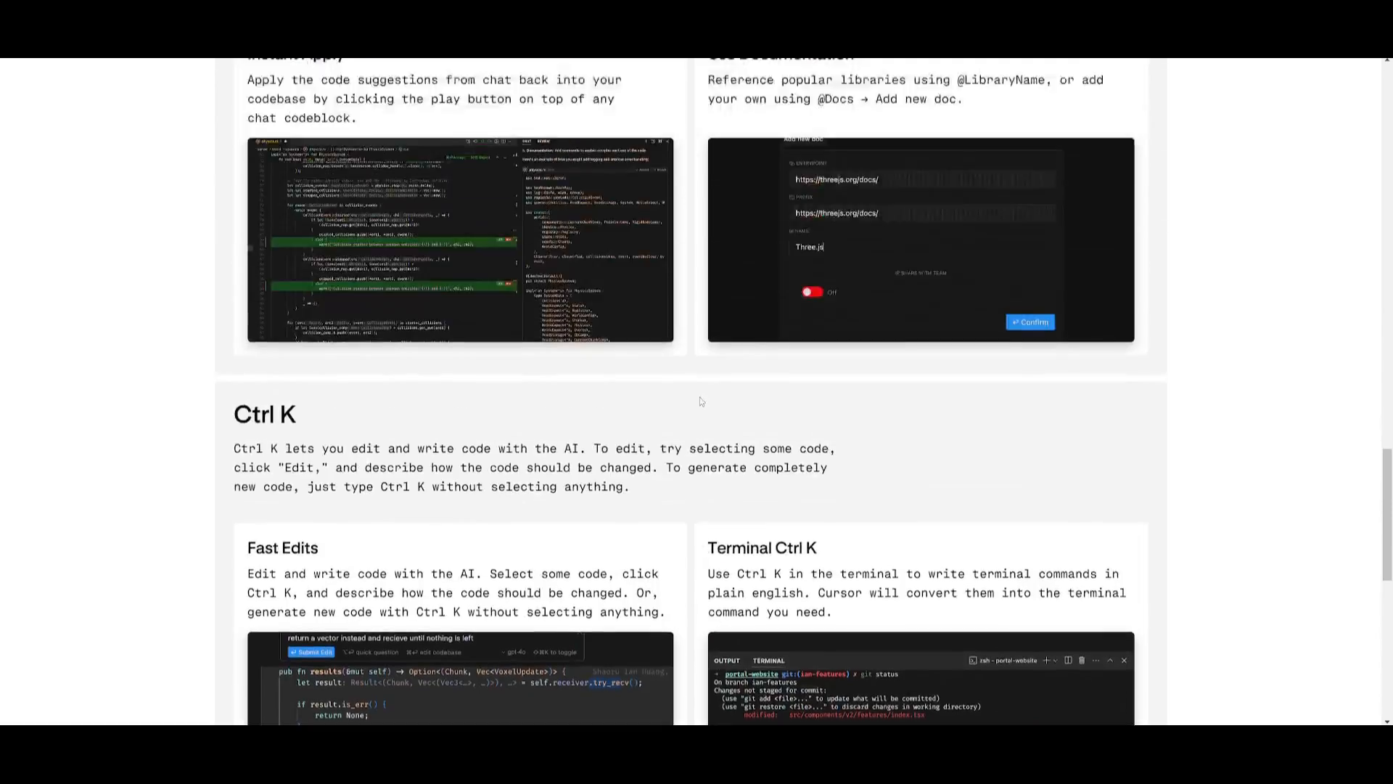
scroll(up, 3)
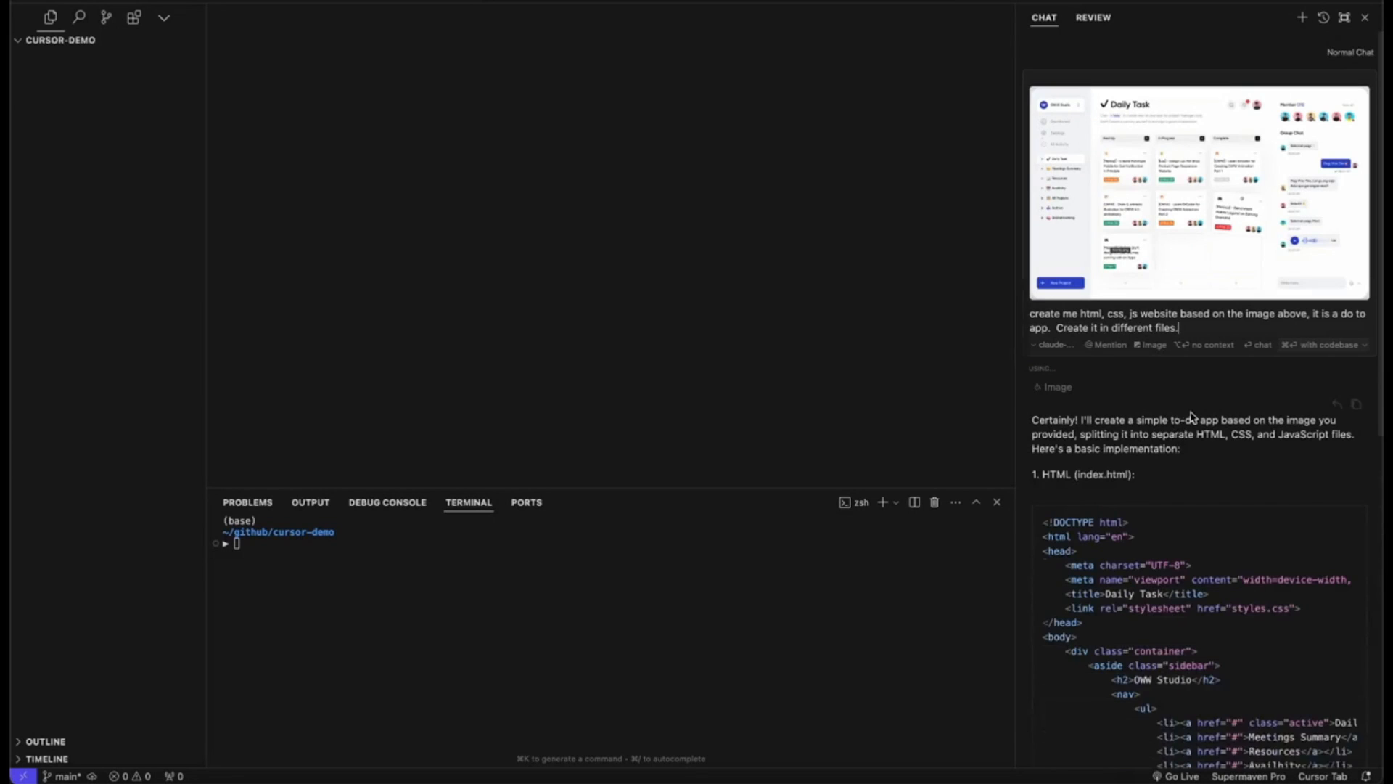
scroll(down, 3)
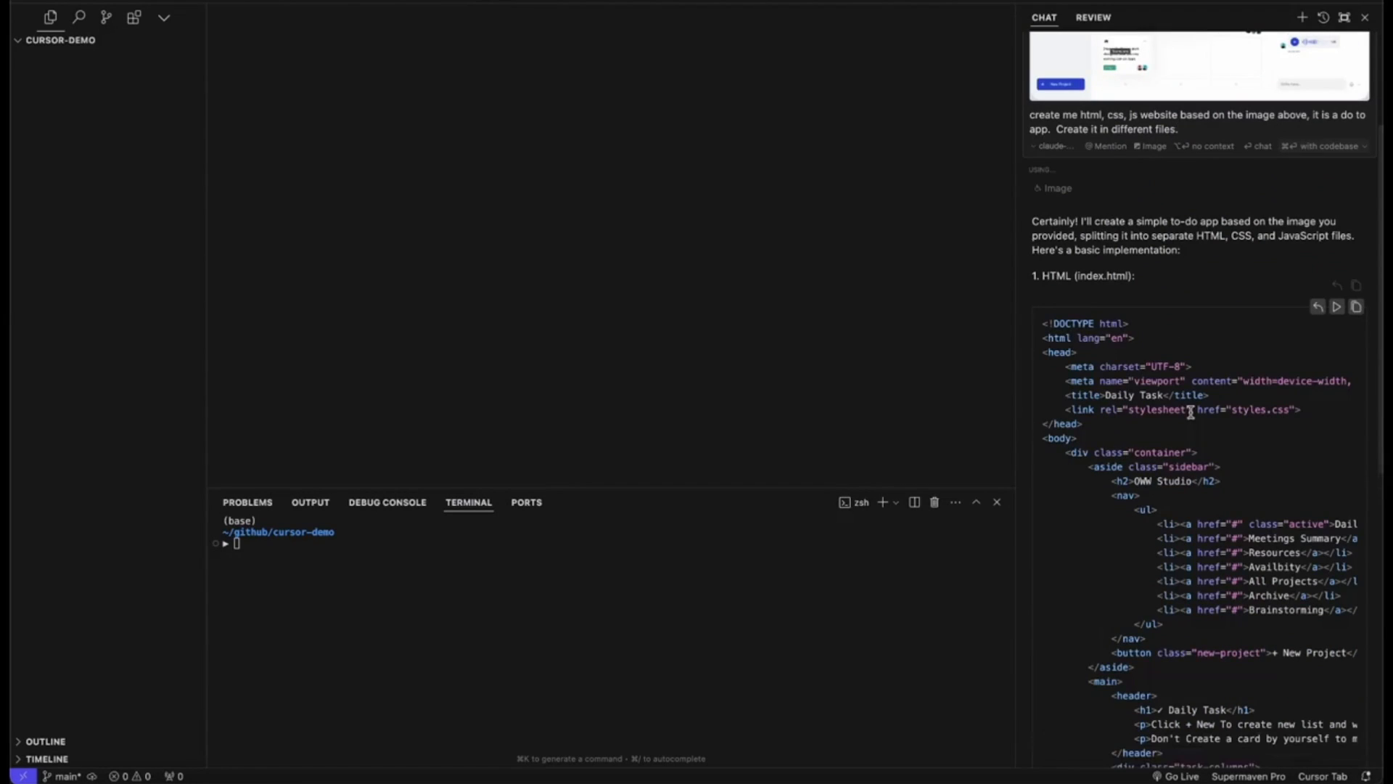
scroll(down, 3)
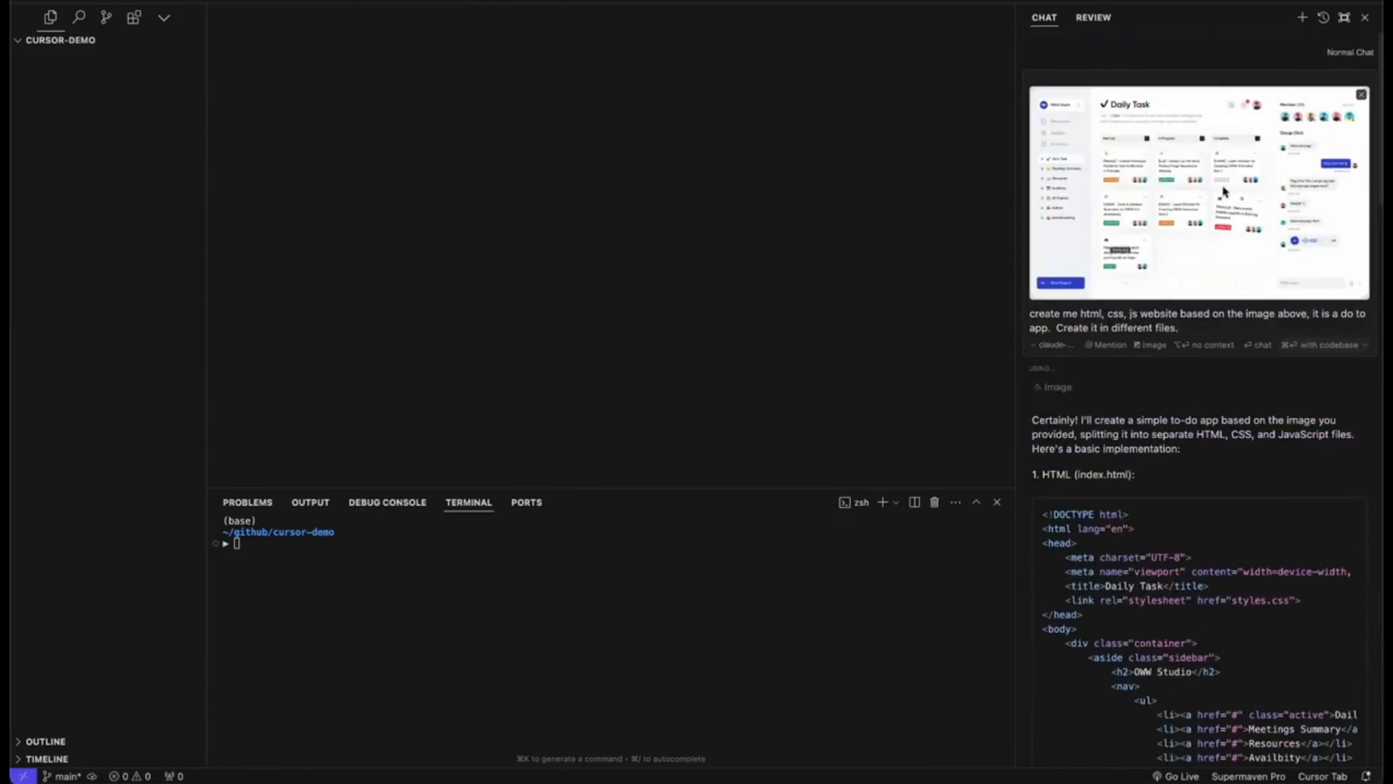
scroll(down, 3)
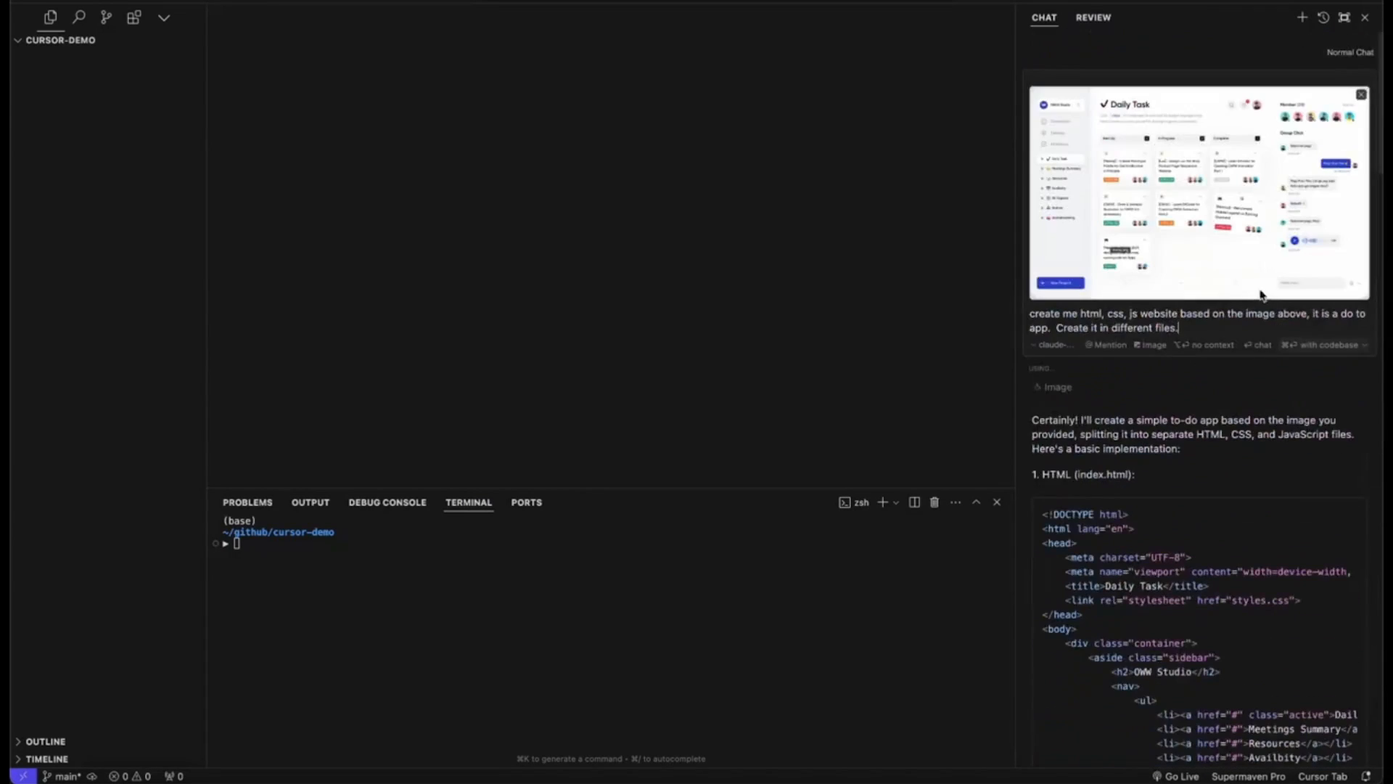
scroll(down, 3)
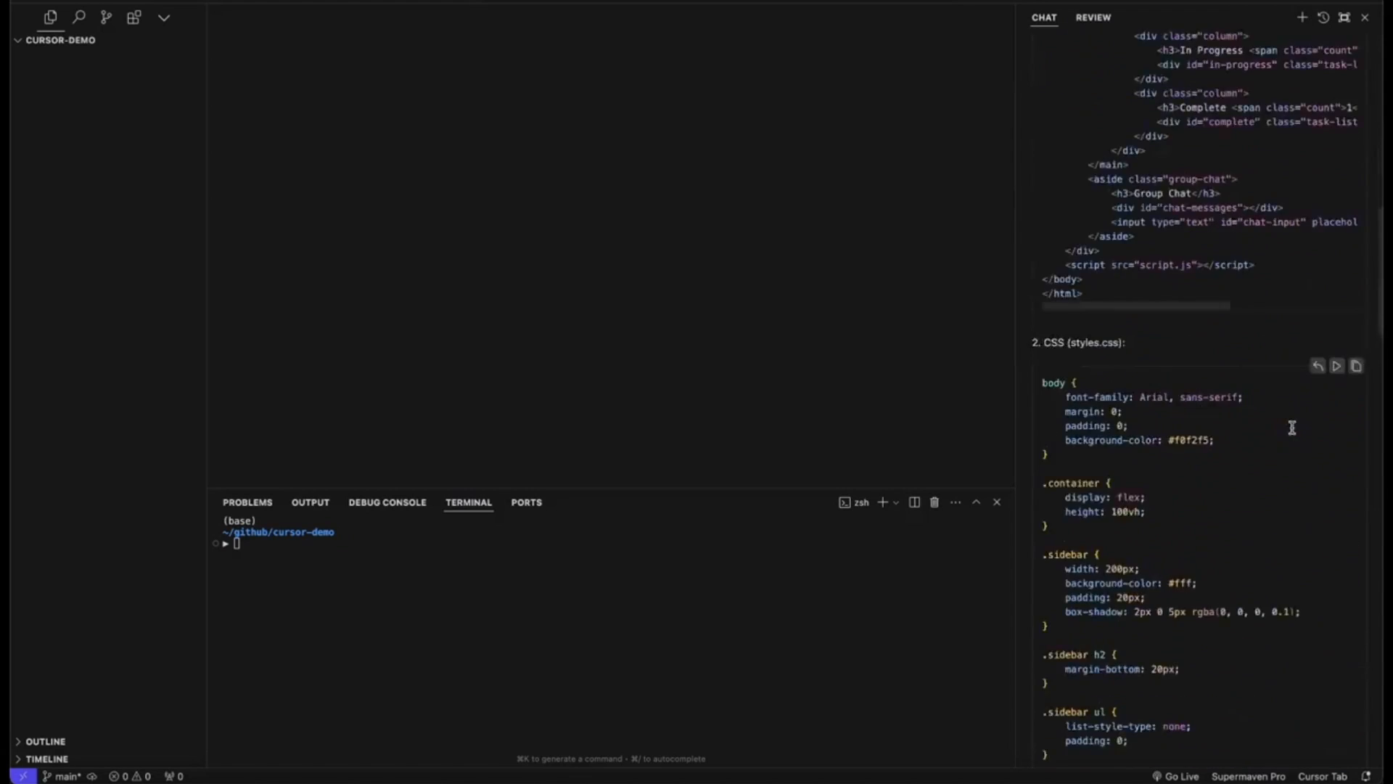
scroll(down, 3)
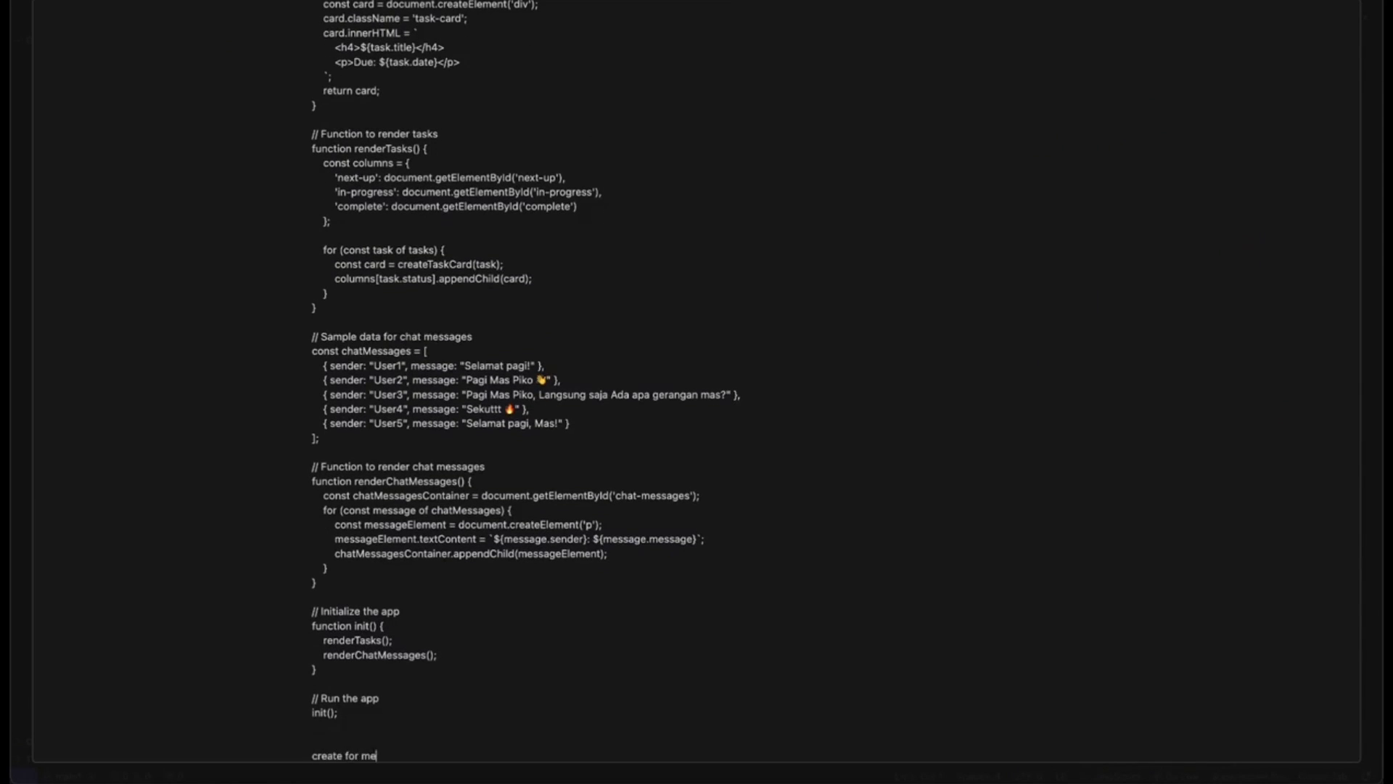
Step: Finish and submit the Composer prompt requesting all needed files and a seamless UI
text(all the files needed for the to do app)
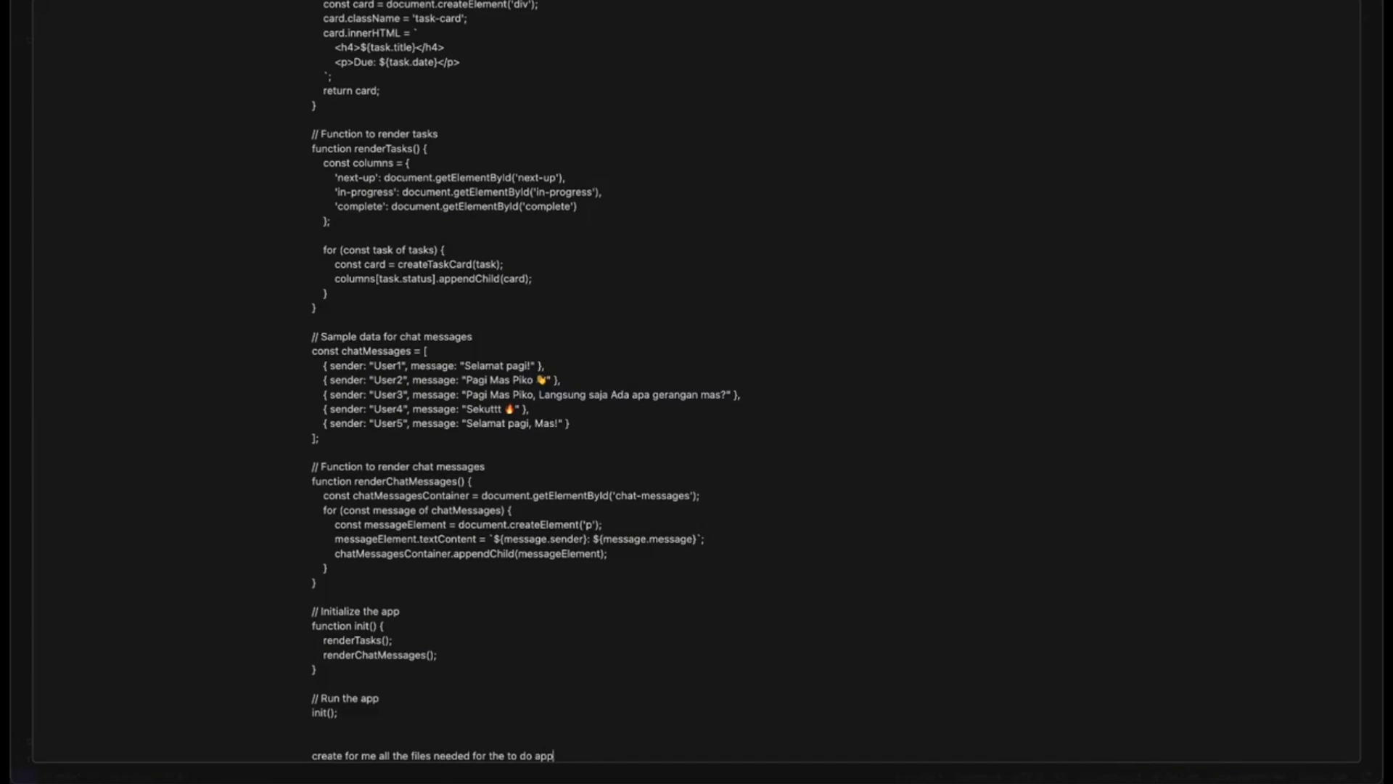
text(, make any changes you need for a)
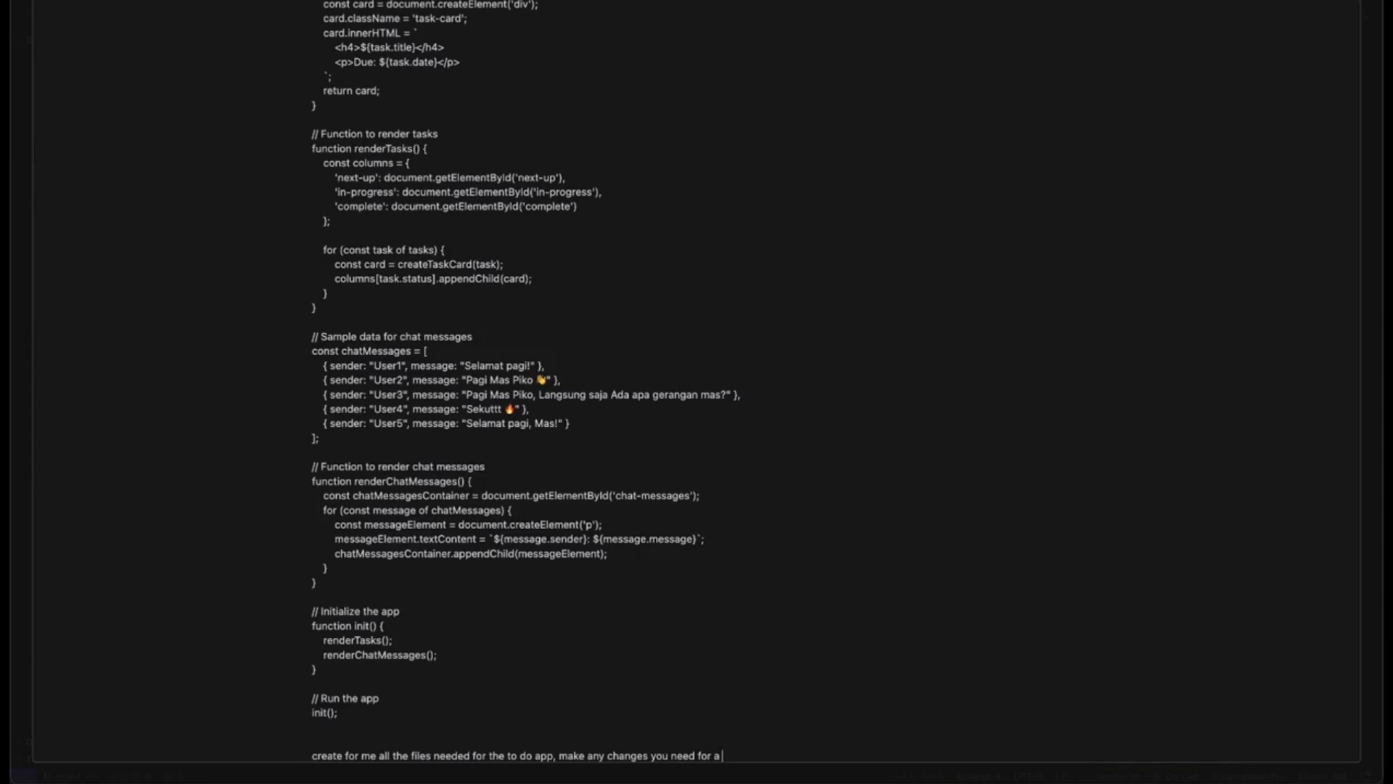
text(seamless ui)
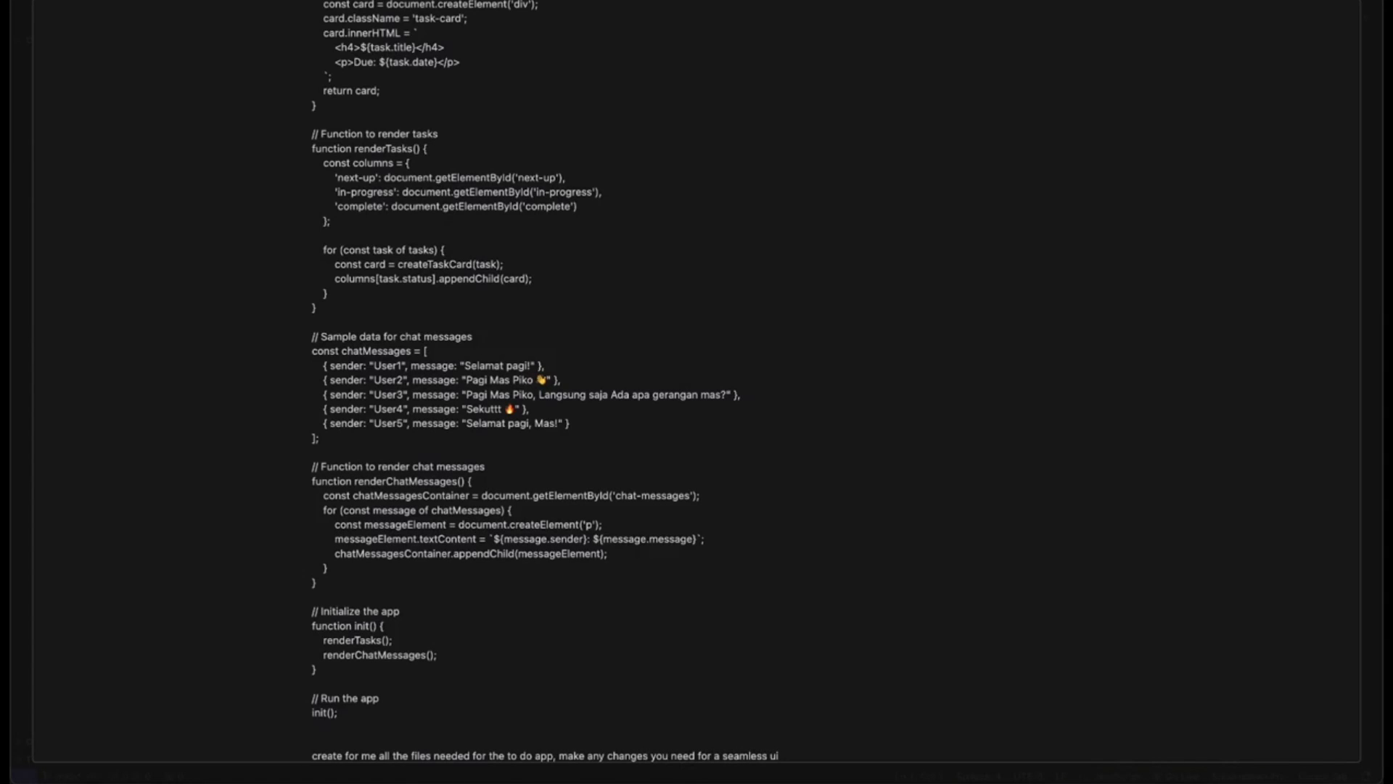
key(Return)
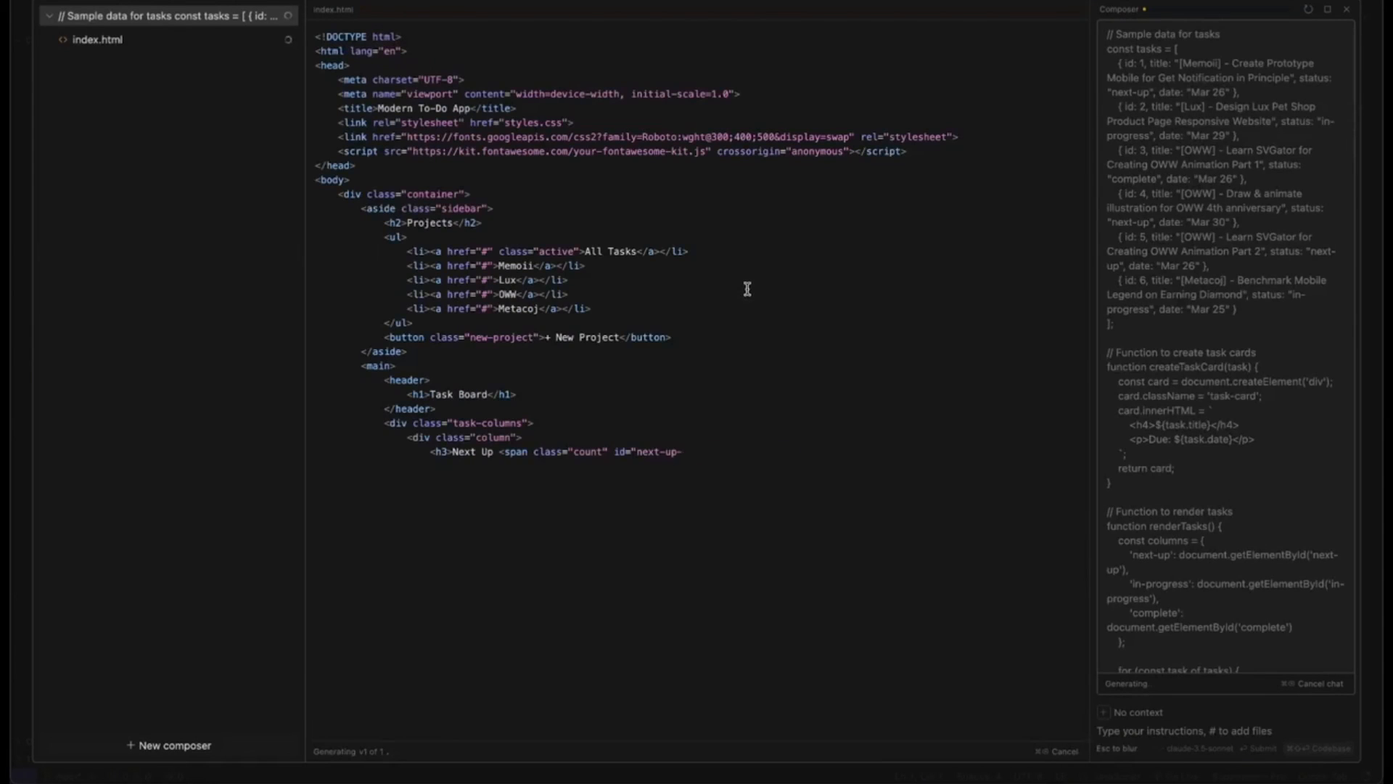
Step: Scroll through index.html, styles.css and script.js as Composer generates them
click(95, 63)
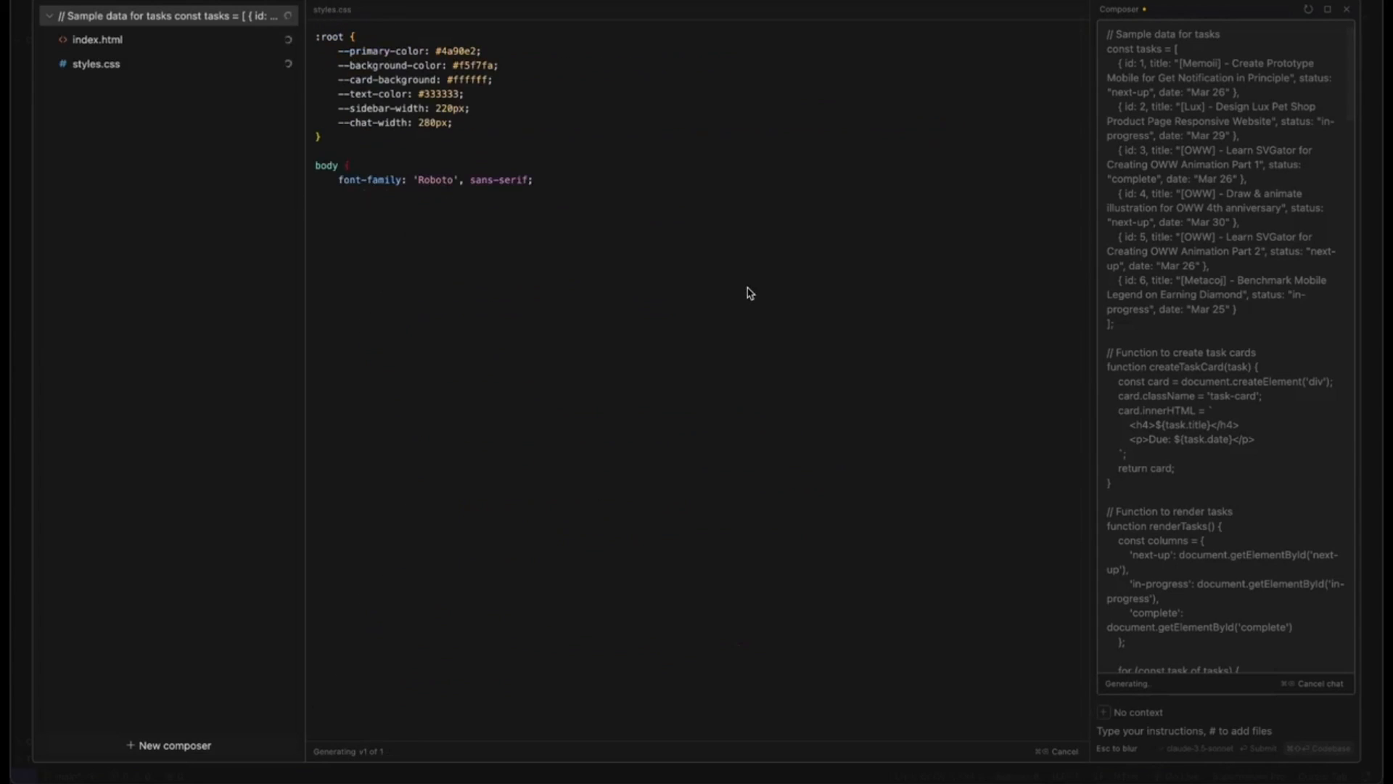
scroll(down, 3)
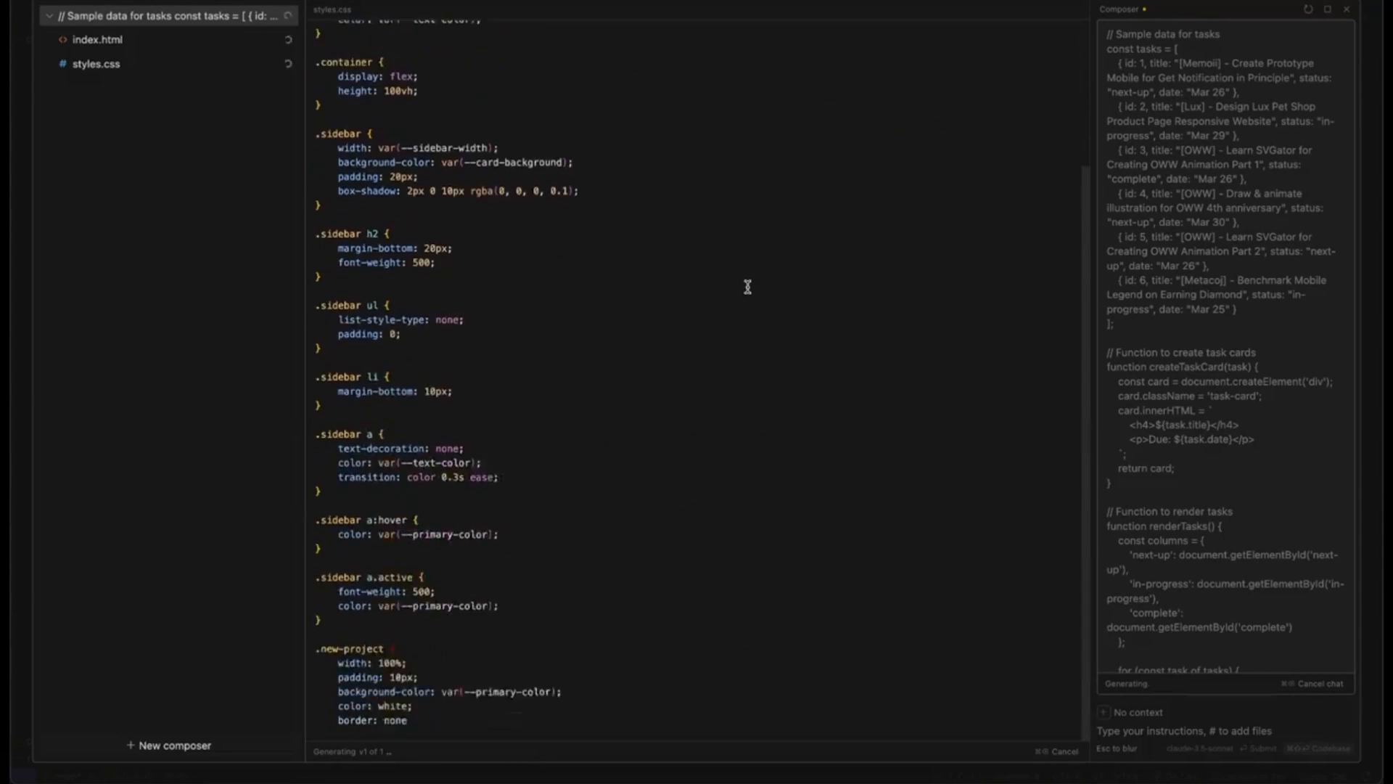
scroll(down, 3)
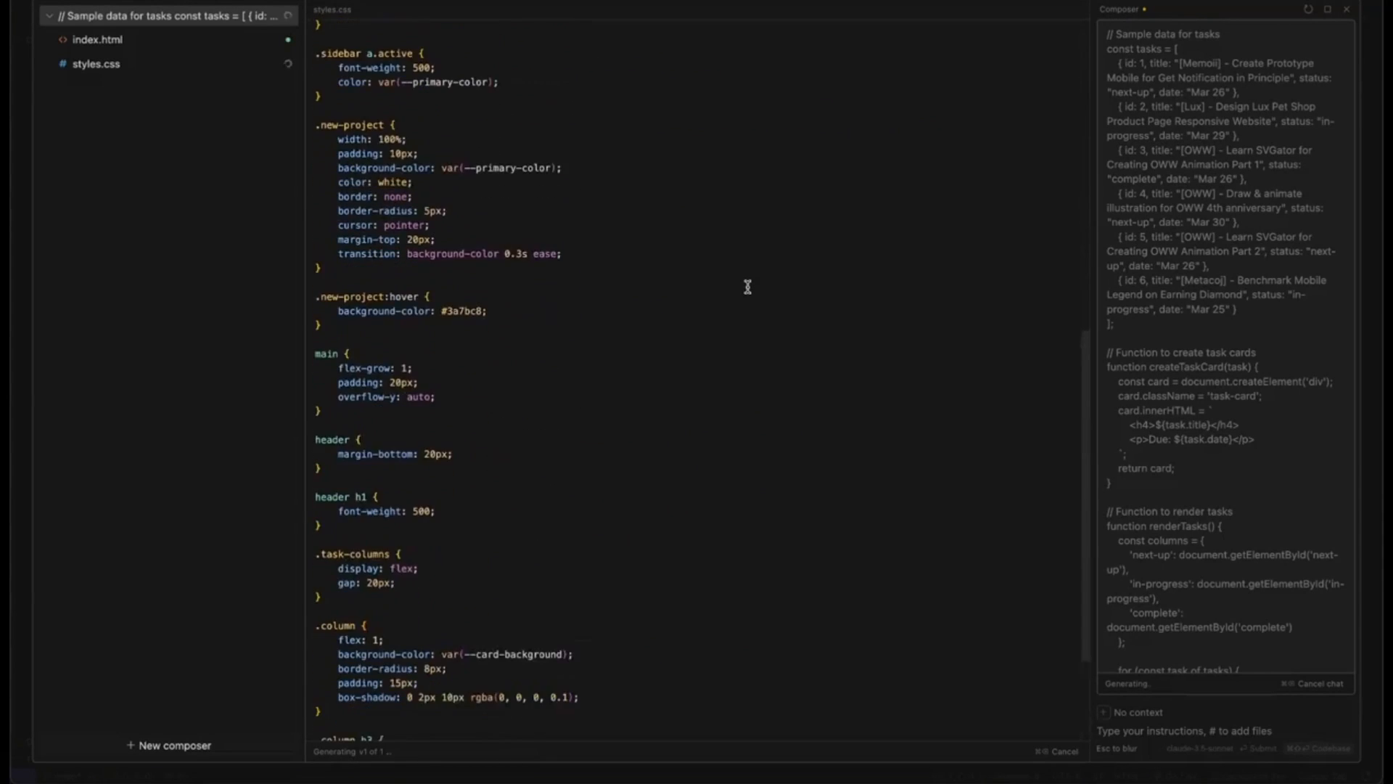
scroll(down, 3)
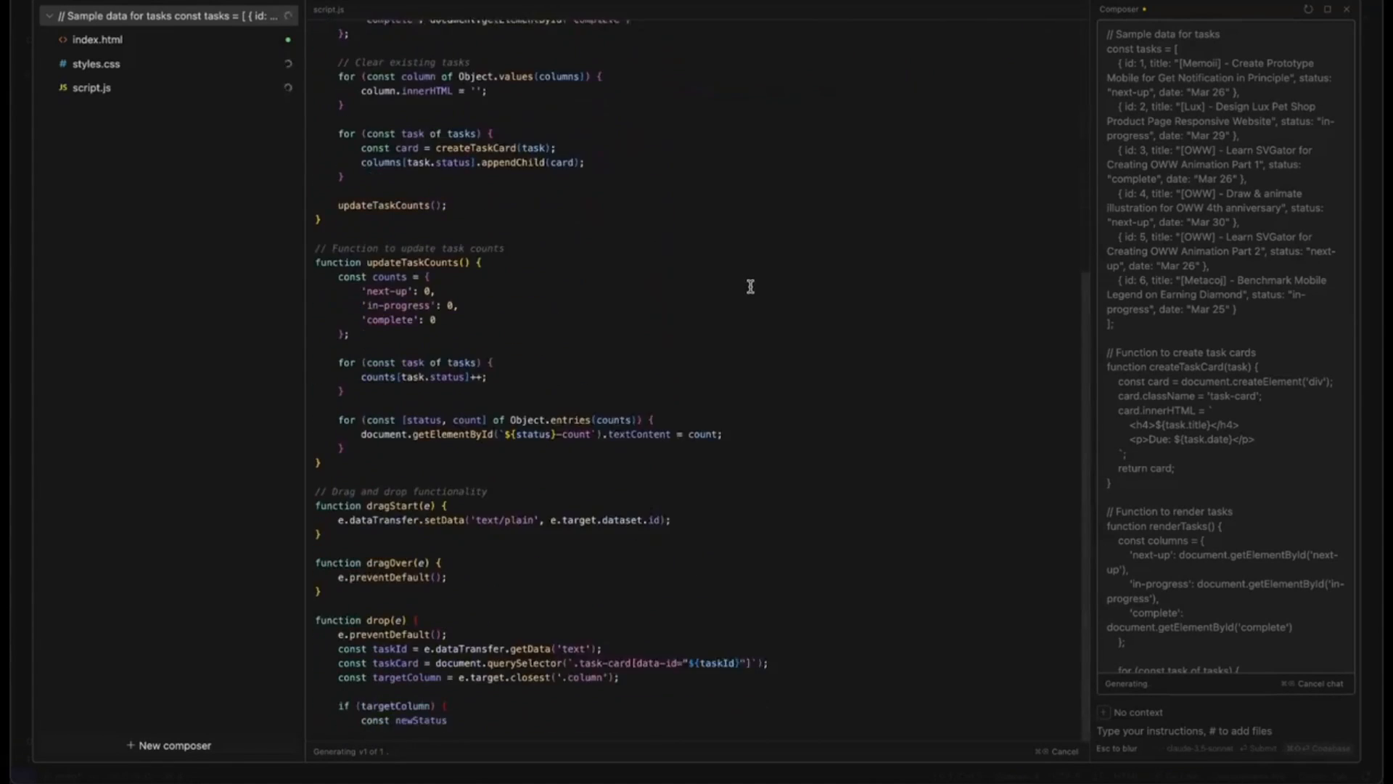
scroll(down, 3)
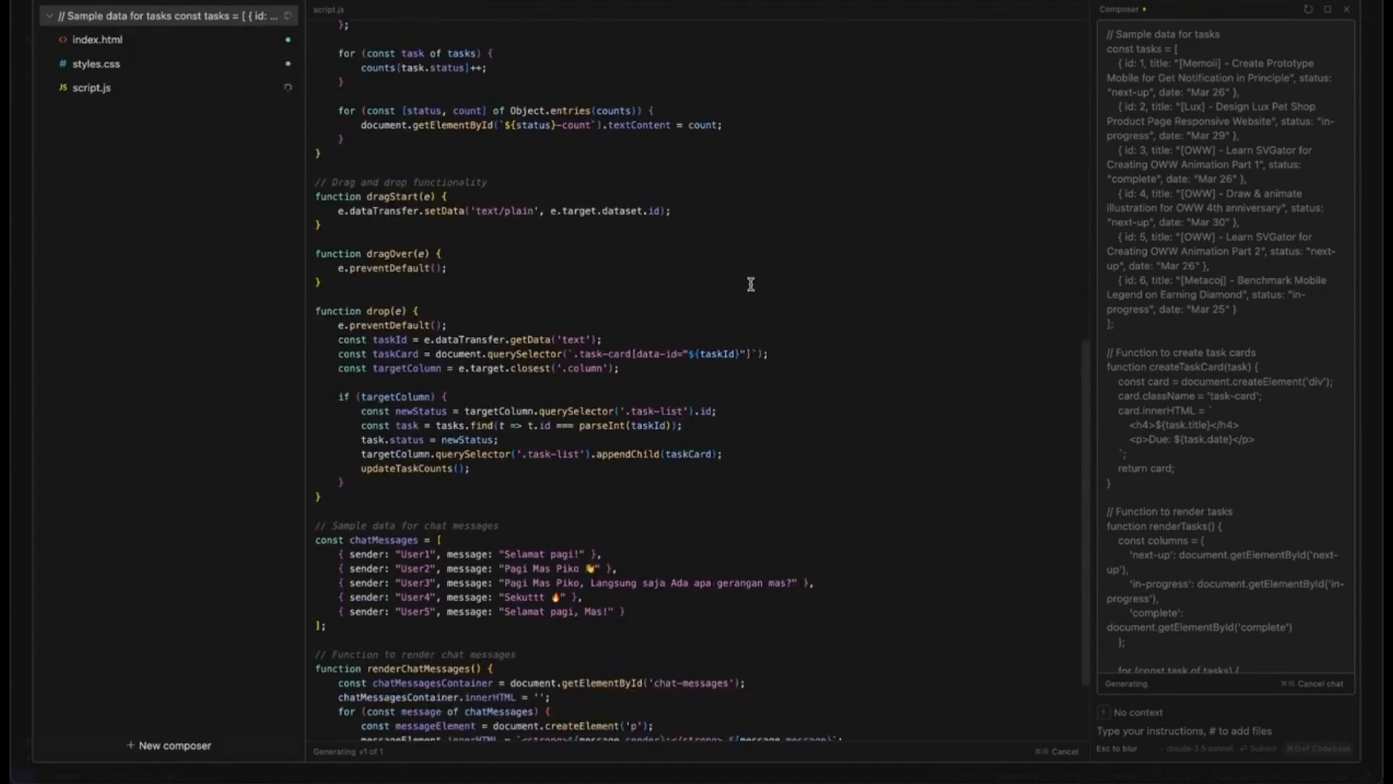
scroll(down, 3)
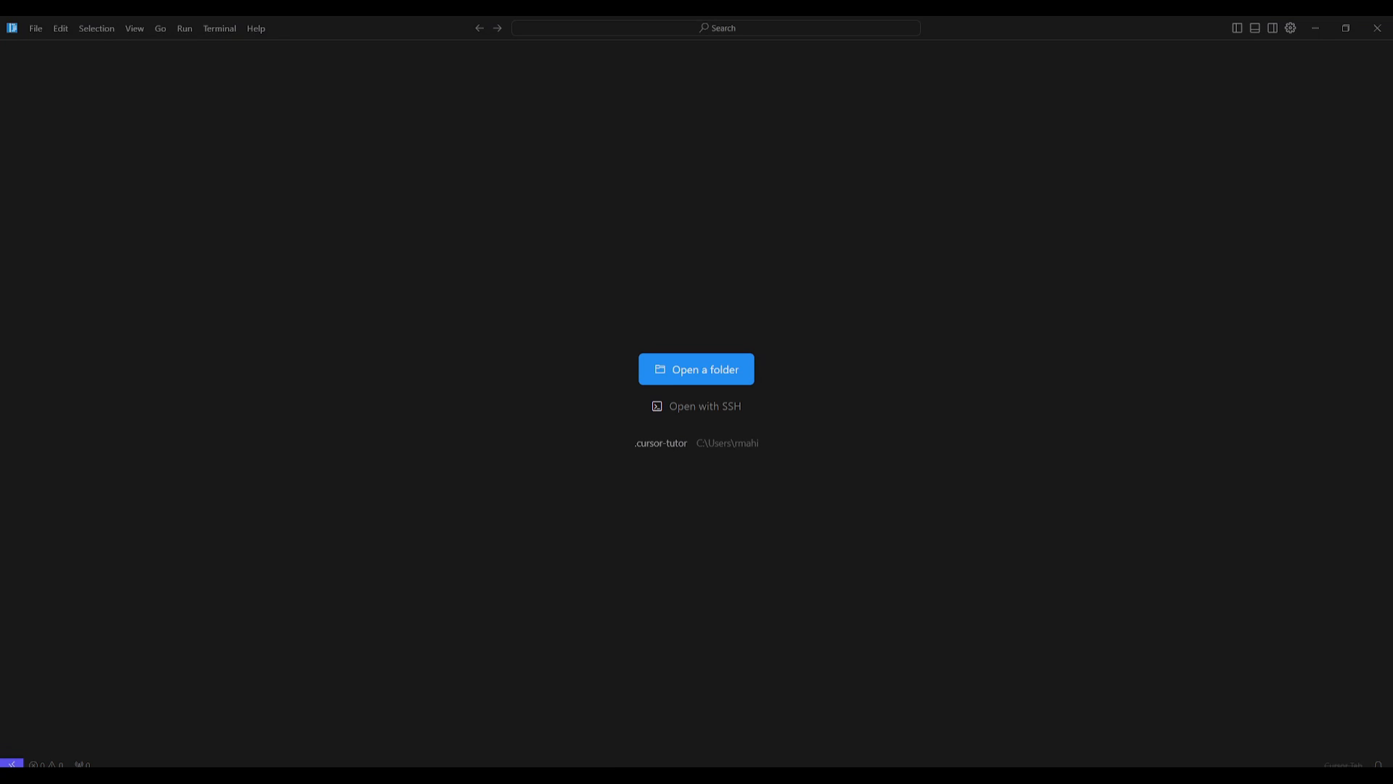
mouse_move(696, 406)
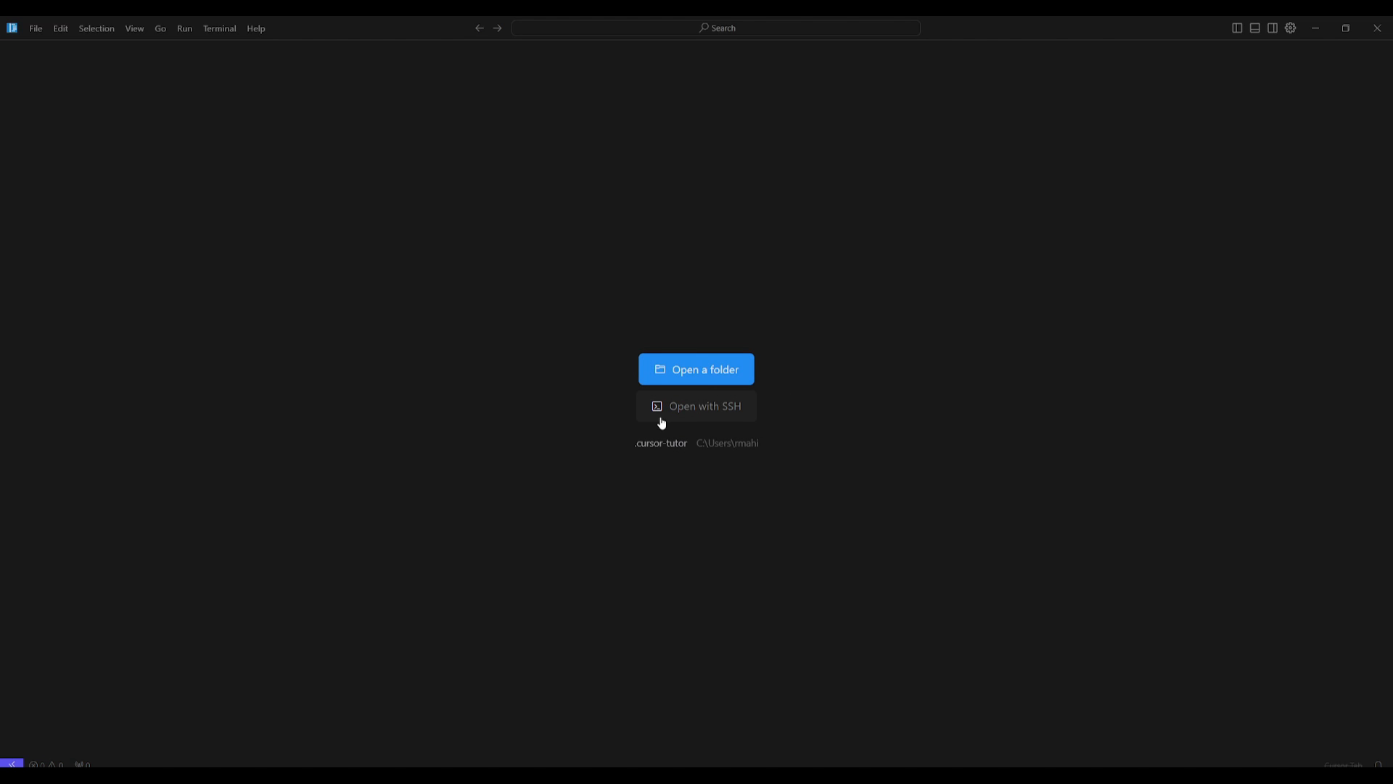
mouse_move(703, 427)
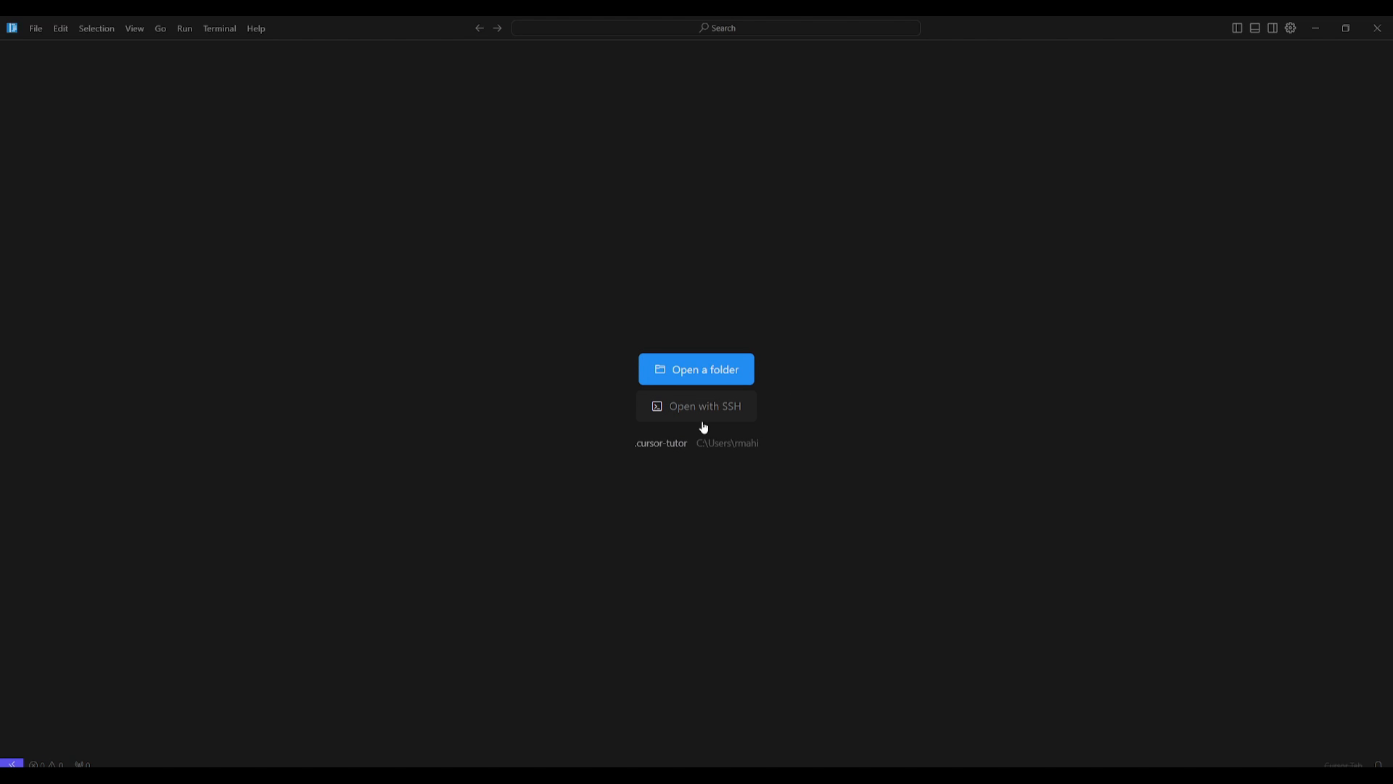
mouse_move(696, 369)
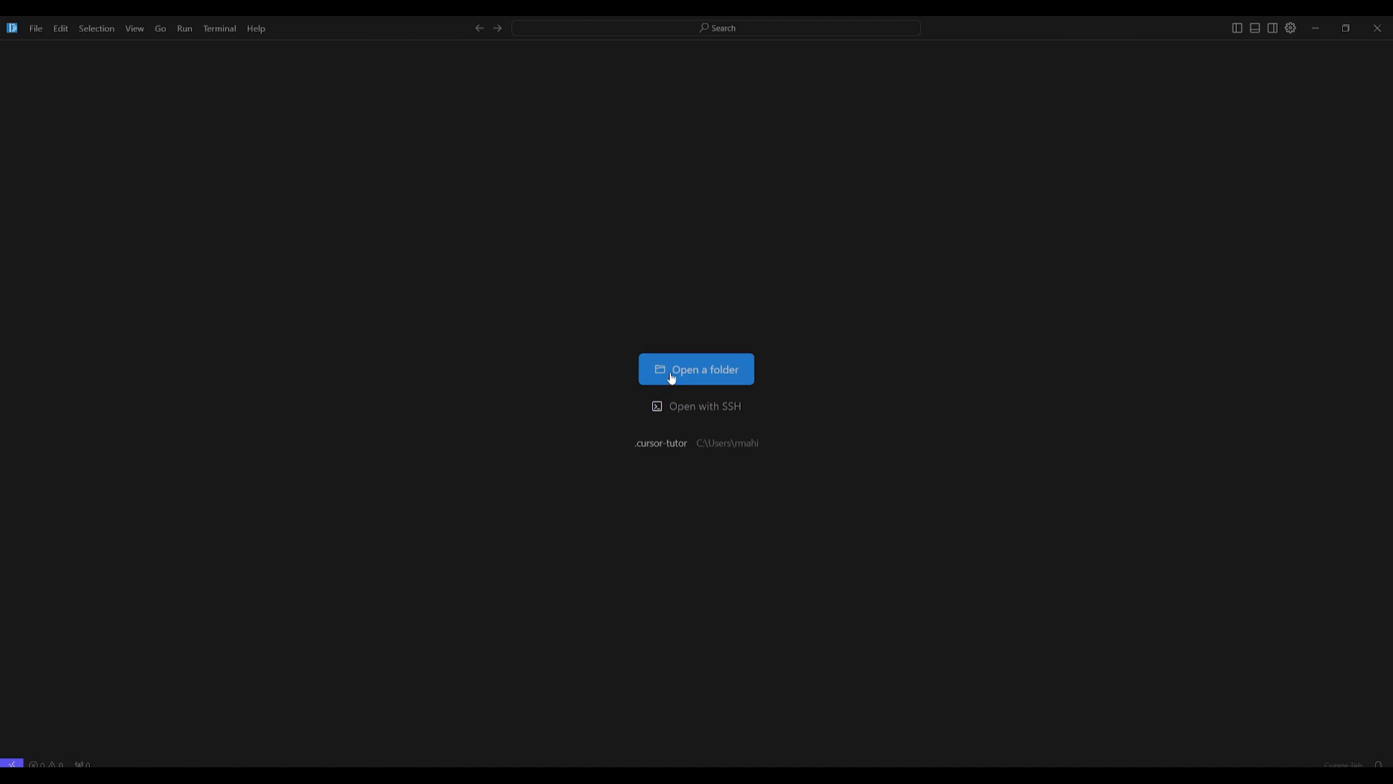
Step: From Open a folder, create and name a new folder 'cursorcode'
click(696, 369)
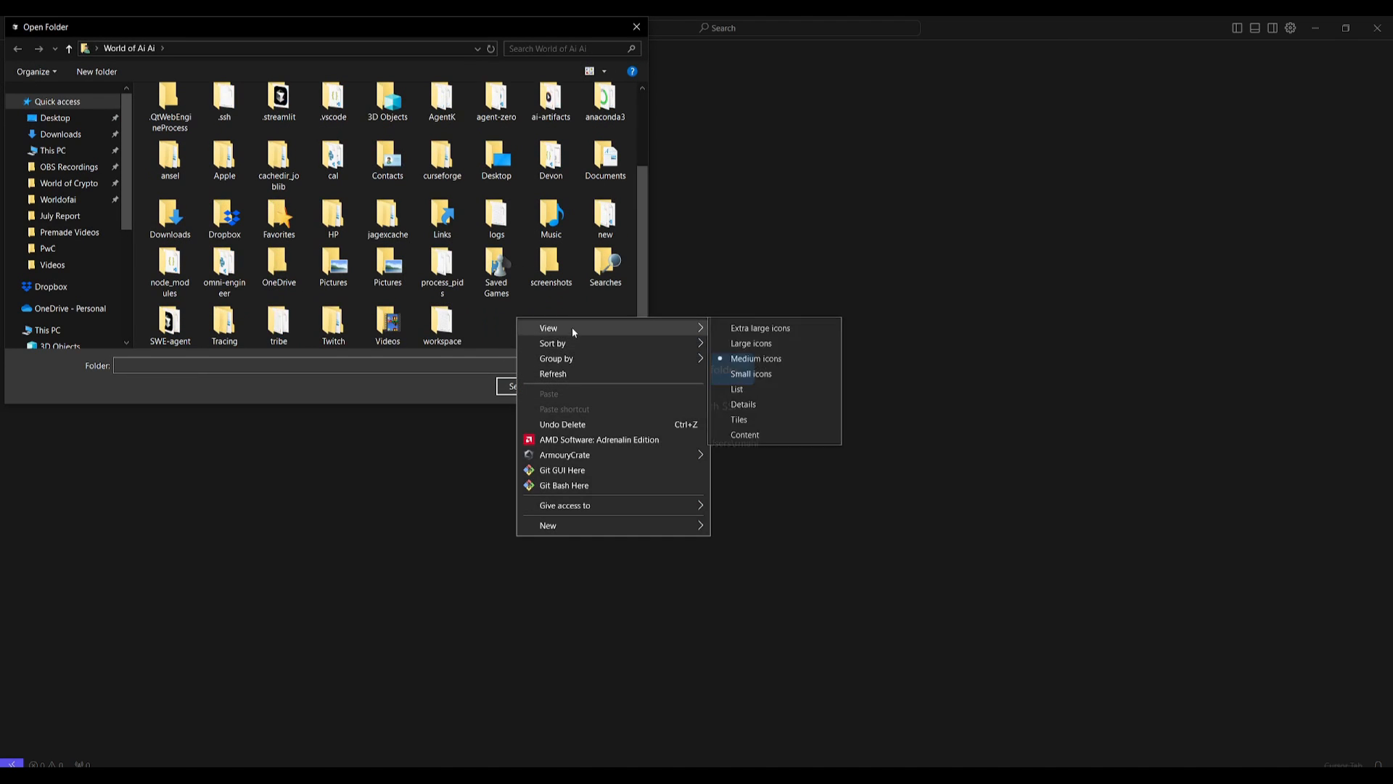
click(549, 525)
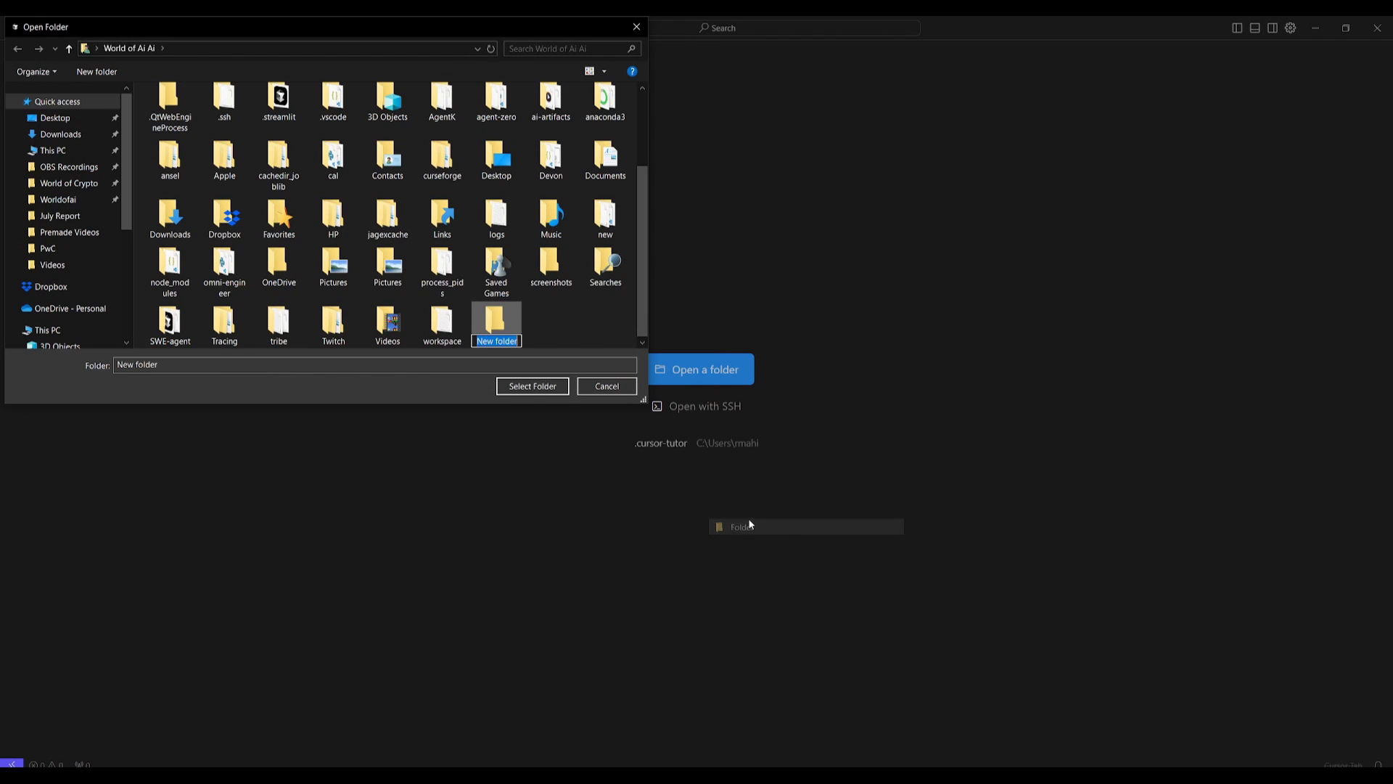
text(cursor)
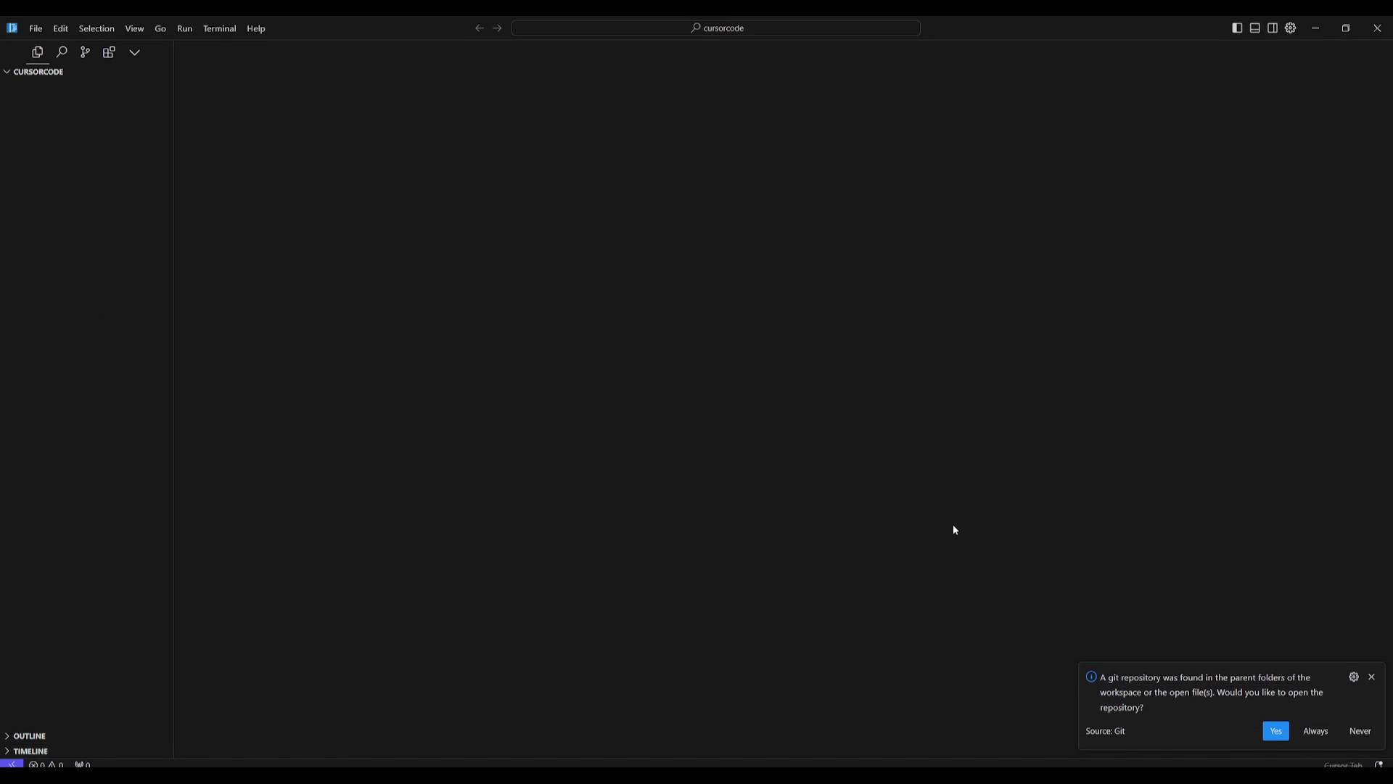
Step: Dismiss the git prompt and type the daily-task web app request into a new text file
click(1275, 731)
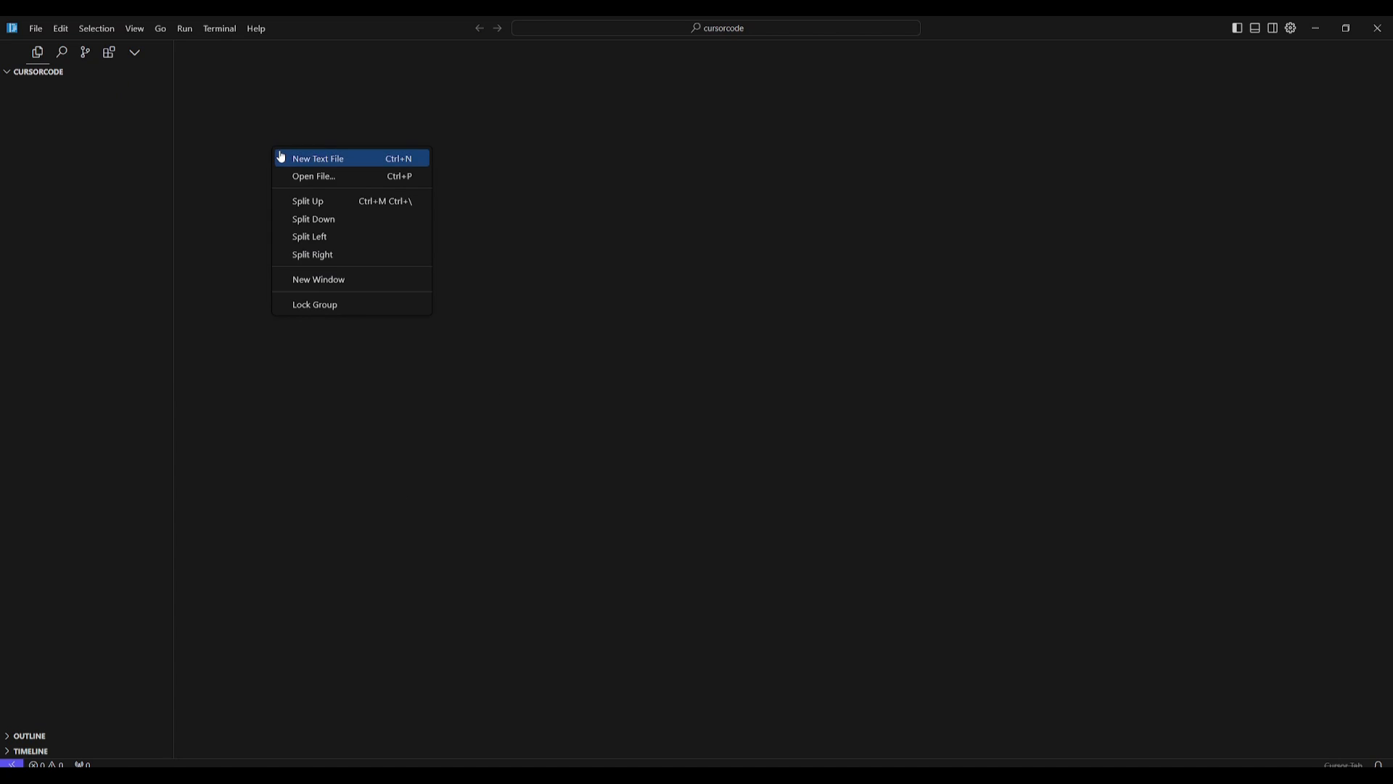
mouse_move(324, 167)
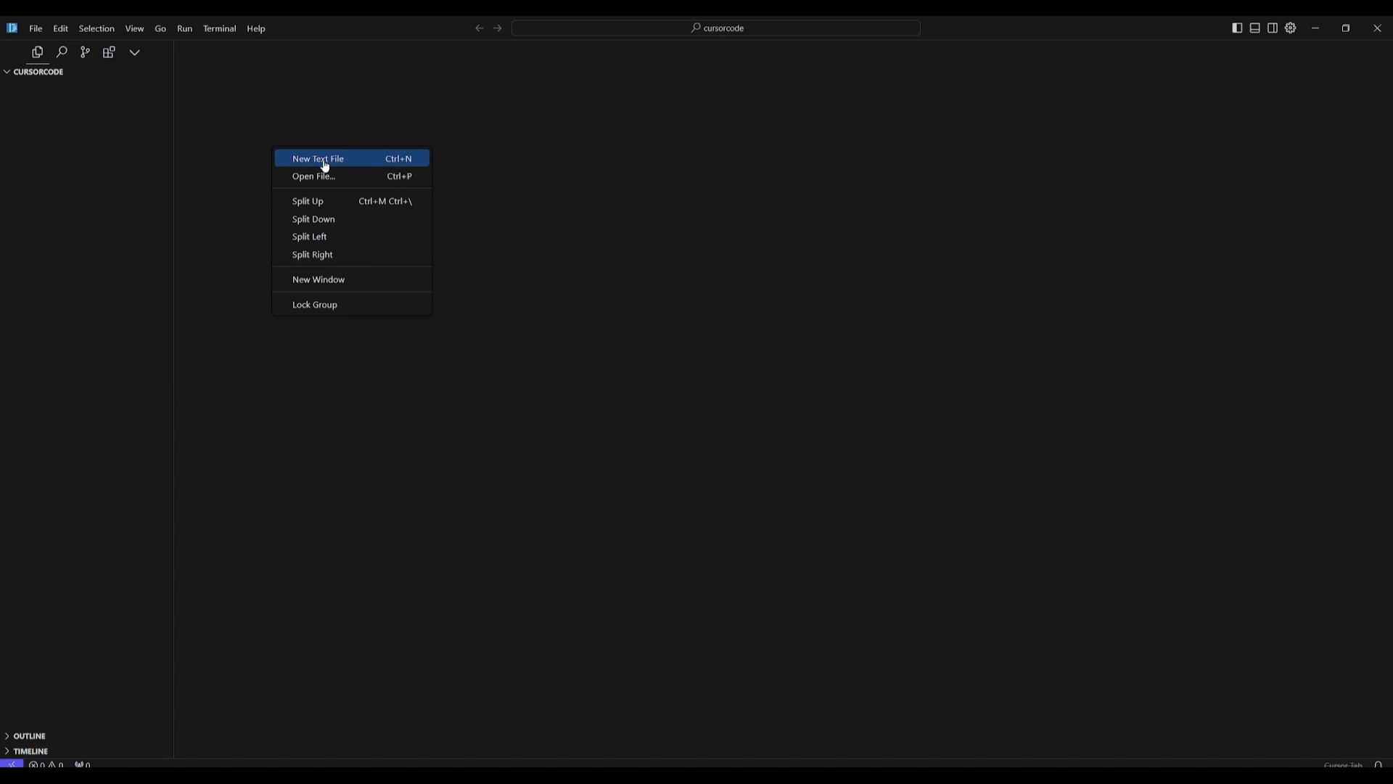
click(317, 158)
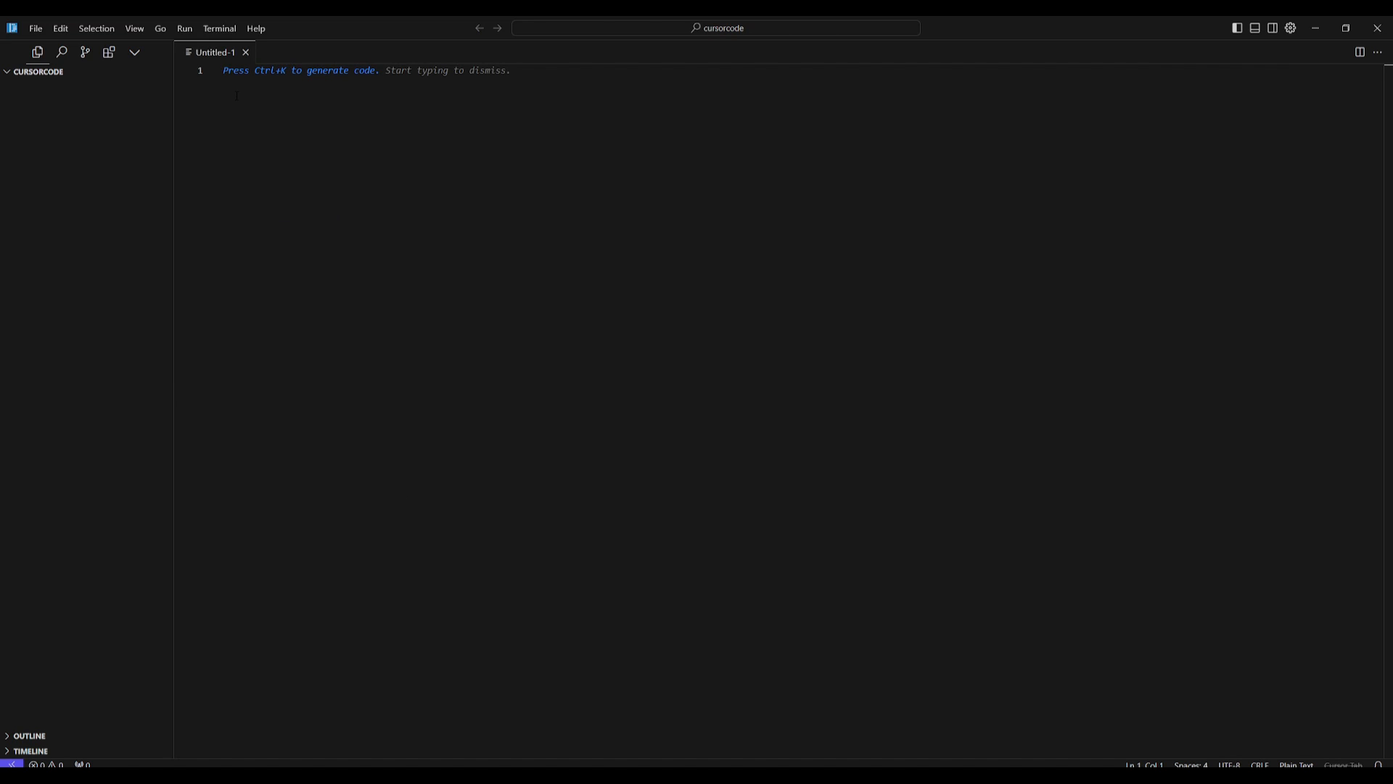
right_click(266, 94)
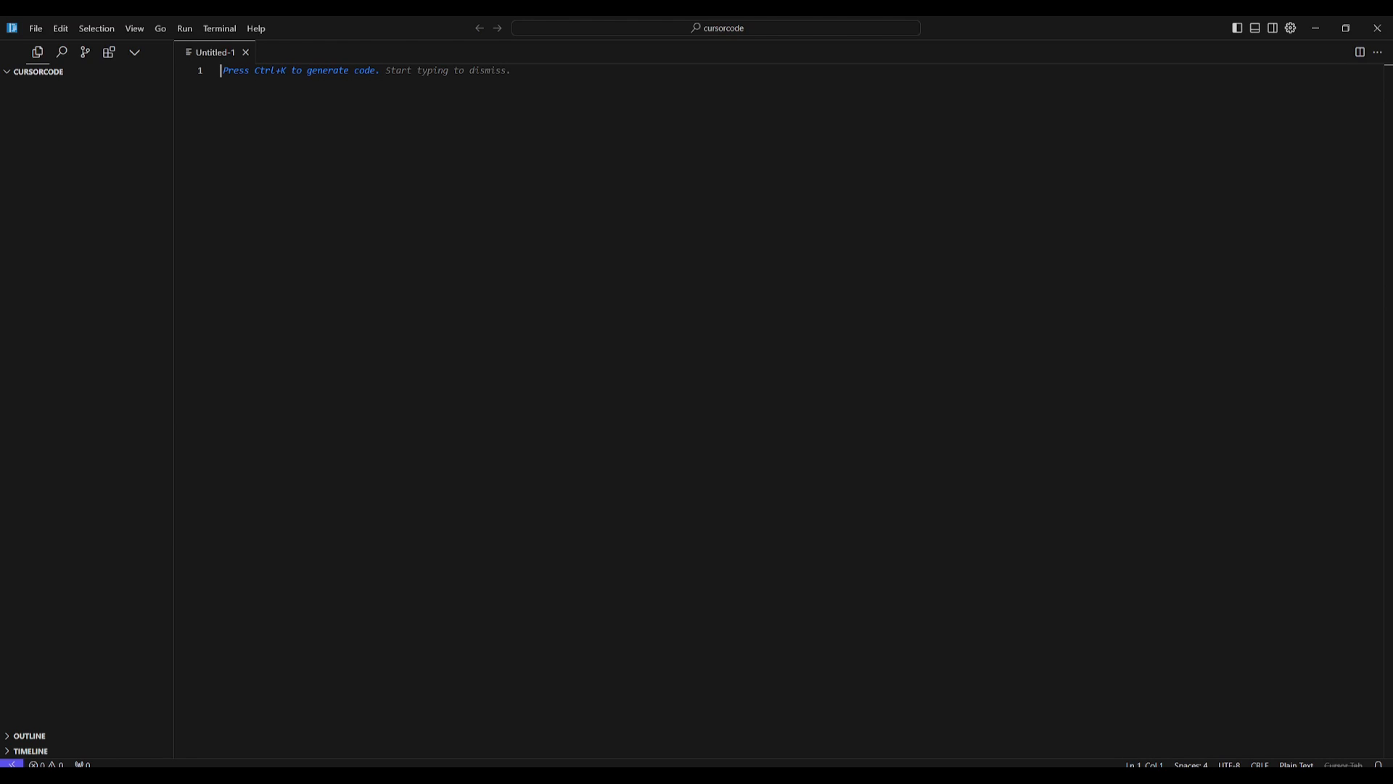
text(Create a web app that helps users manage their daily tasks with AI-powered suggestions based on their habits)
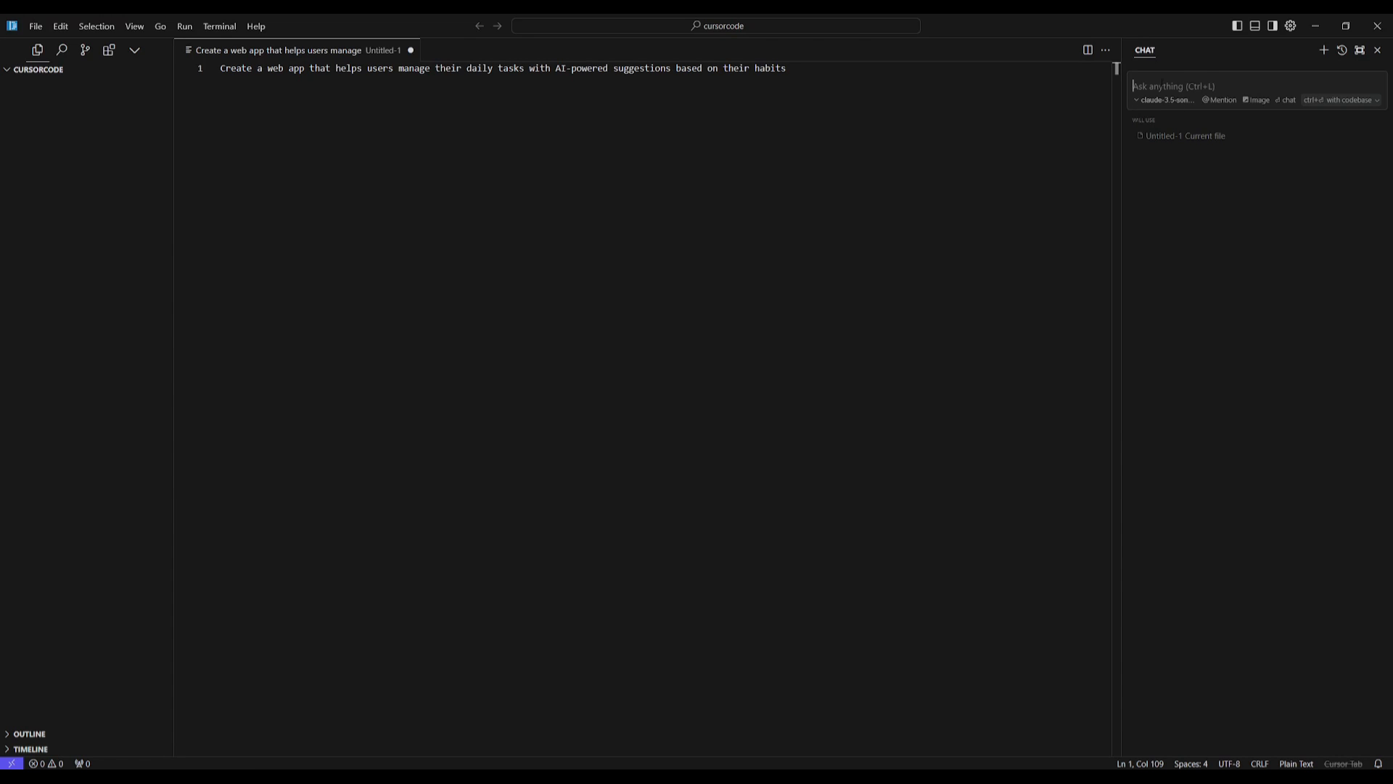
mouse_move(1226, 107)
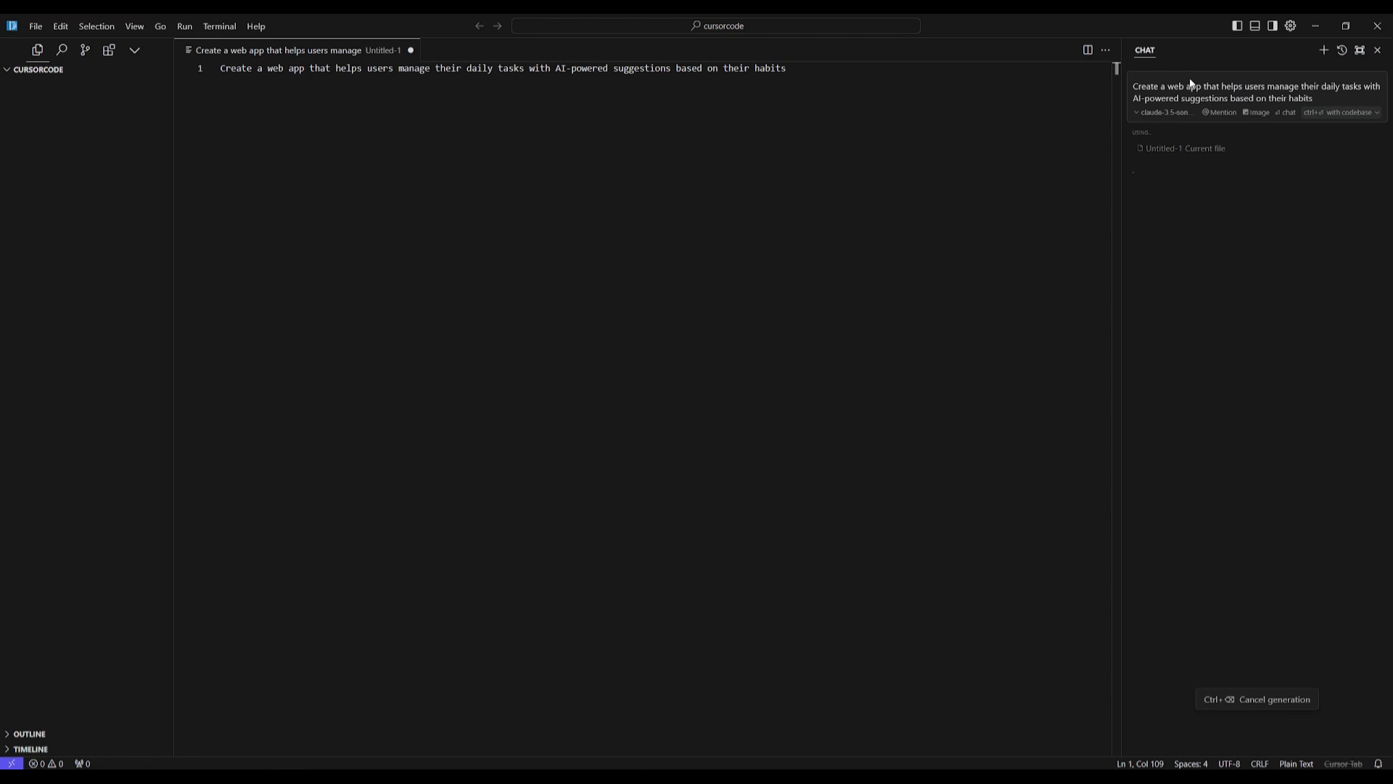
mouse_move(1349, 107)
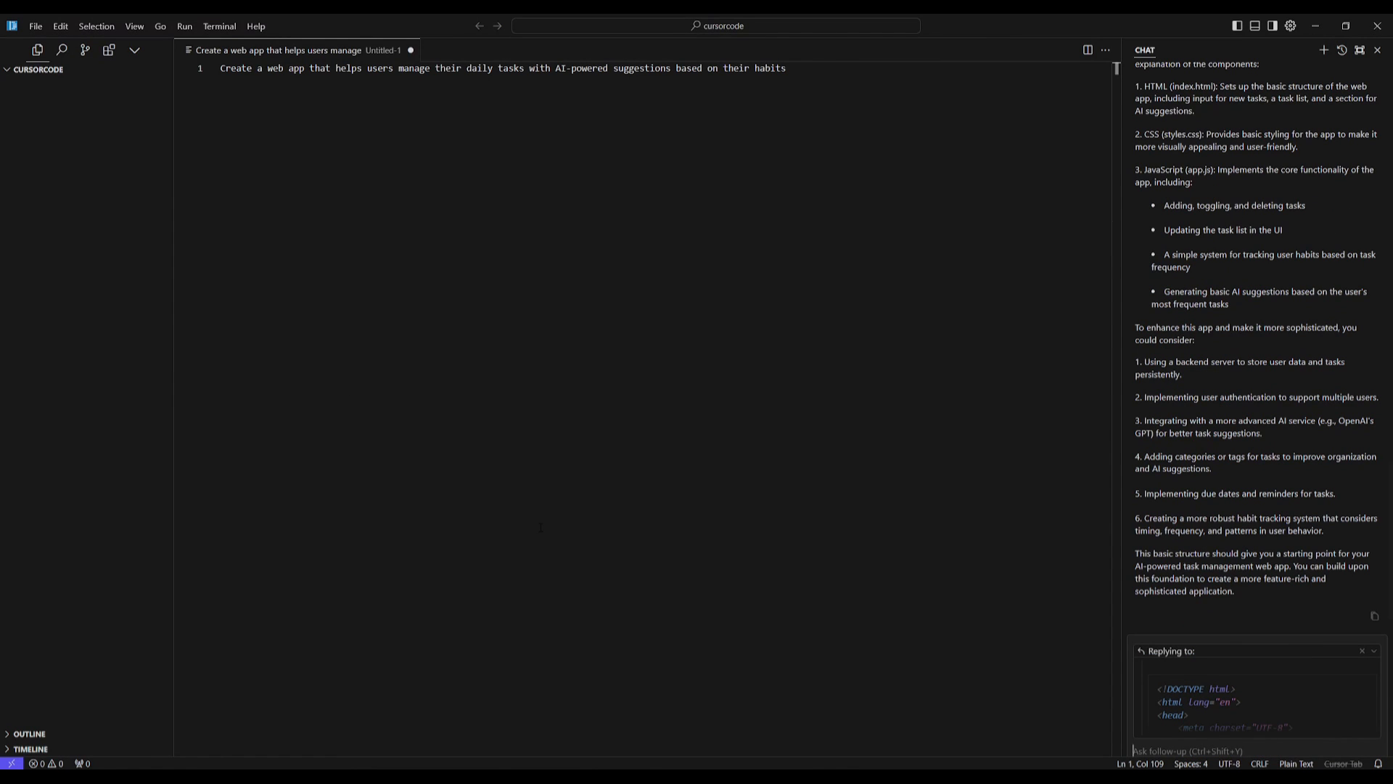
Step: Scroll back up through the chat's generated index.html, styles.css and app.js code
scroll(up, 3)
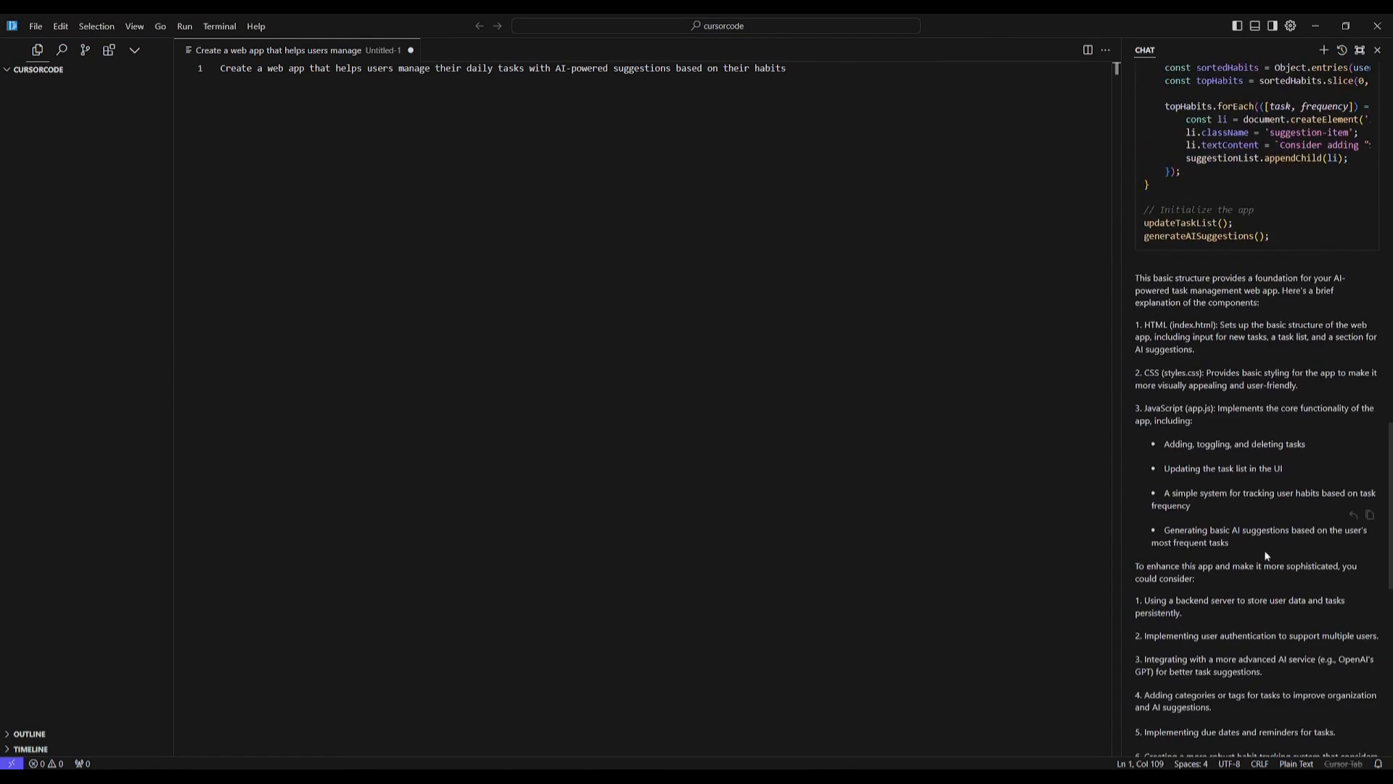
scroll(up, 3)
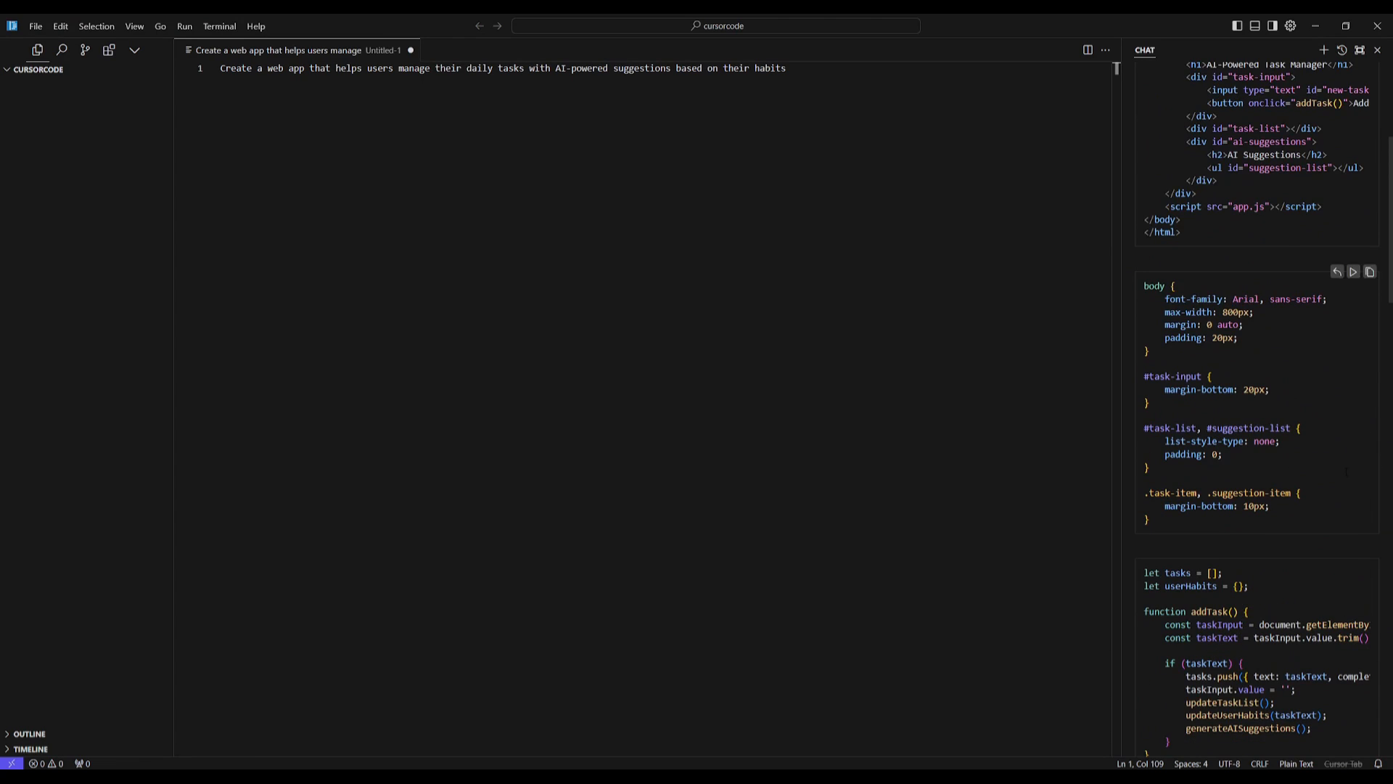
scroll(up, 3)
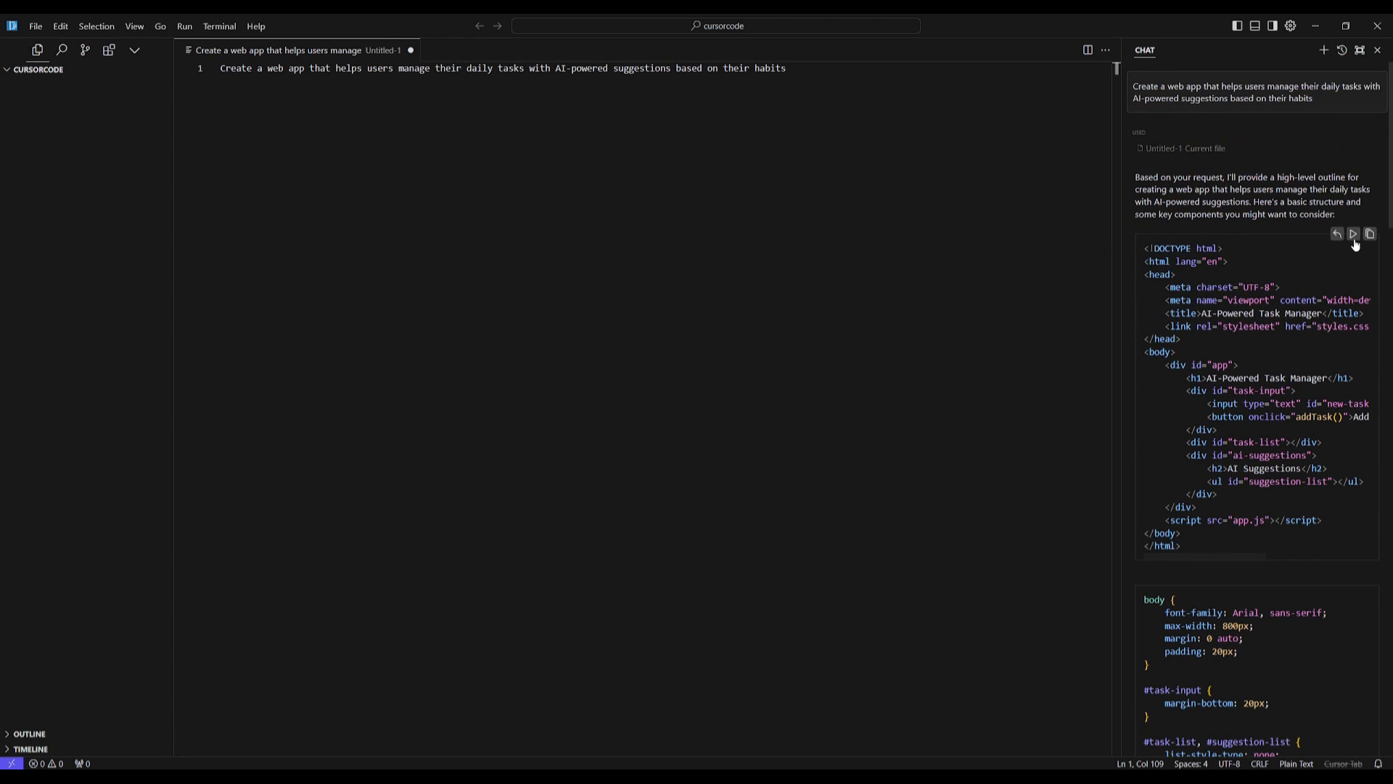
Step: Apply the chat's task-manager HTML code, creating the missing Untitled-1 file to receive it
click(1353, 234)
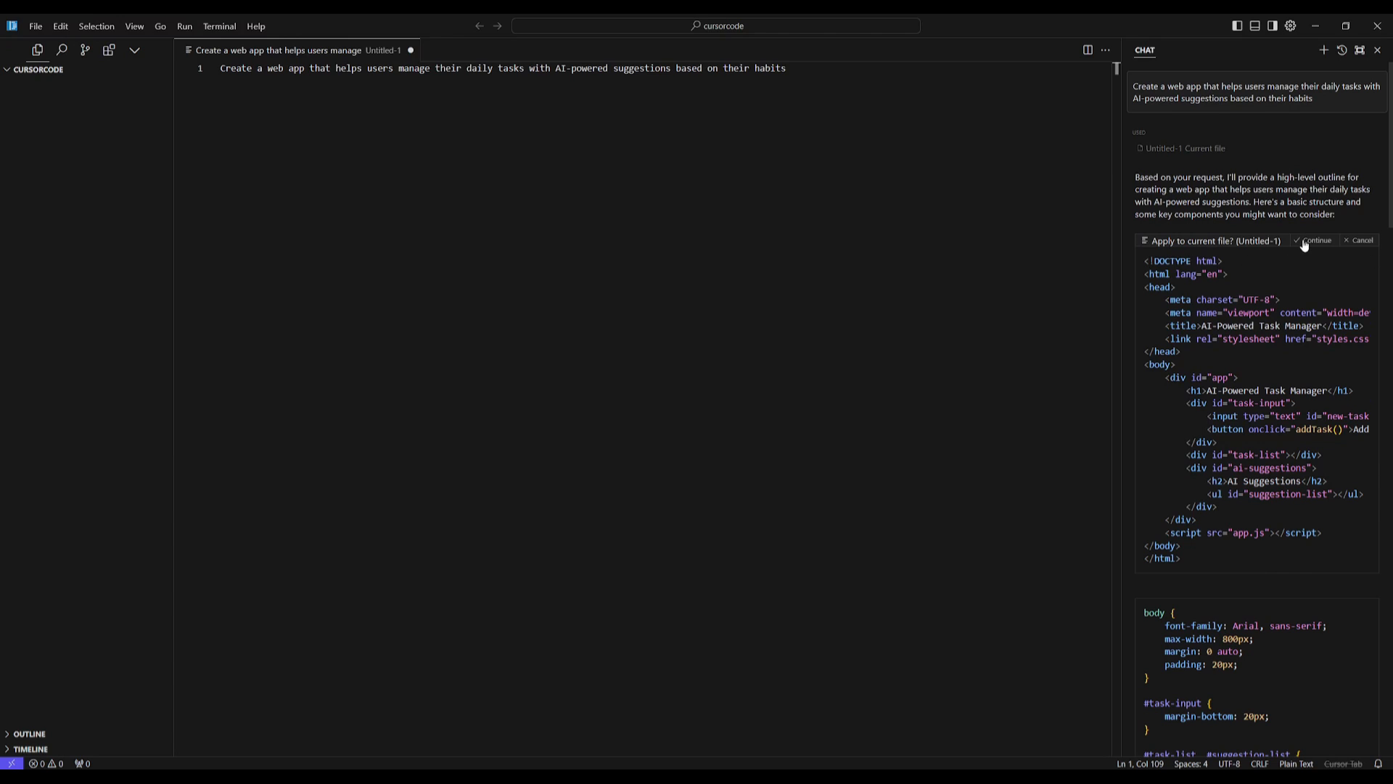
click(1316, 241)
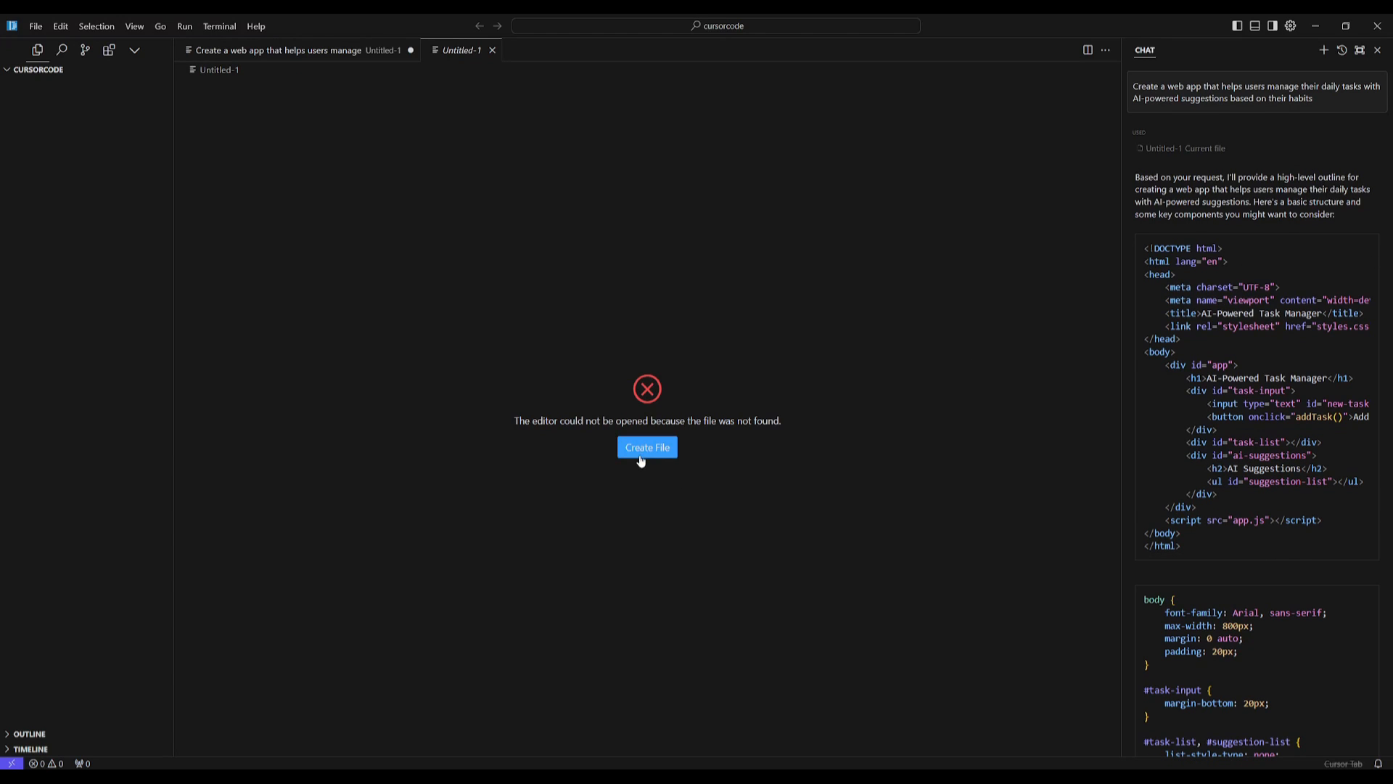
click(647, 447)
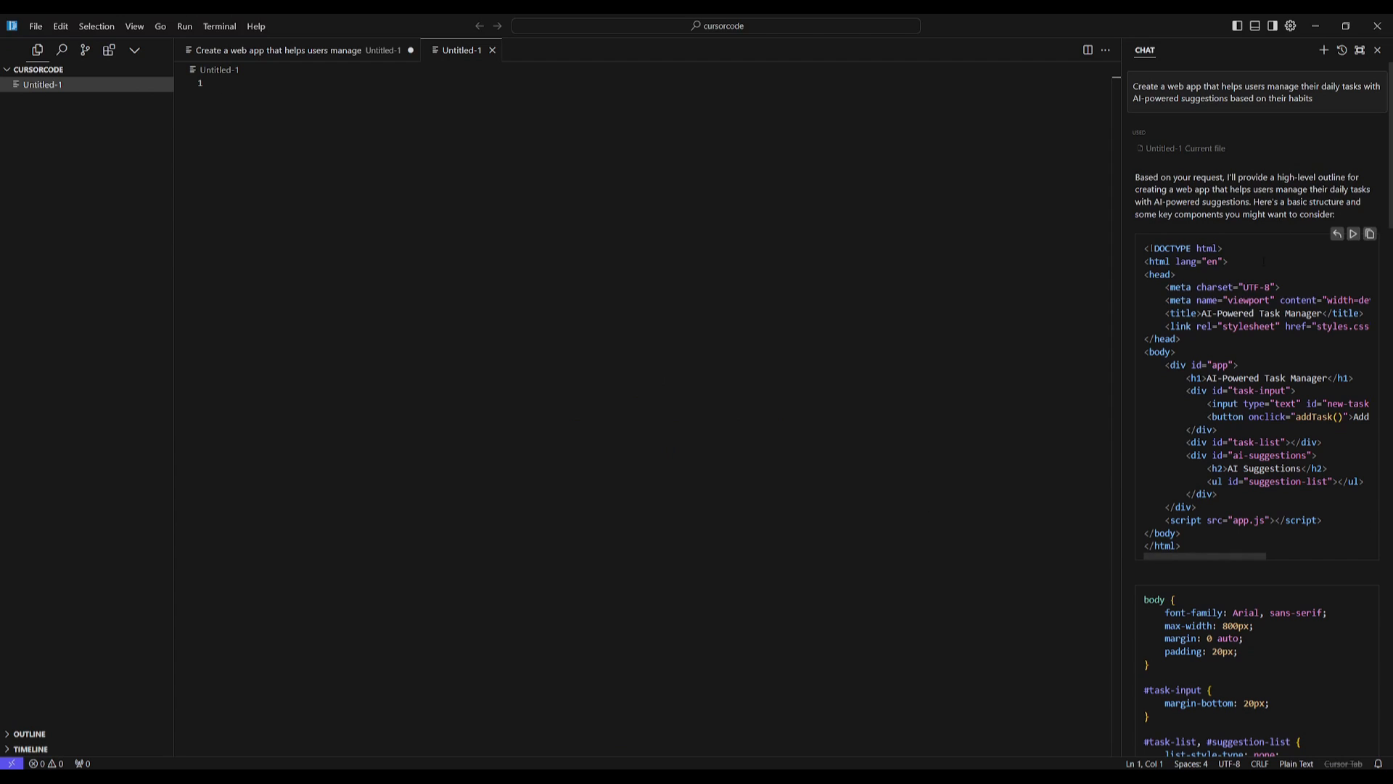
click(1353, 233)
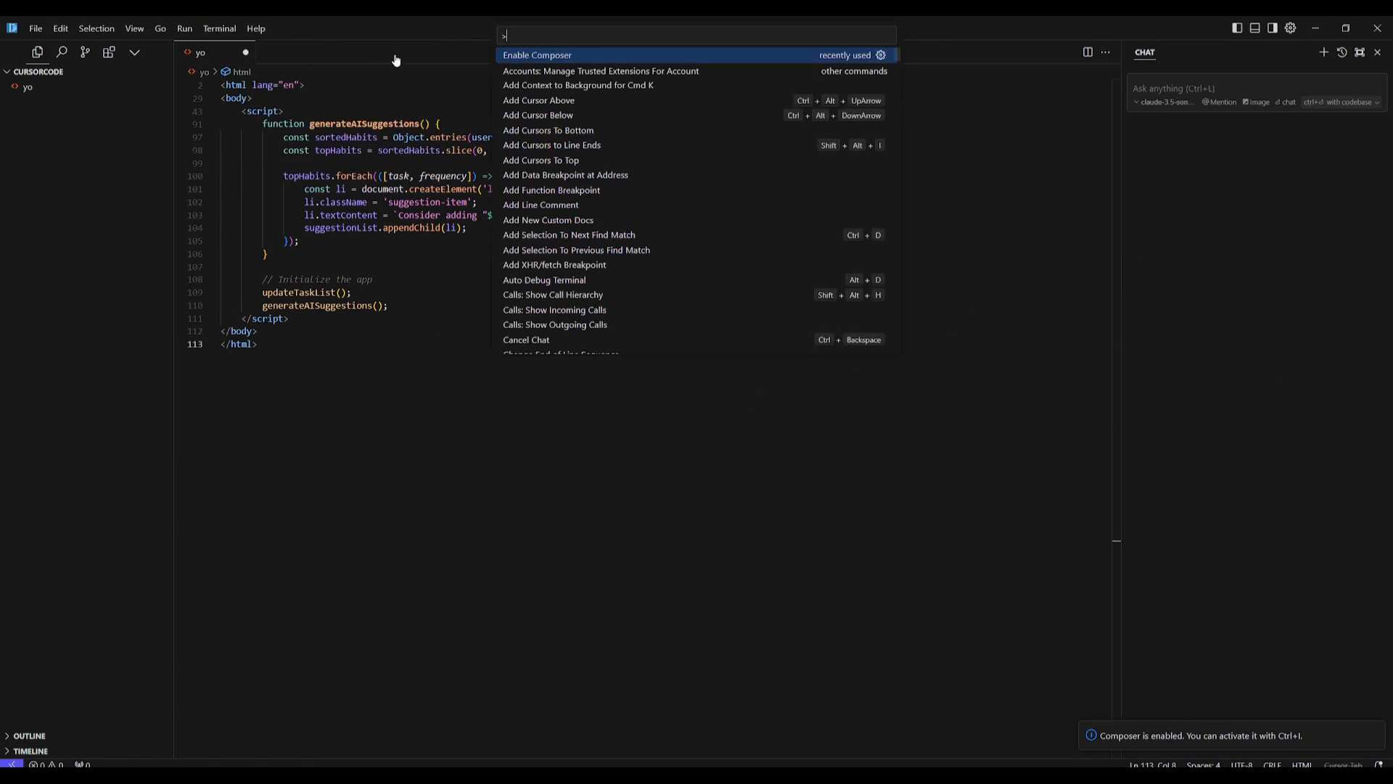
Step: Search 'comp' in the Command Palette to enable Composer for the file-generation request
text(com)
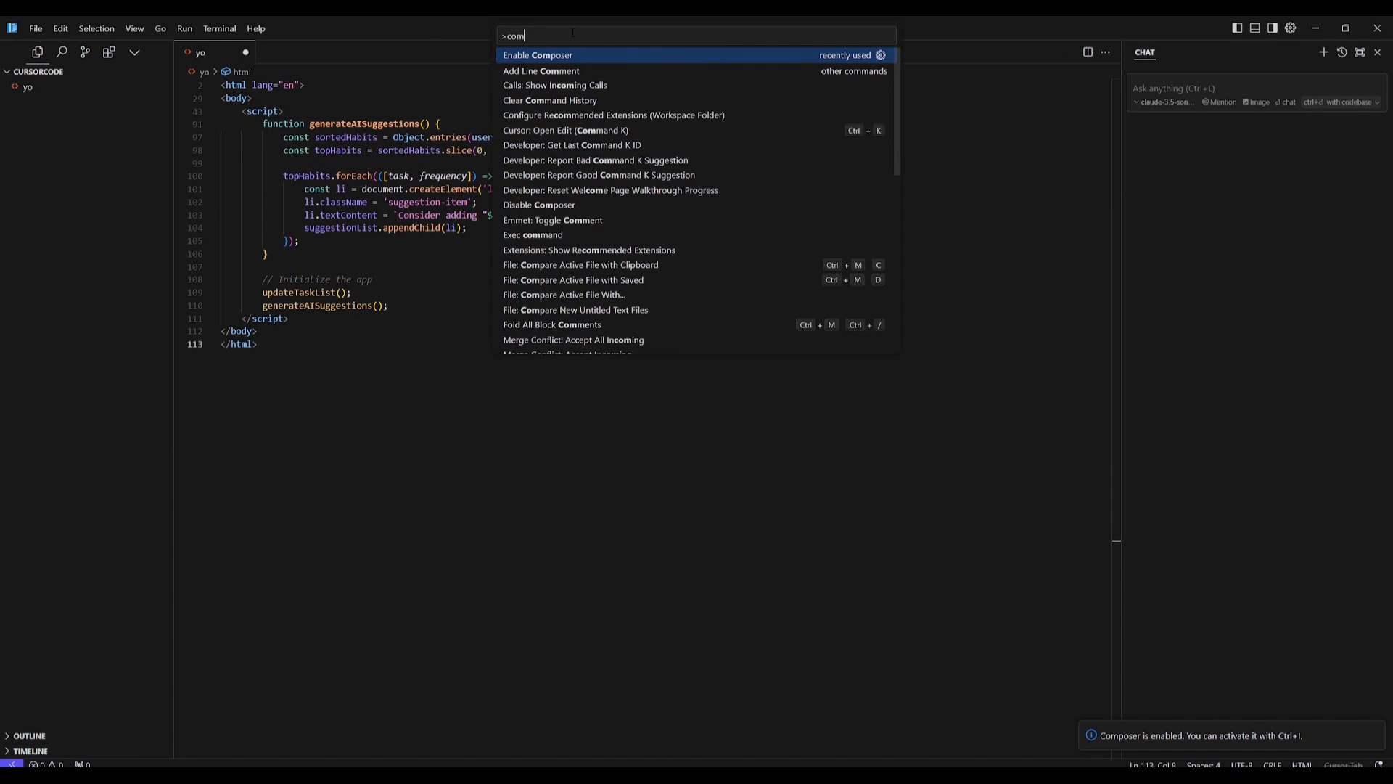
text(p)
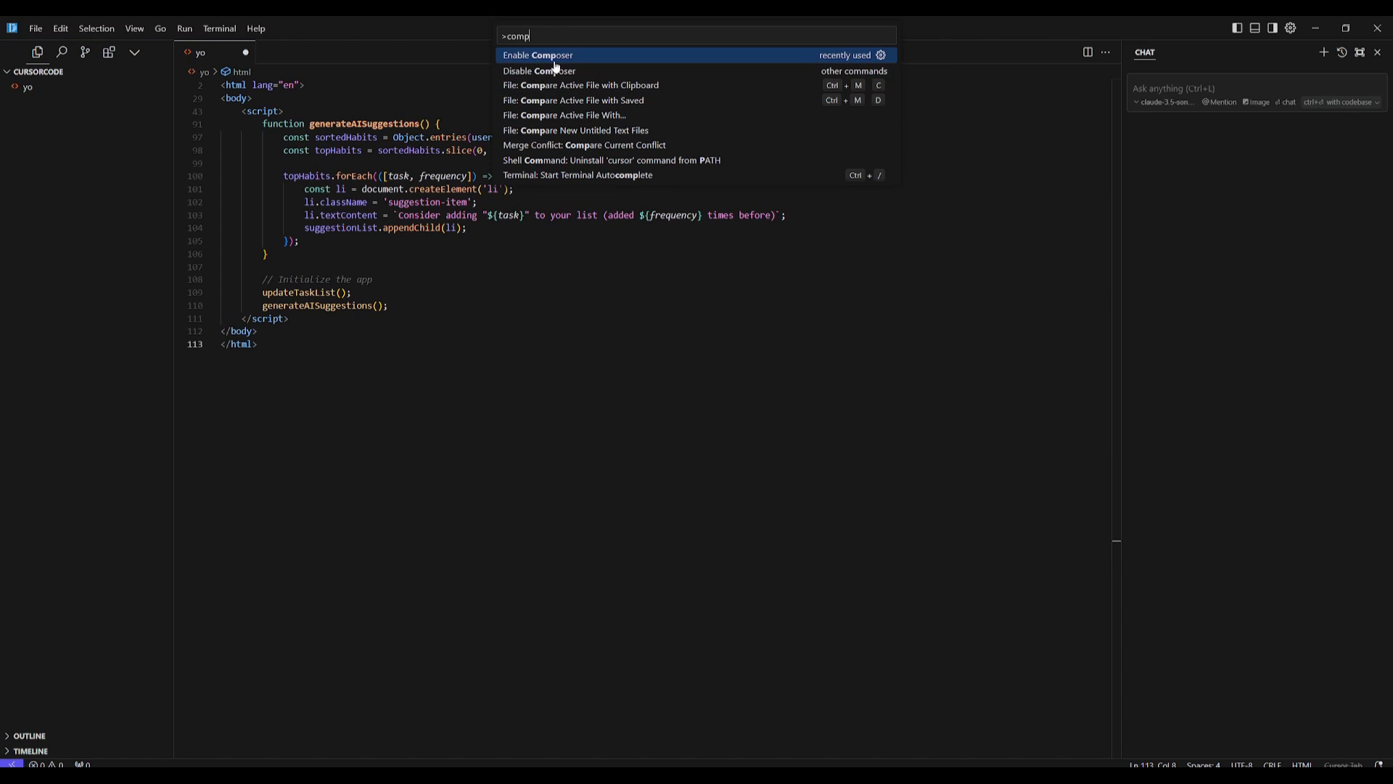
key(Escape)
text(create for me all the files needed for the app and make any changes you need for a seamless ui, make it modern and sleek.)
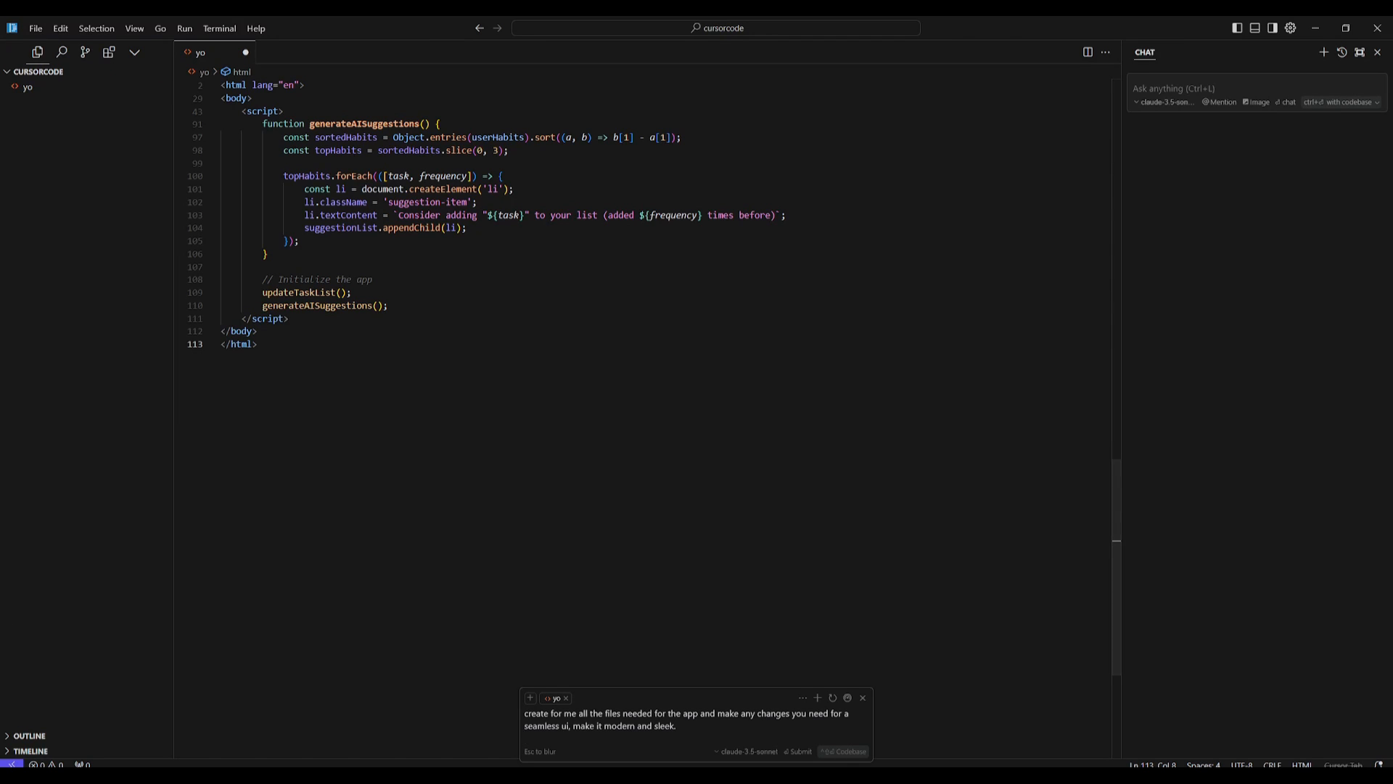
Step: Submit the request so Composer generates index.html, styles.css and script.js
click(796, 751)
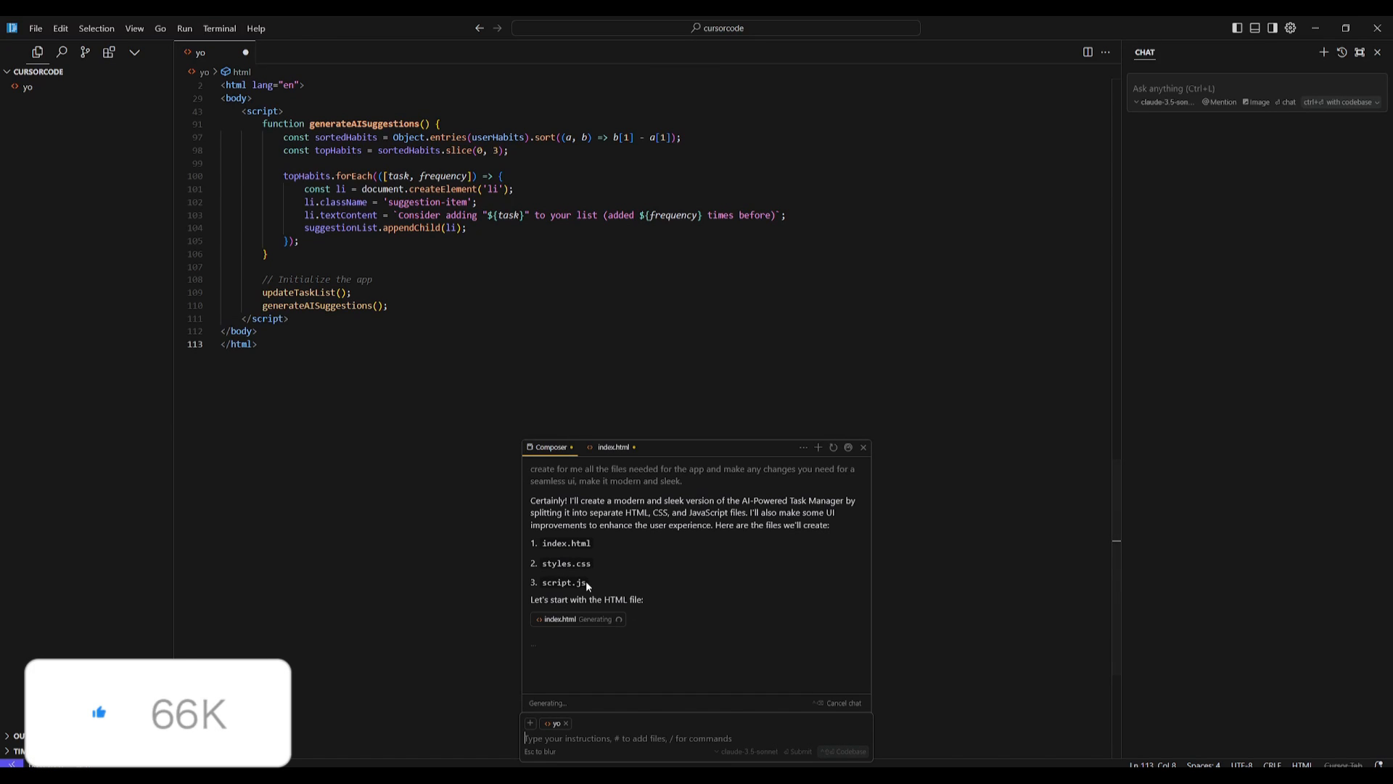
mouse_move(722, 562)
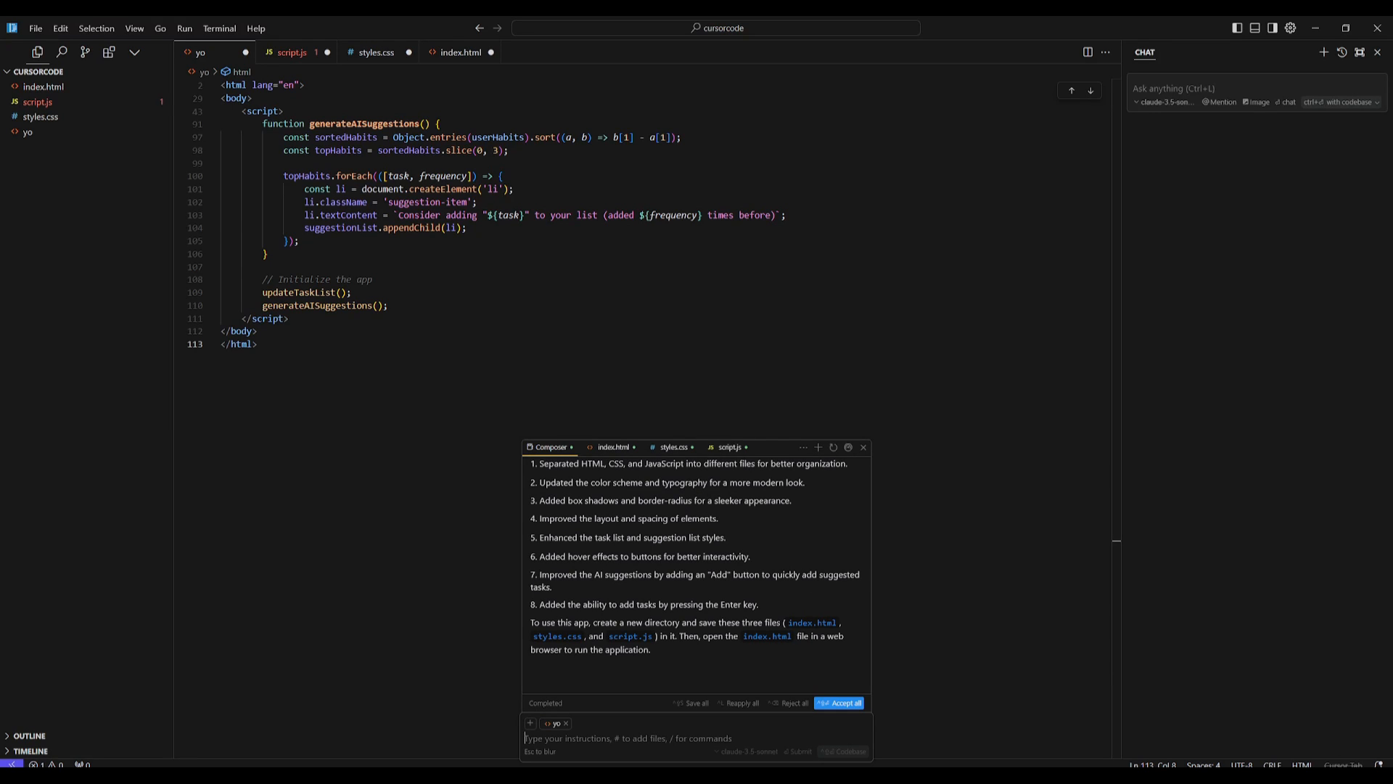
Step: Enter task title 'Make a video' and a description about Cursor AI
click(838, 701)
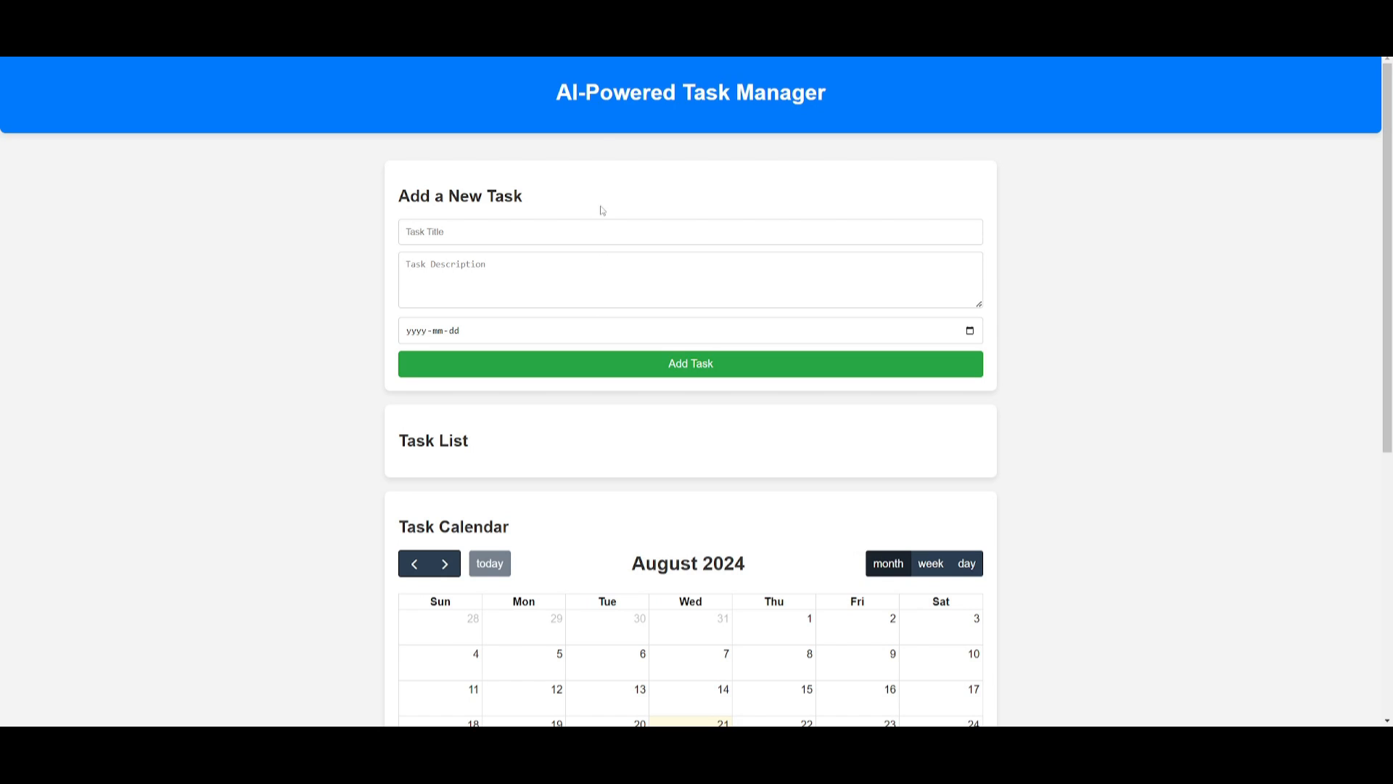
scroll(down, 3)
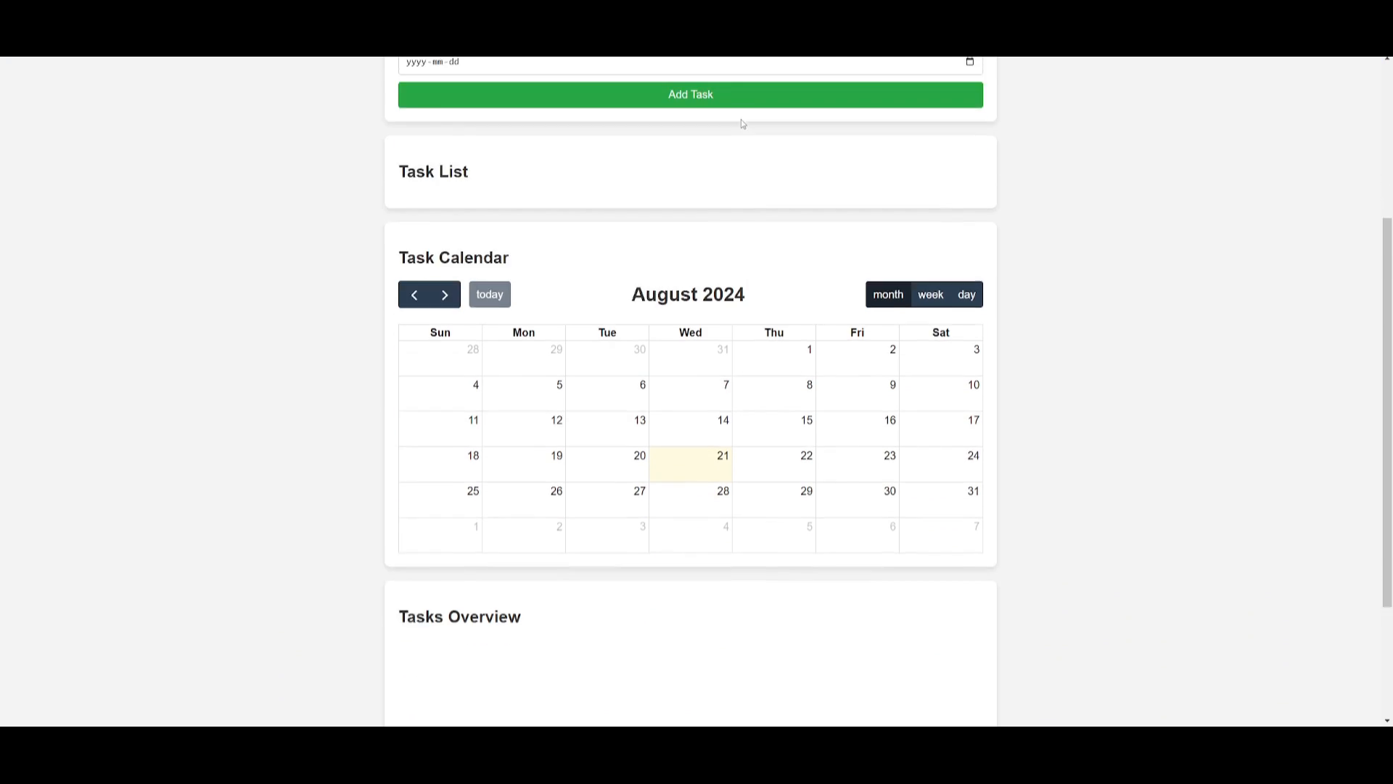
scroll(up, 3)
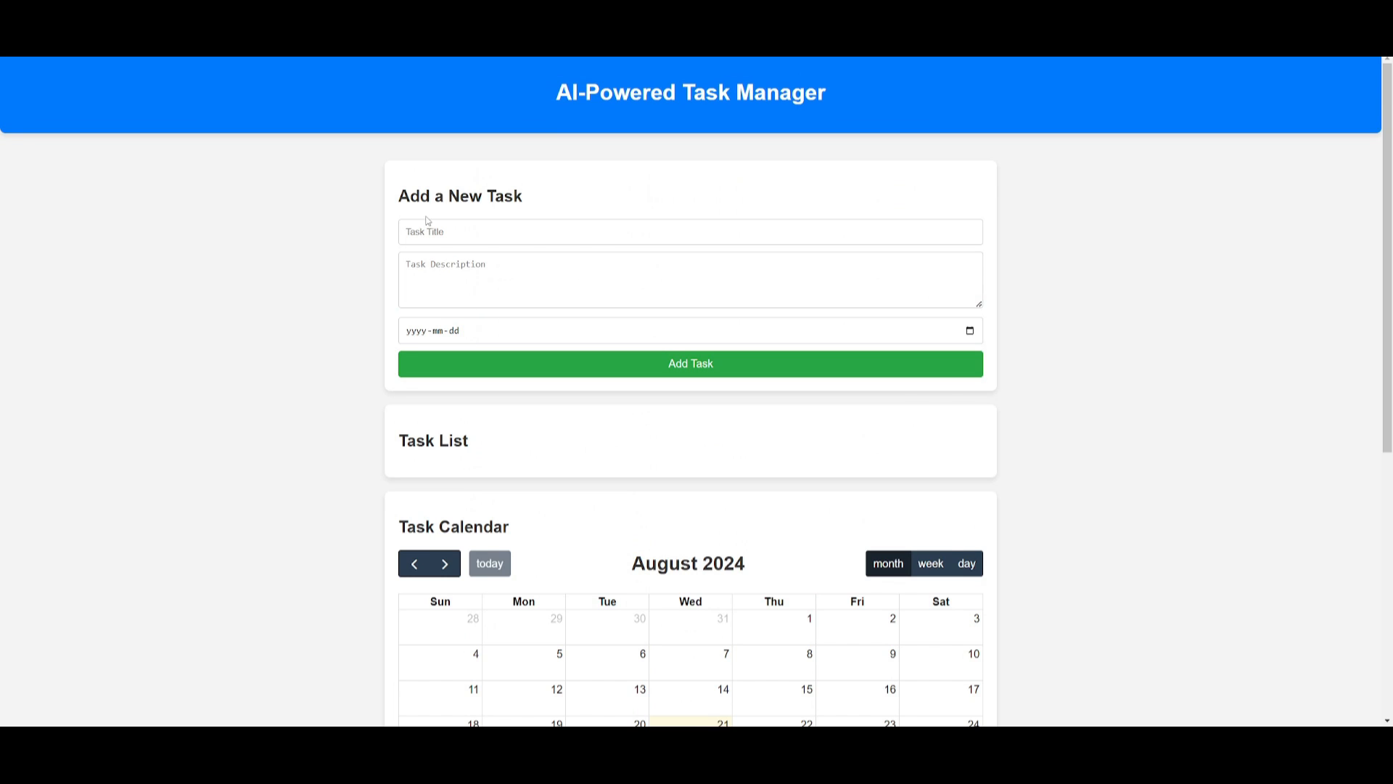
text(Make a video)
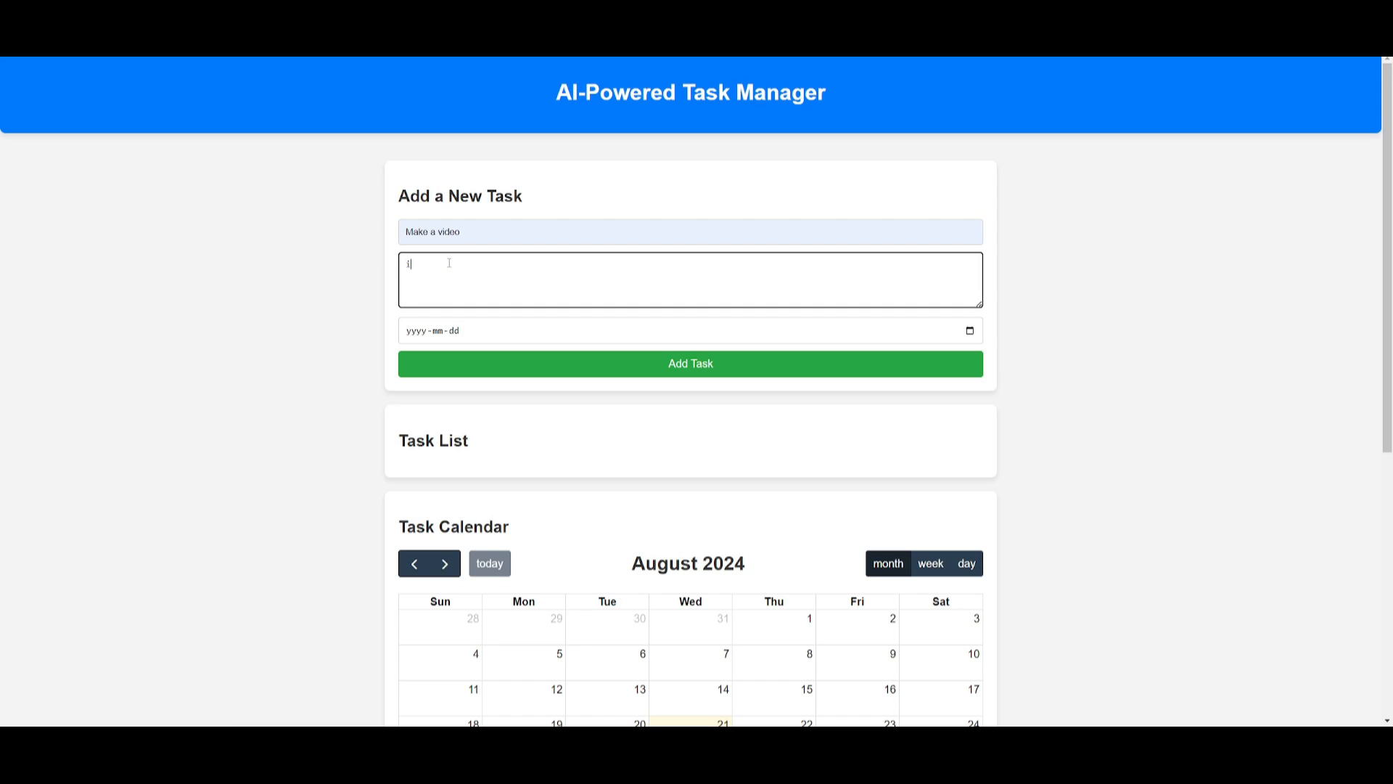
text(on cu)
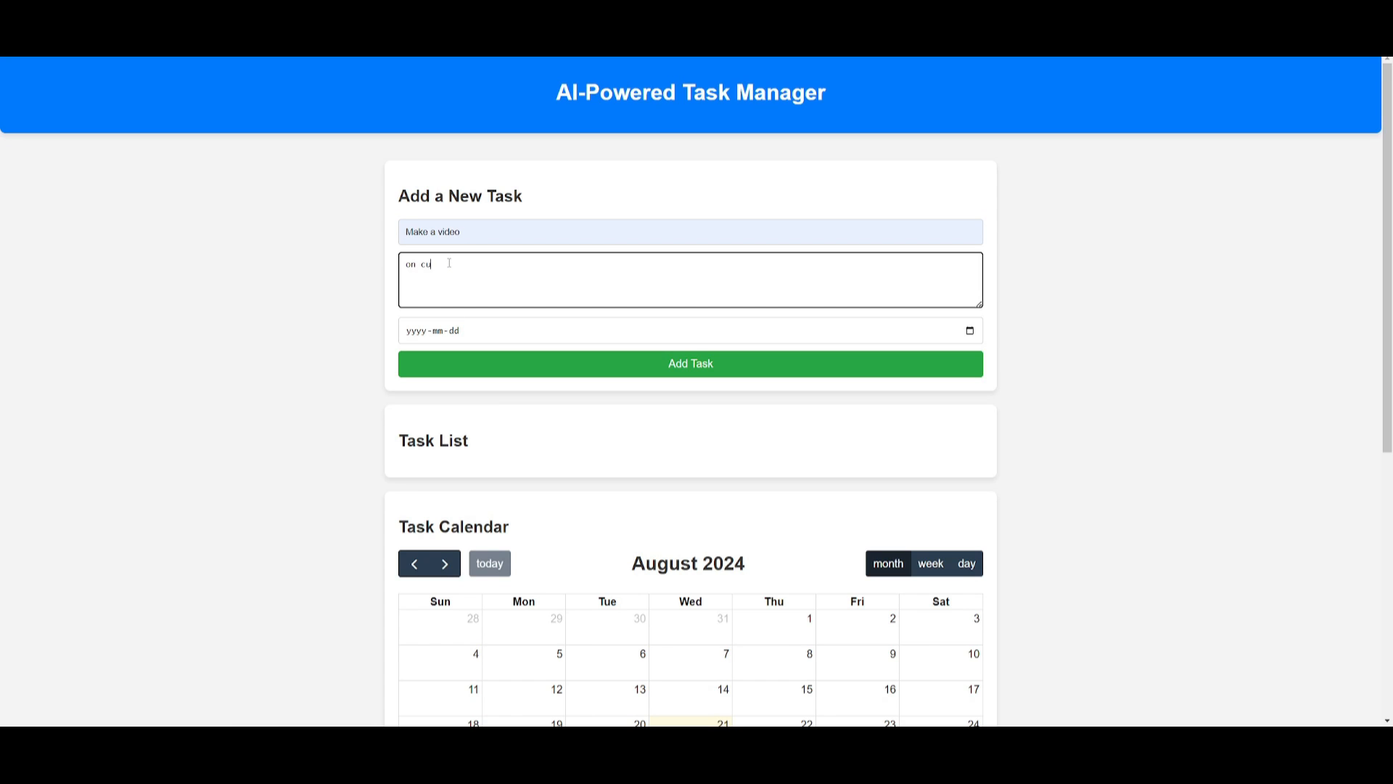
Step: Close the due date picker without a date and try adding the task, triggering the required-field warning
click(622, 331)
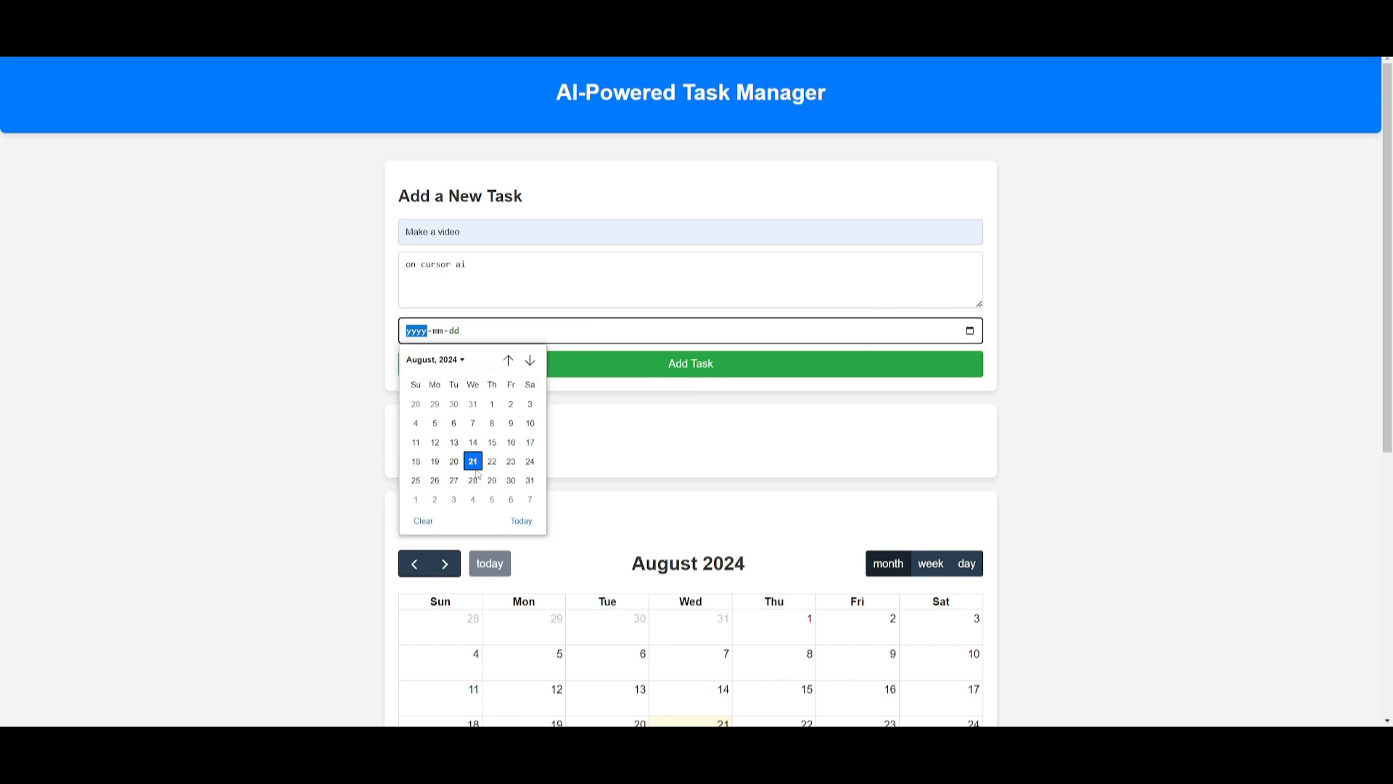
click(690, 362)
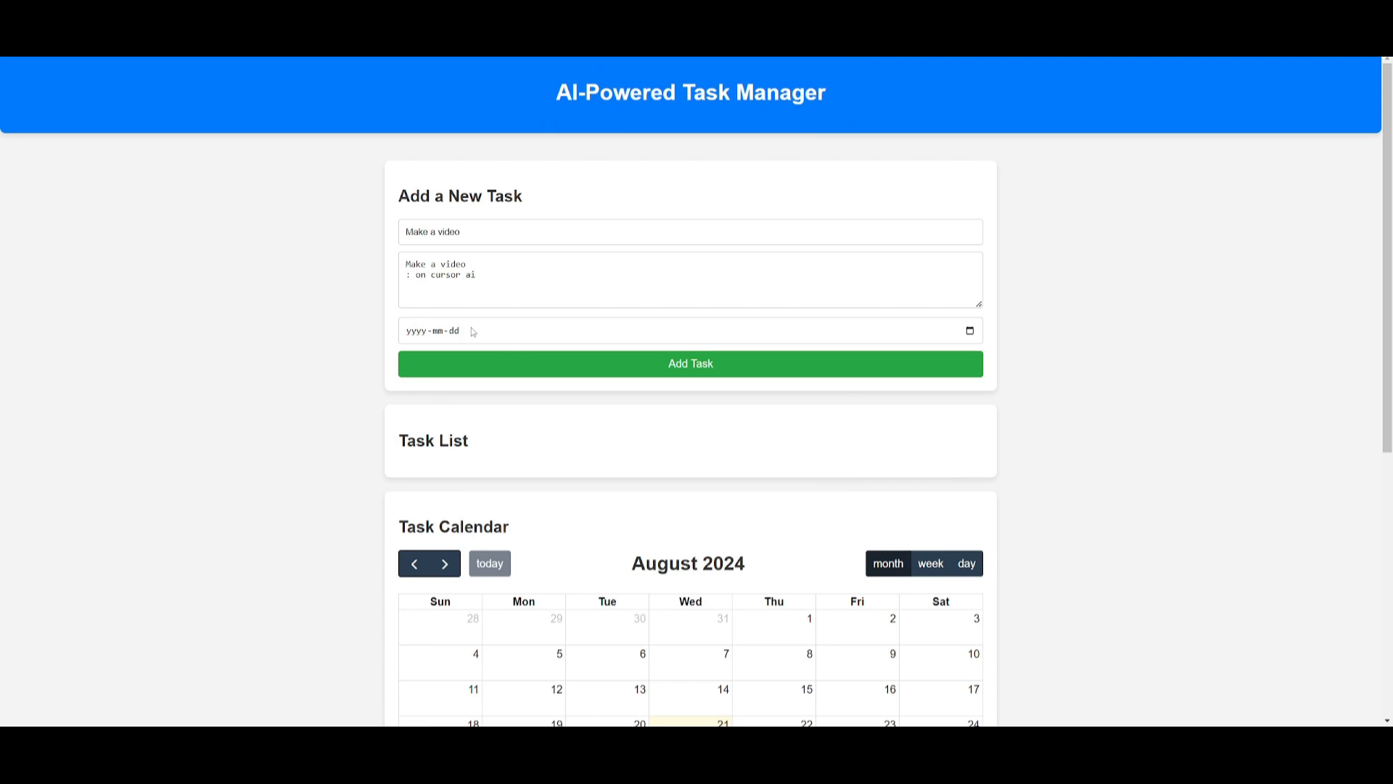
click(690, 364)
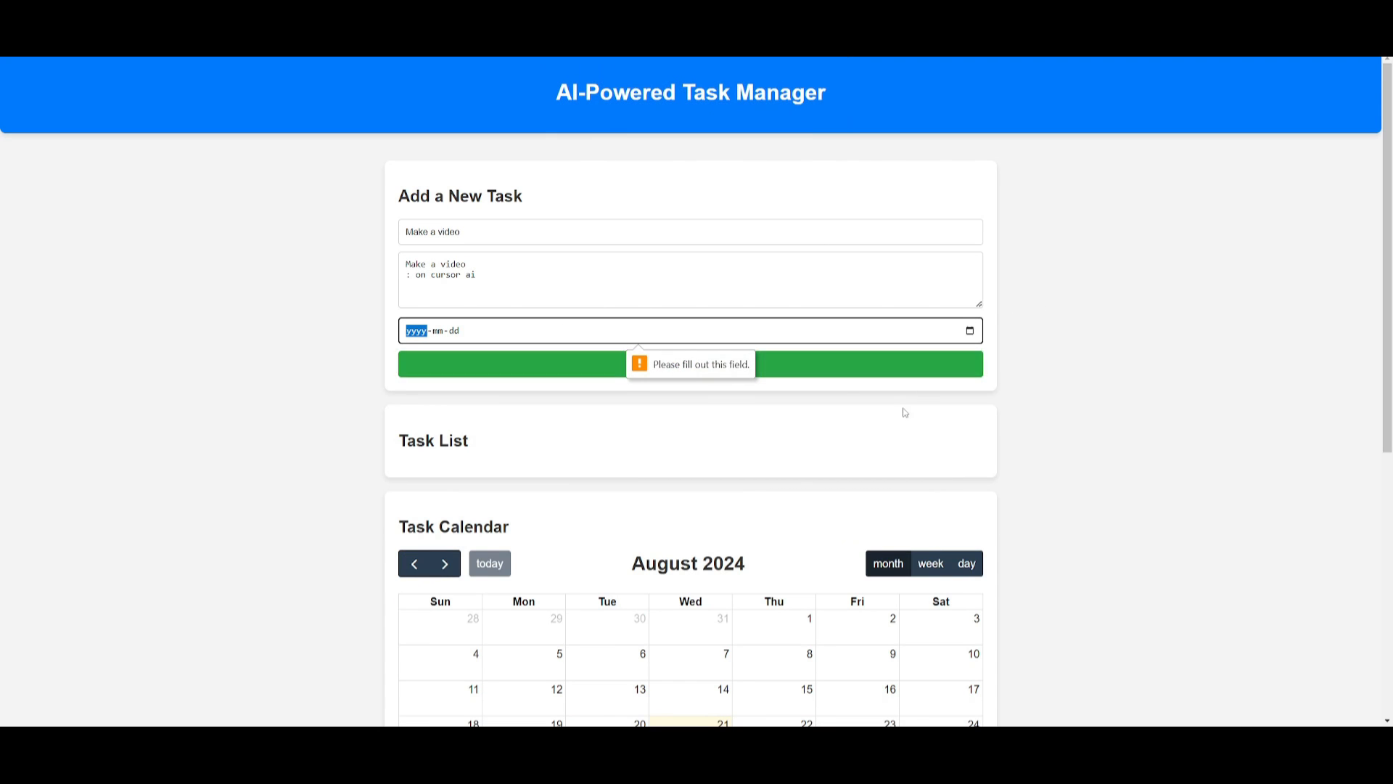
scroll(down, 3)
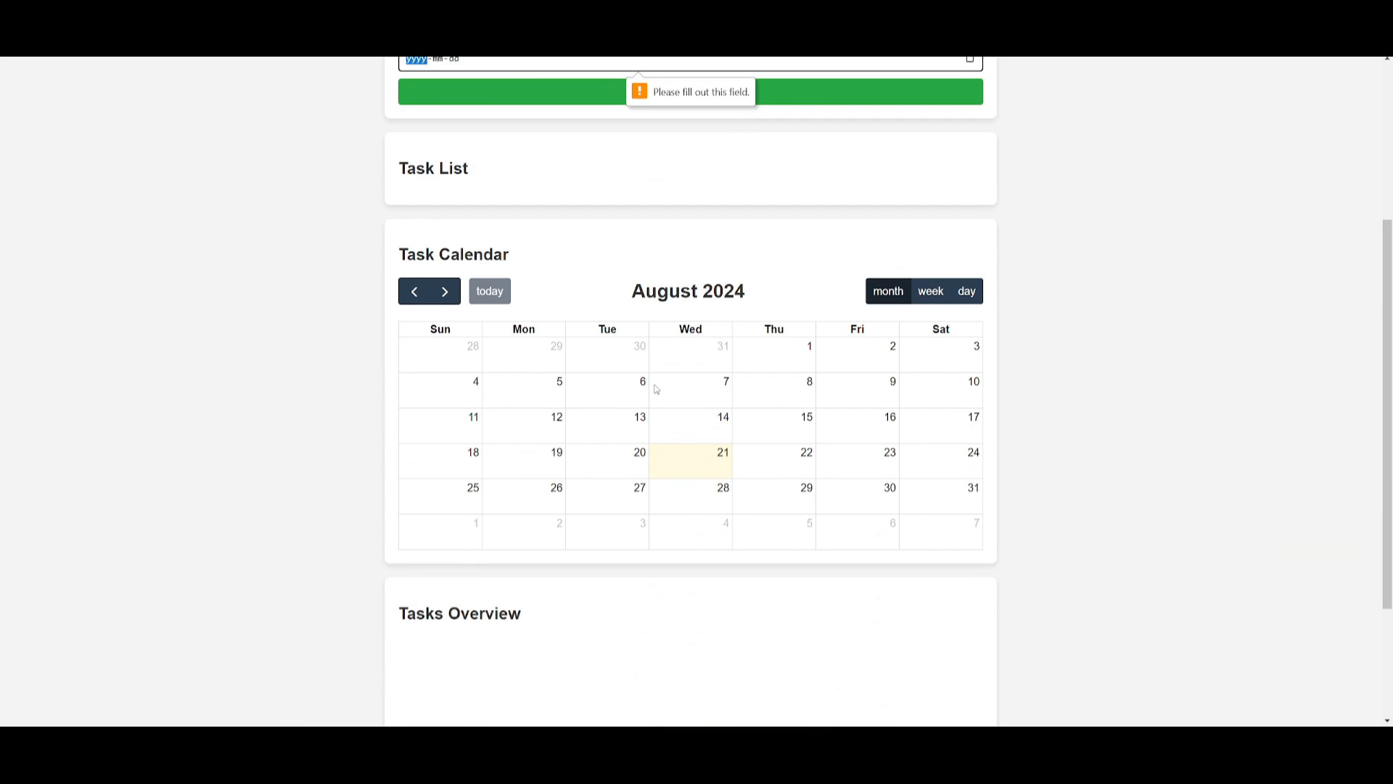
scroll(down, 3)
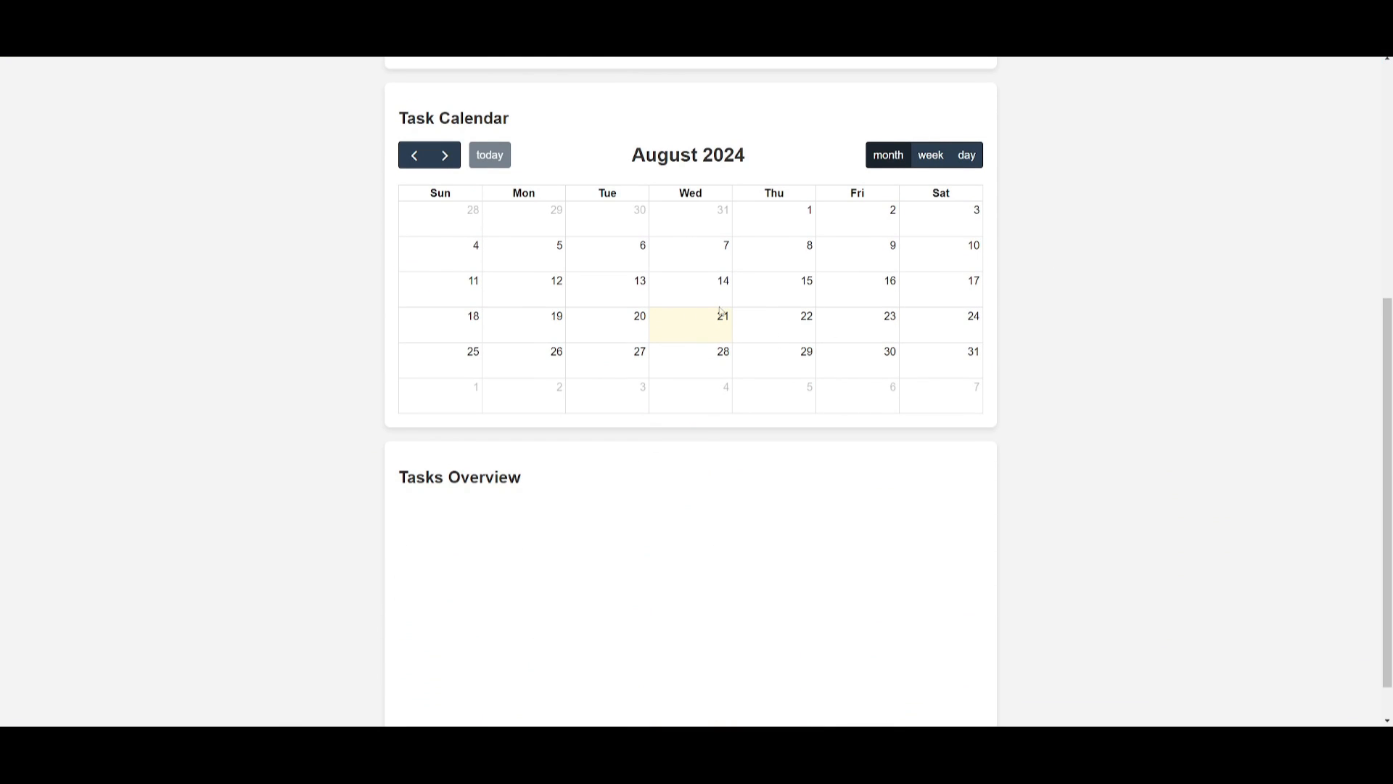
scroll(up, 3)
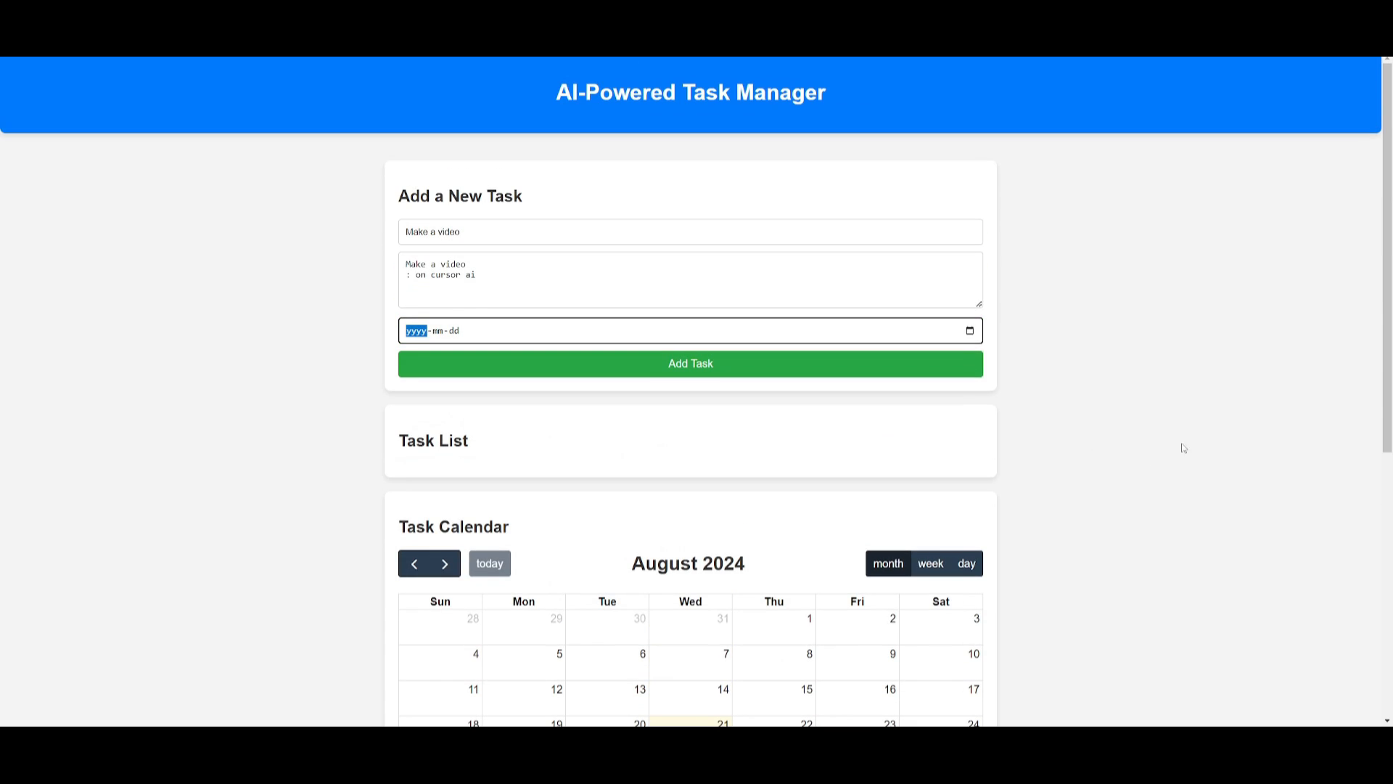
mouse_move(519, 151)
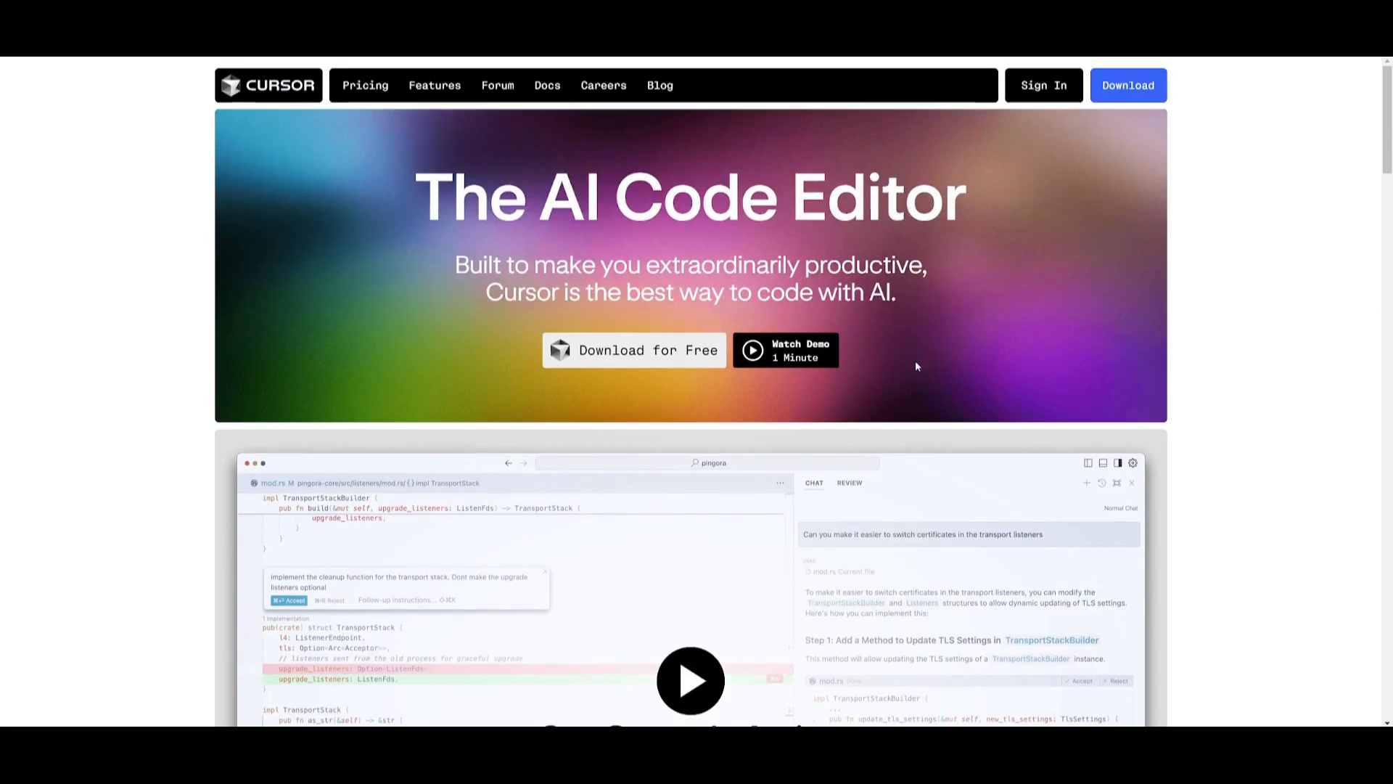
mouse_move(322, 223)
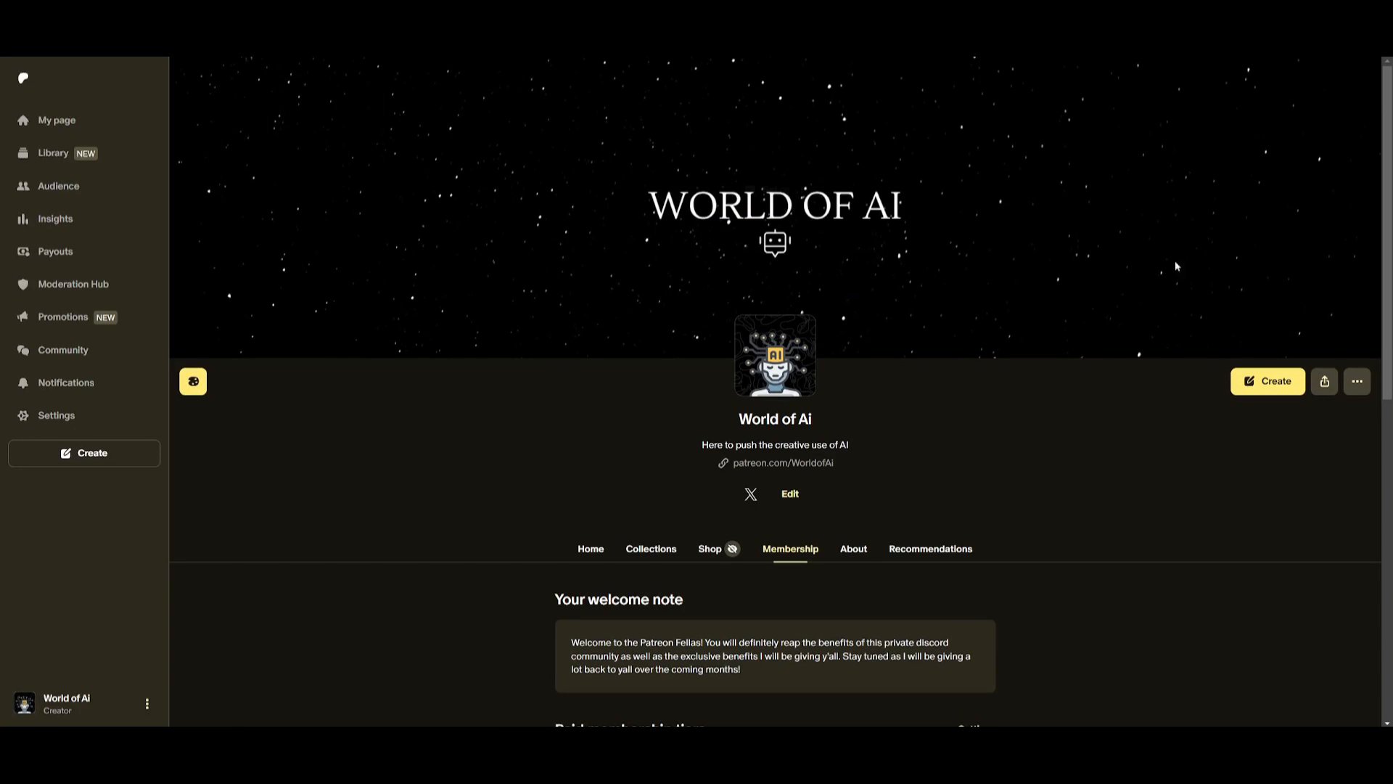
Step: Scroll down the World of AI channel's videos page
scroll(down, 3)
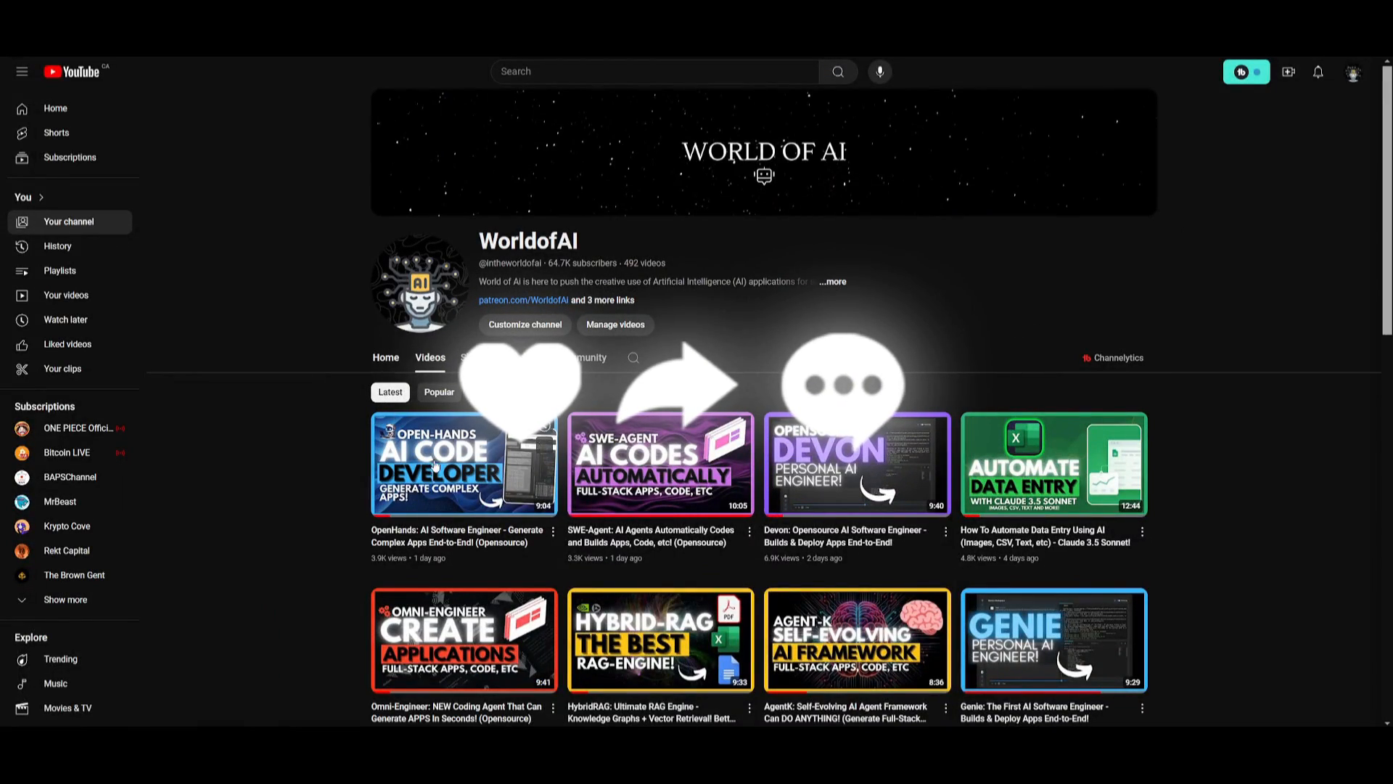
Step: Show the WorldofAI channel's Home tab, browse more Videos-row entries, and return to the top
click(385, 357)
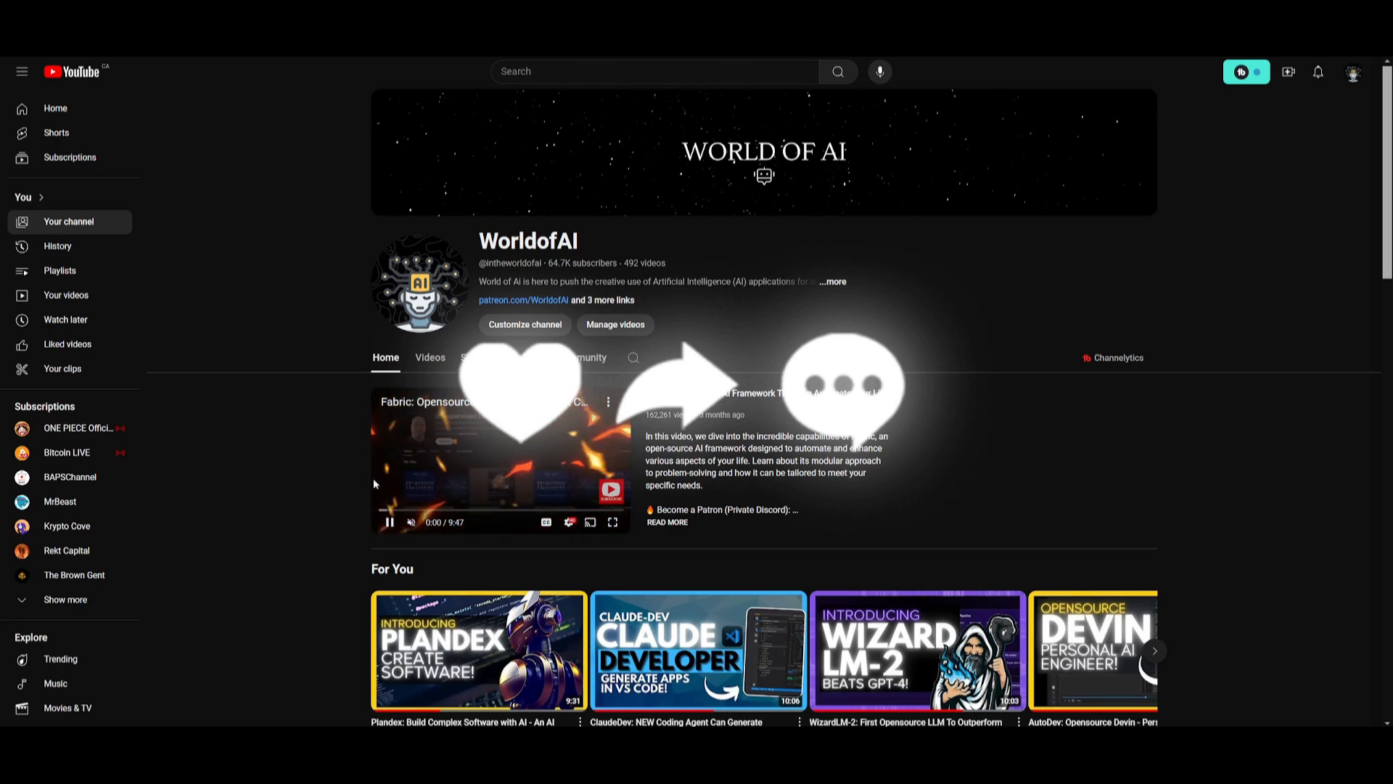
scroll(down, 3)
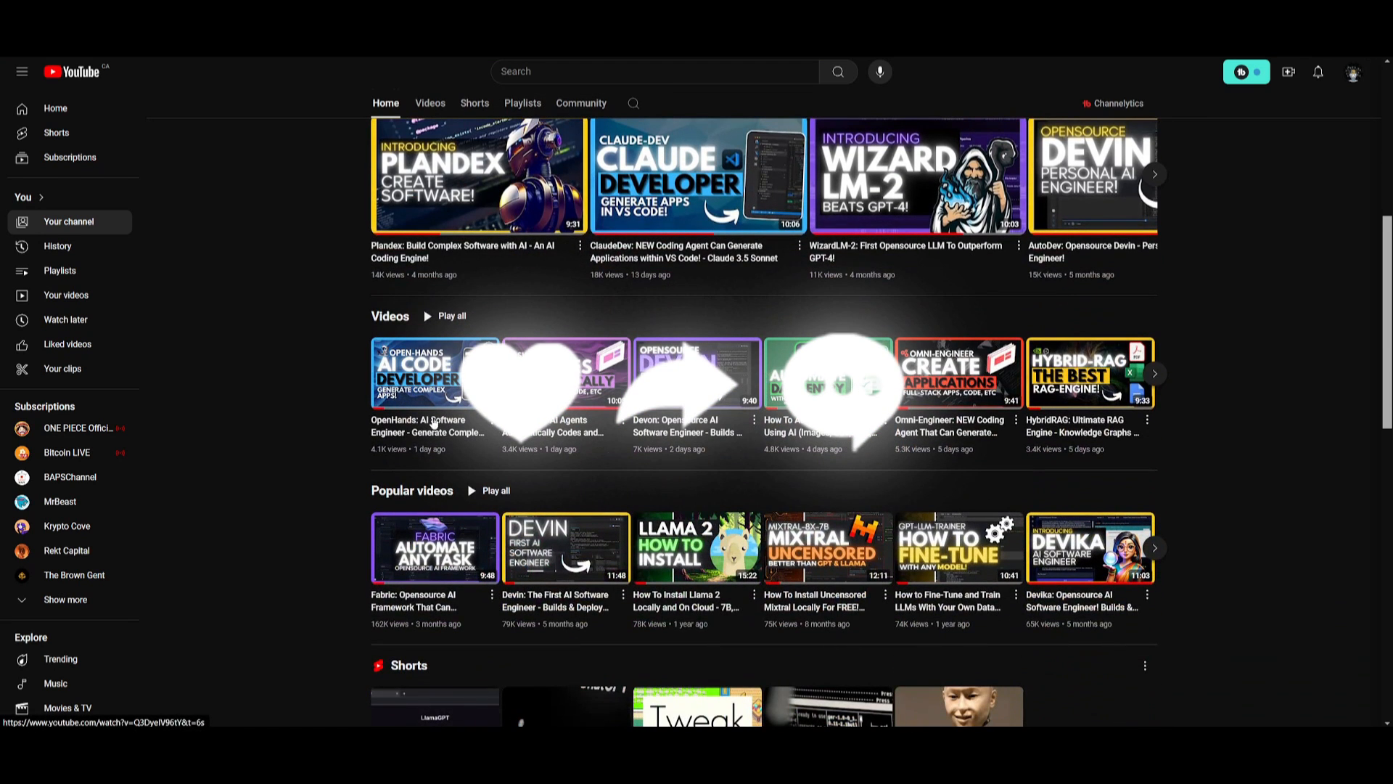
click(1155, 373)
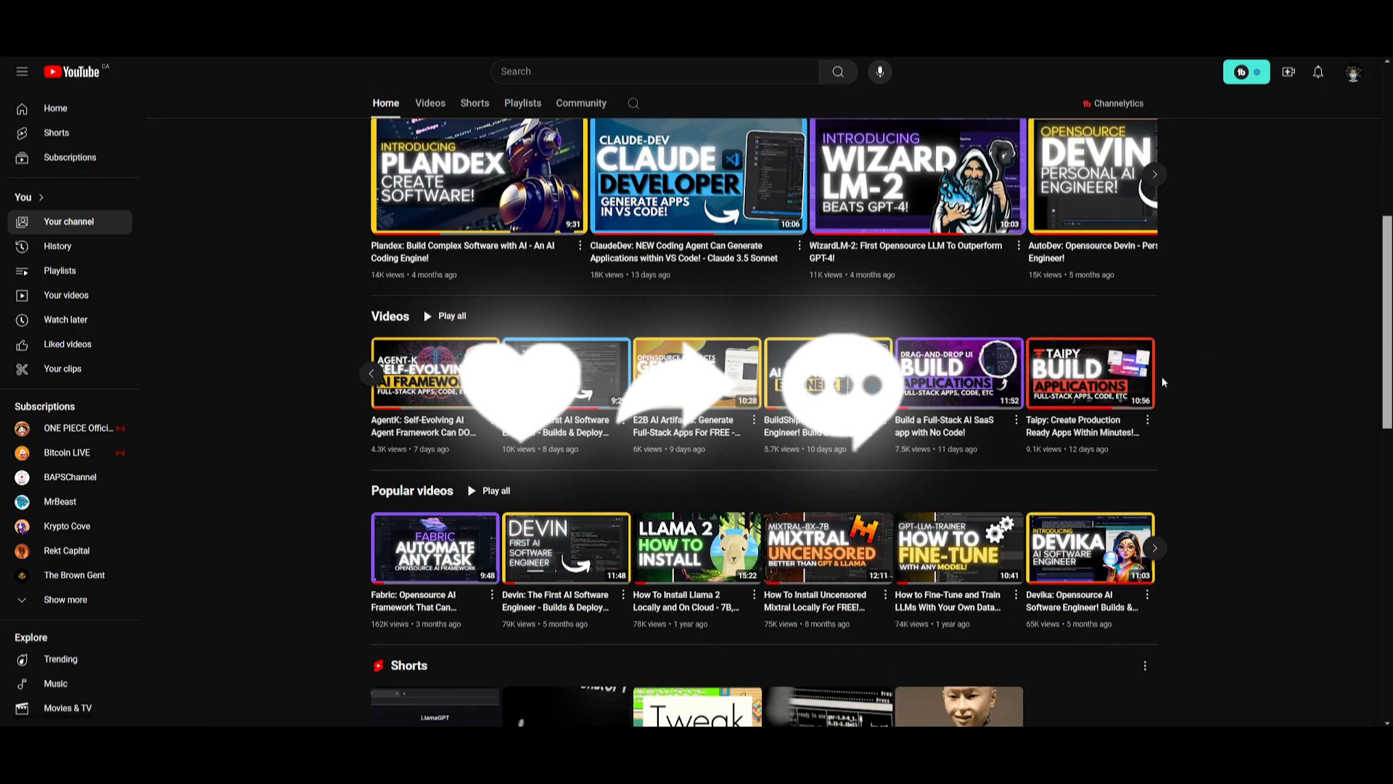
scroll(up, 3)
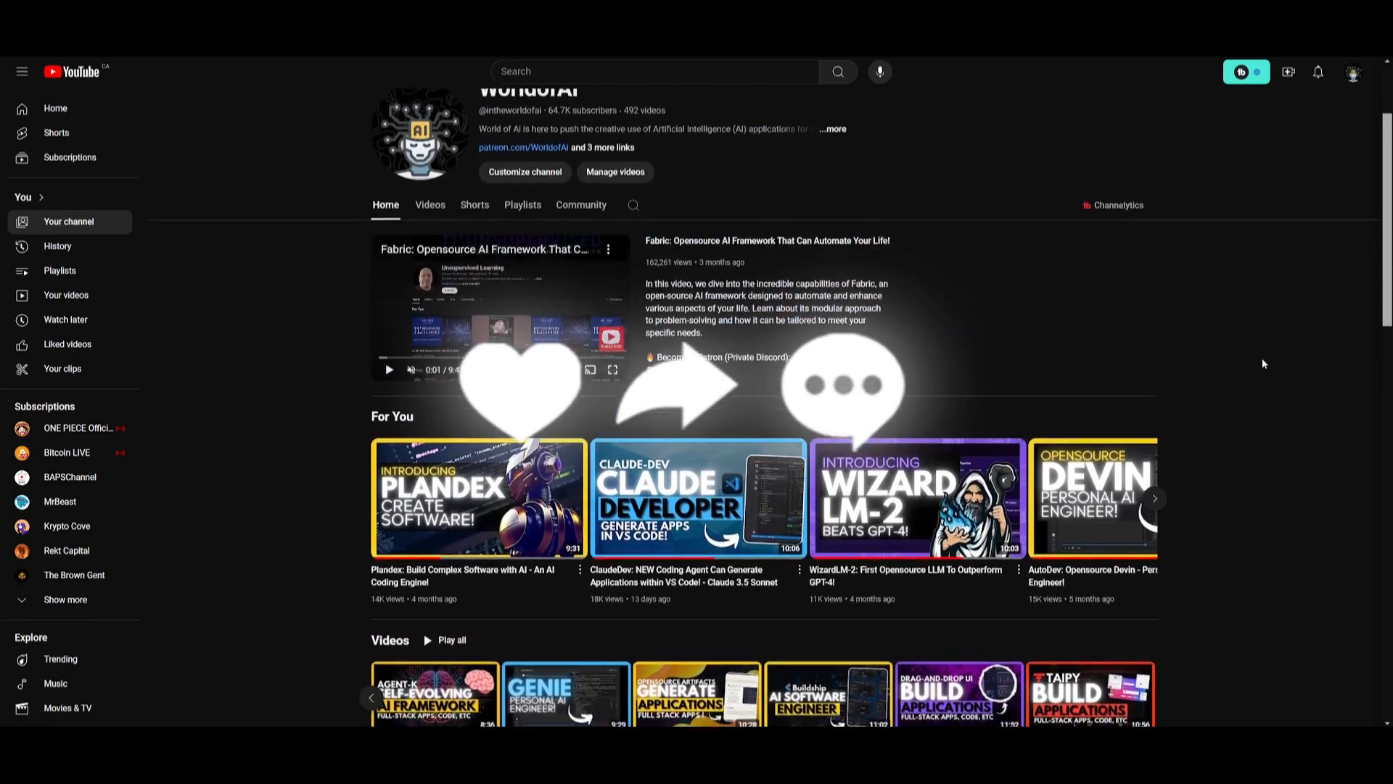
scroll(up, 3)
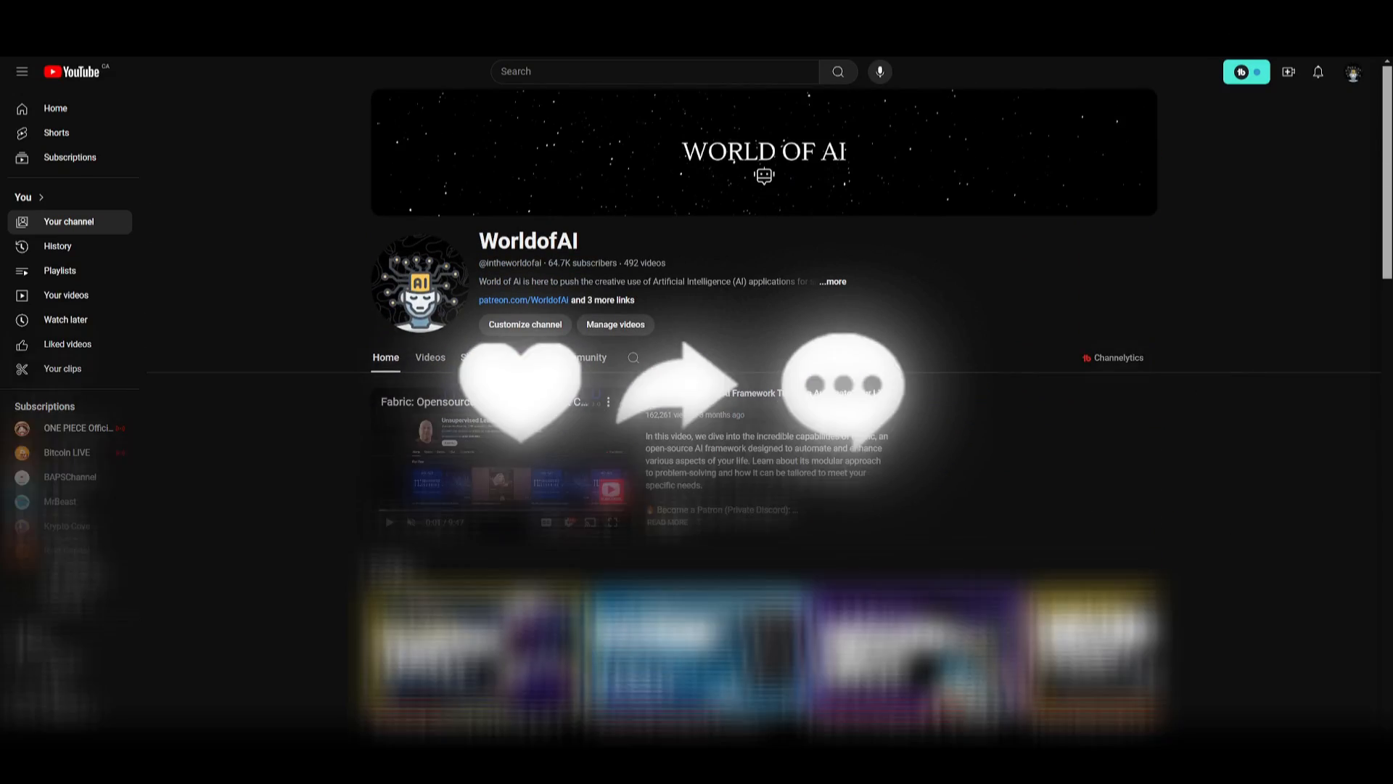